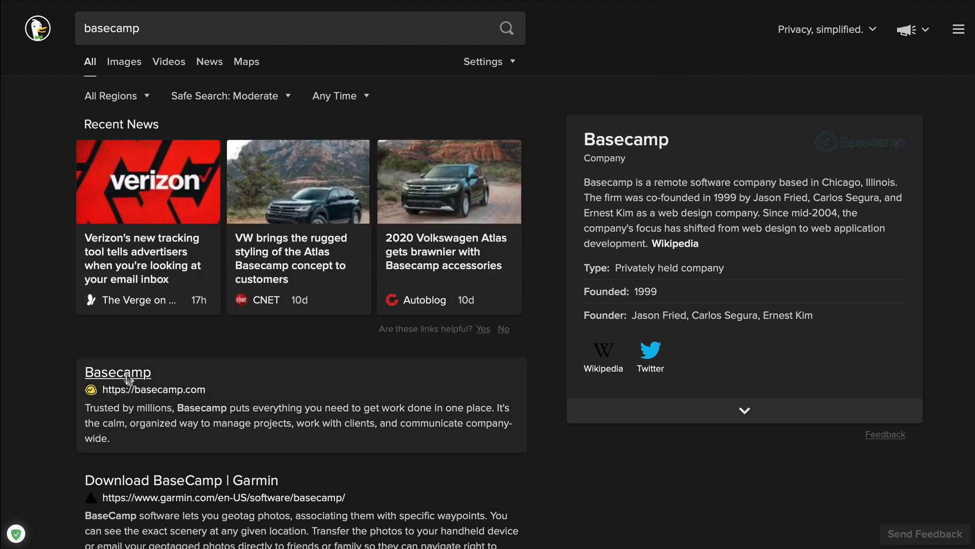
# Step: Open the Basecamp website's Pricing page and scroll to the free Basecamp Personal plan
pyautogui.click(117, 372)
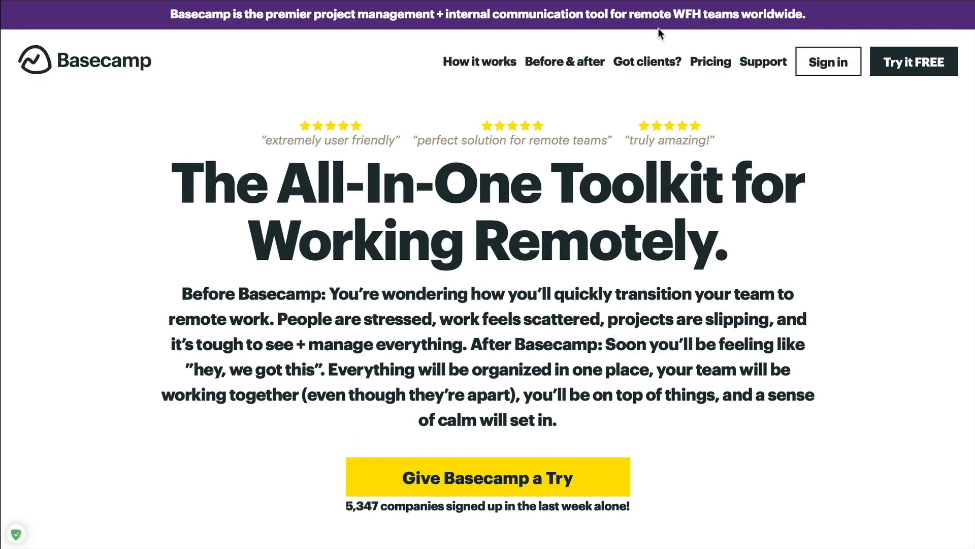
pyautogui.scroll(-3)
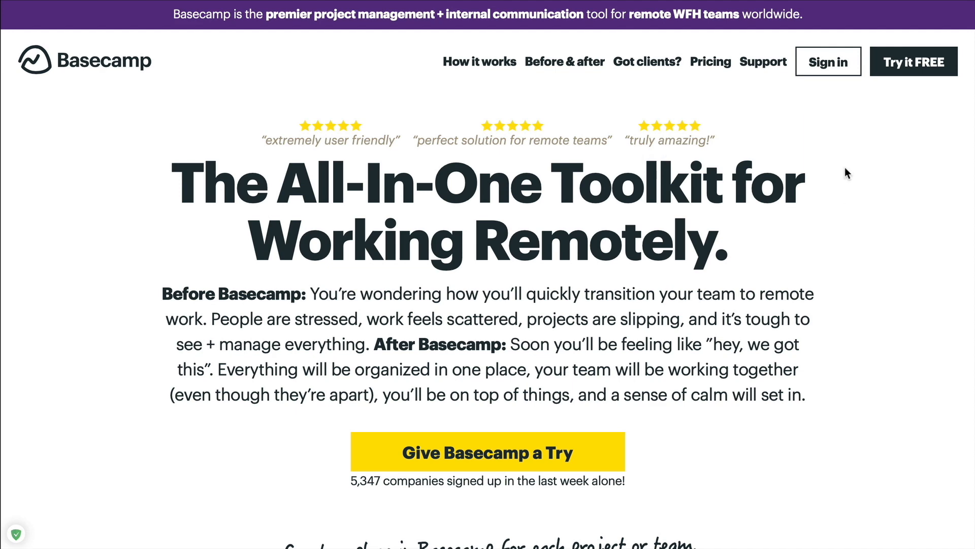
pyautogui.click(709, 61)
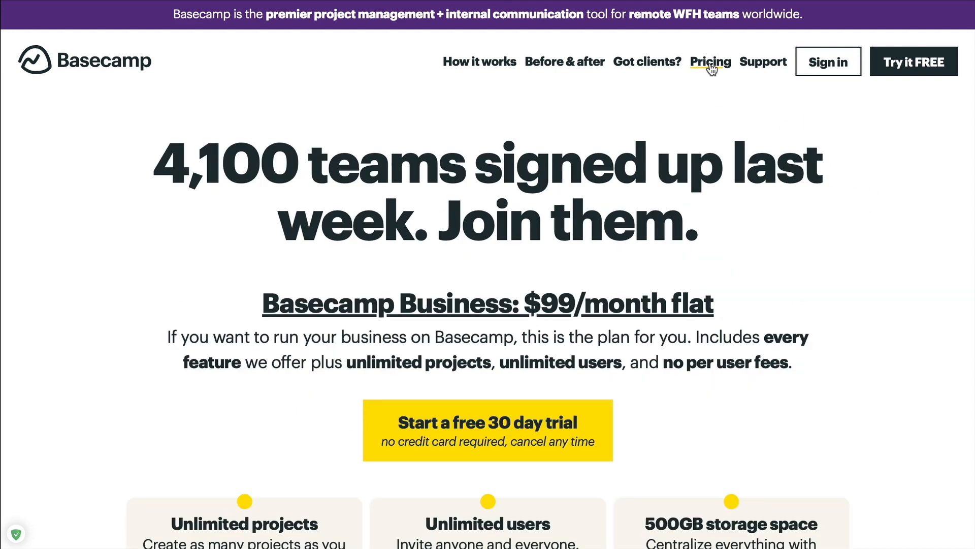
pyautogui.scroll(-3)
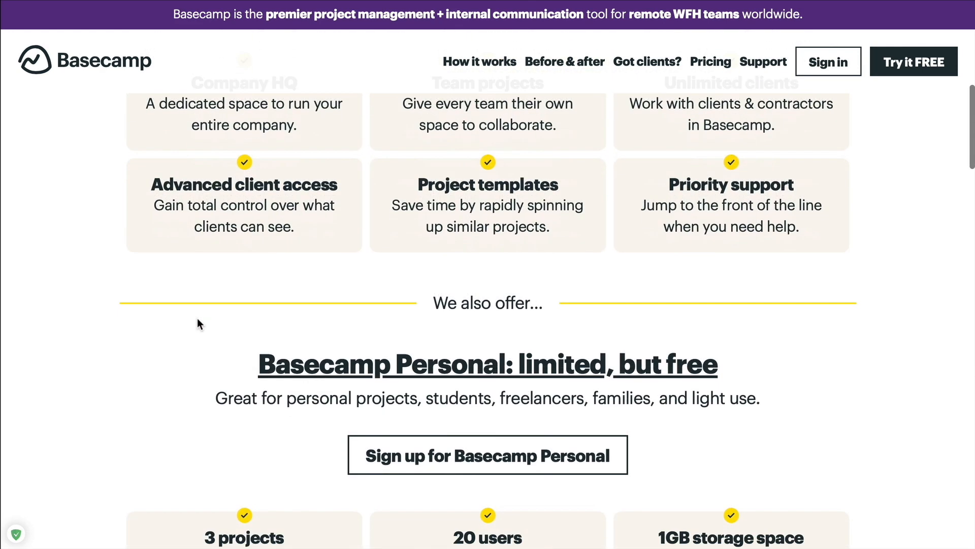
pyautogui.scroll(-3)
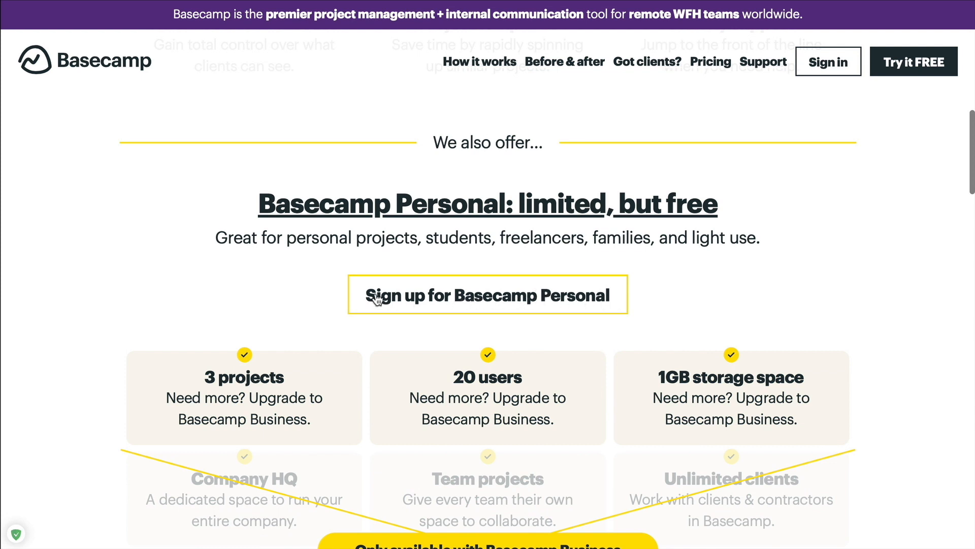
pyautogui.moveTo(493, 303)
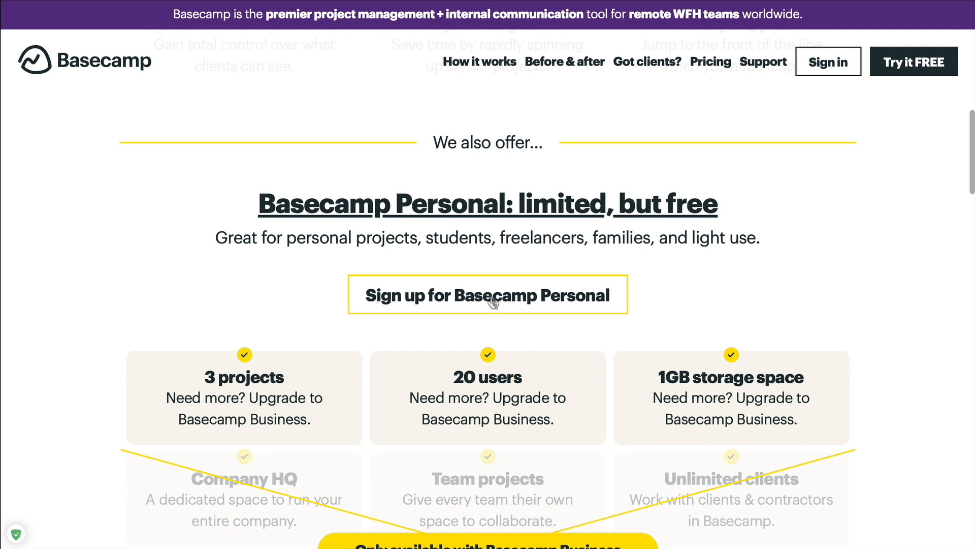
# Step: Register a free Basecamp Personal account with name, email and password, then view it
pyautogui.click(487, 295)
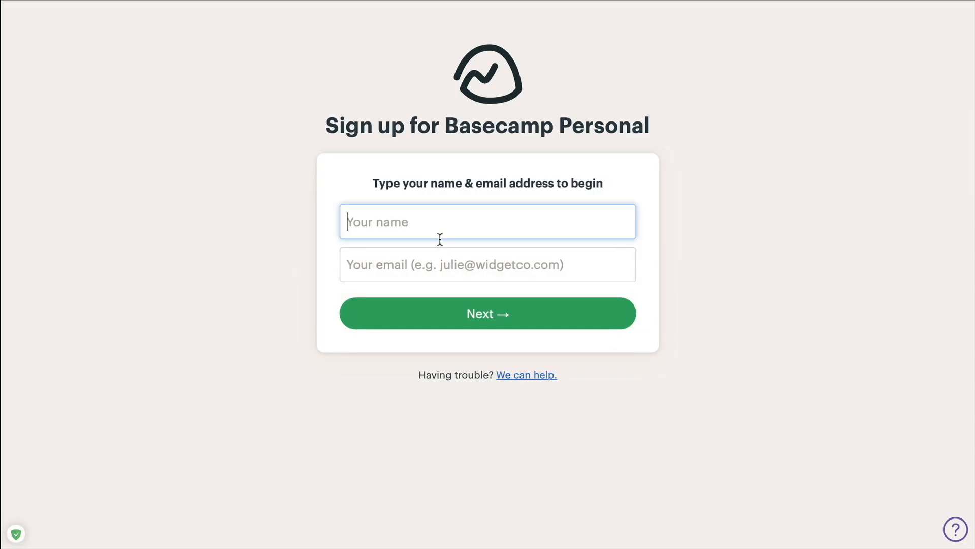
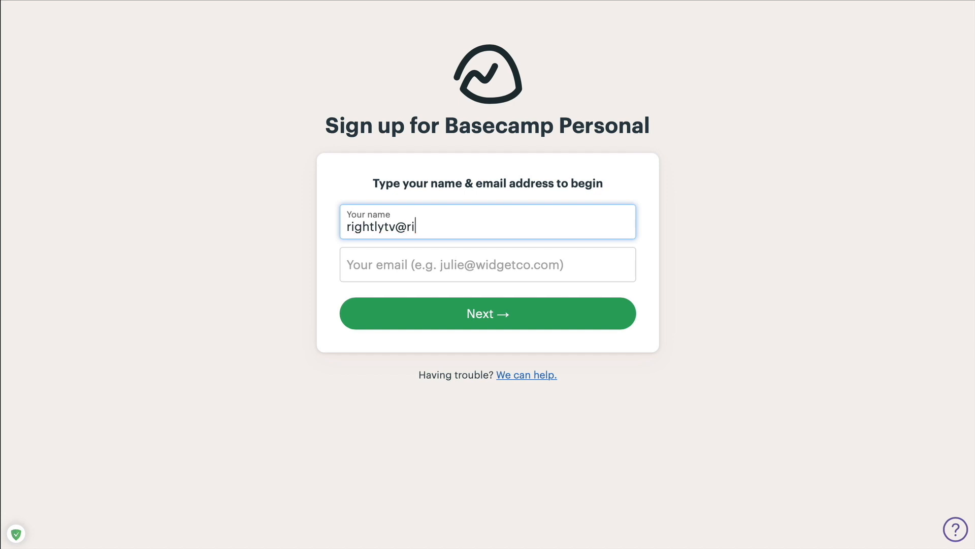
pyautogui.click(487, 313)
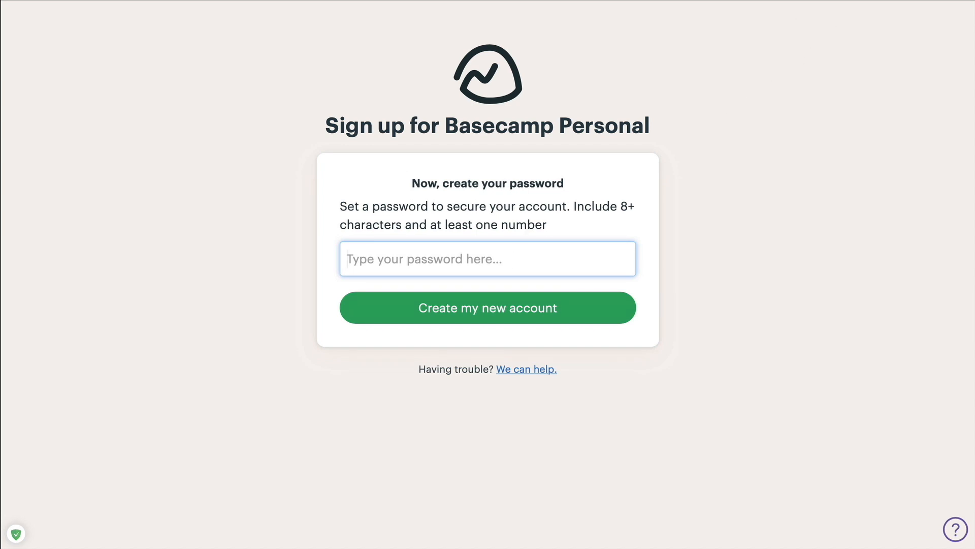
pyautogui.click(488, 307)
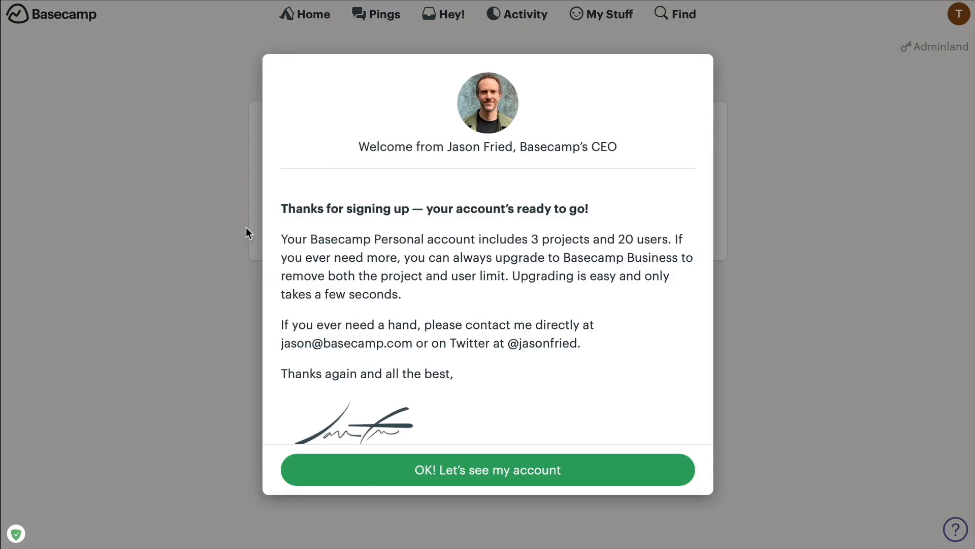
pyautogui.click(487, 469)
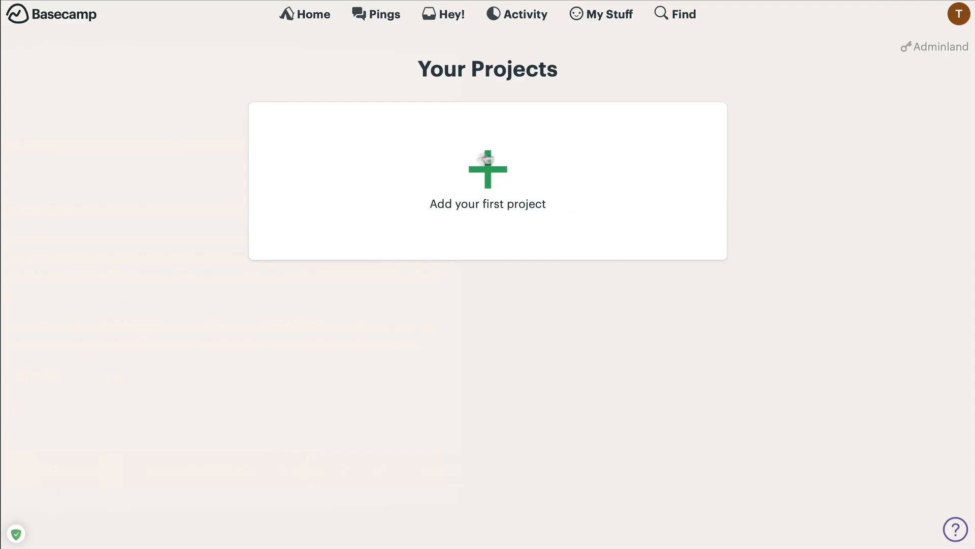
pyautogui.moveTo(643, 180)
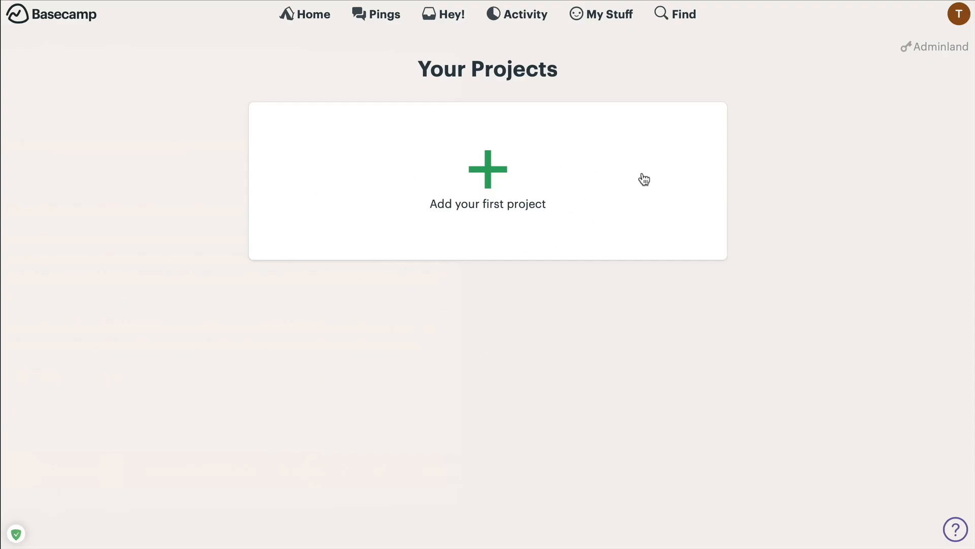
# Step: Create project 'Online Education' described as managing all courses and materials furthering online education
pyautogui.click(488, 168)
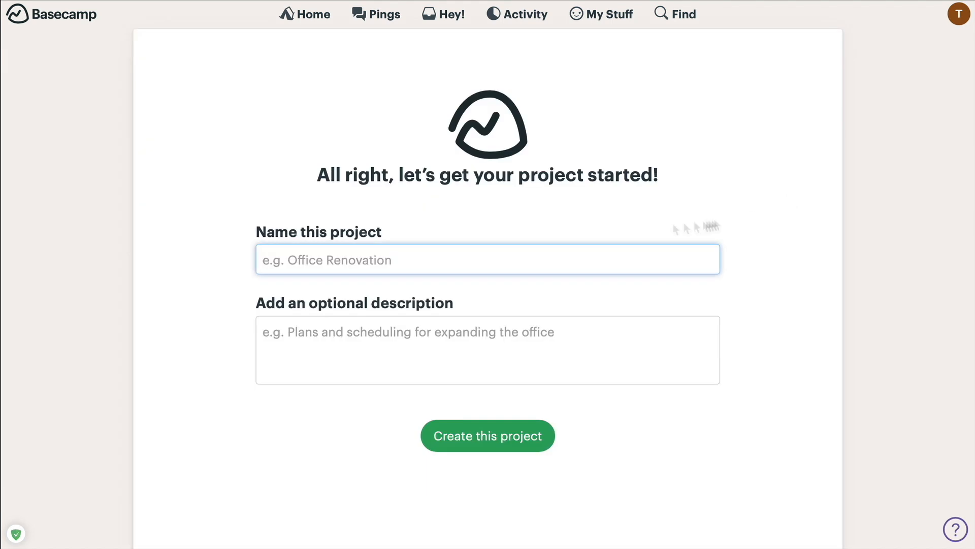
pyautogui.moveTo(425, 266)
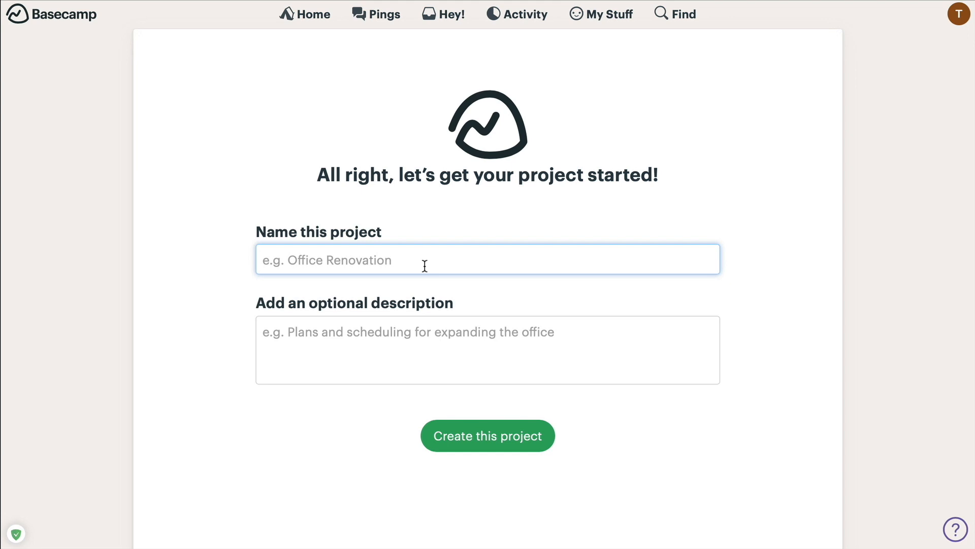
pyautogui.write('Online E')
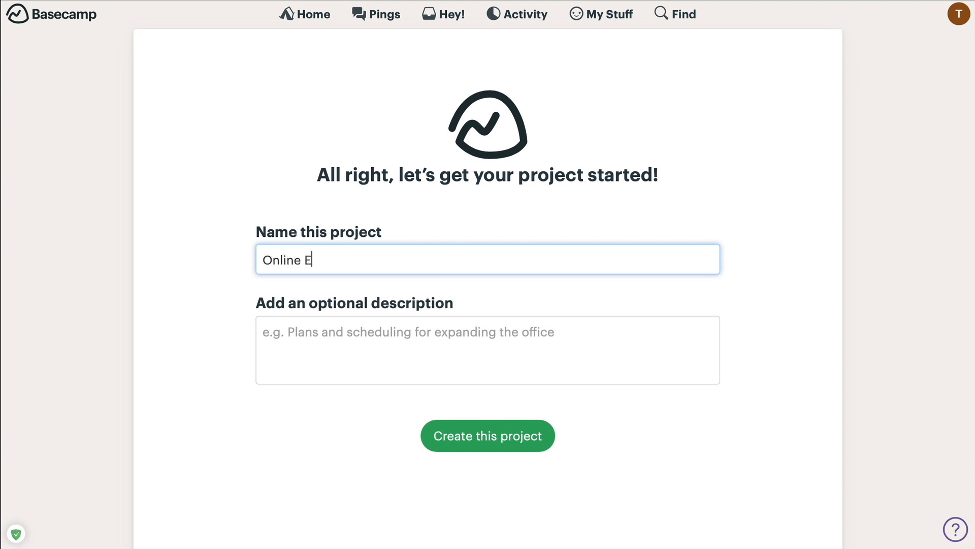
pyautogui.write('ducation')
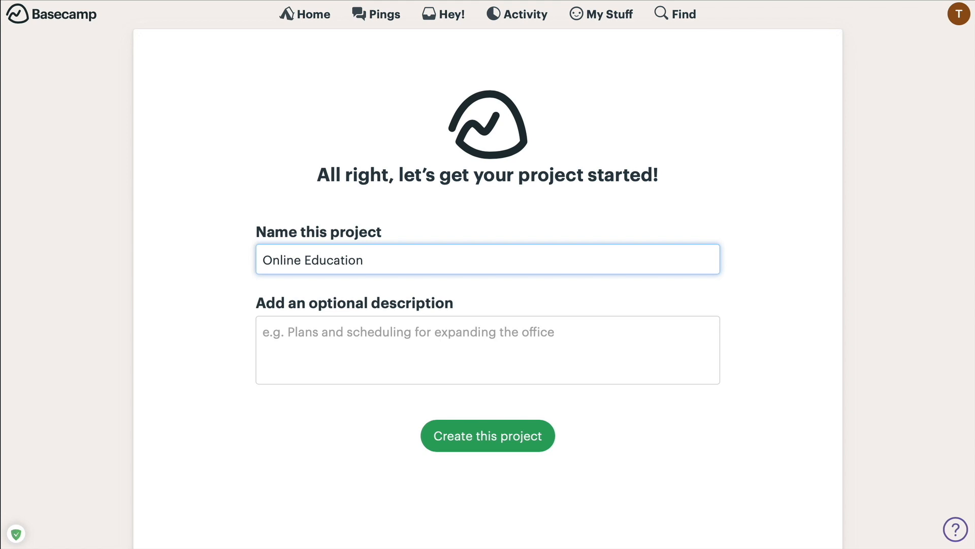
pyautogui.write('Manage')
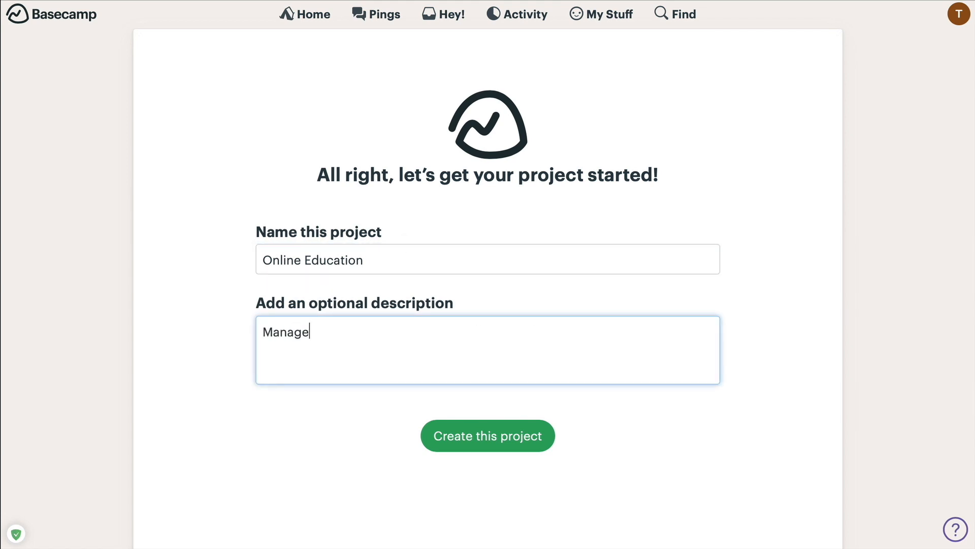
pyautogui.write('all the cours')
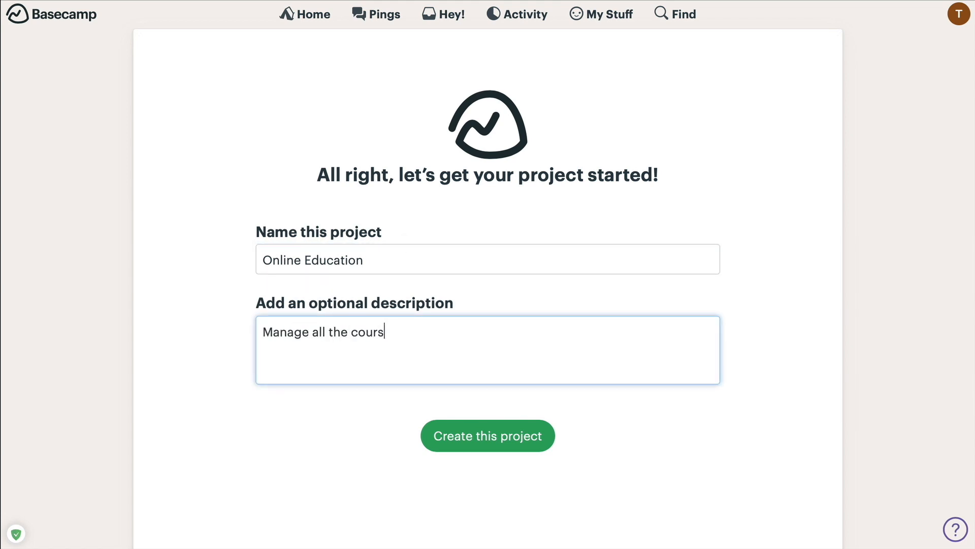
pyautogui.write('es and materials for')
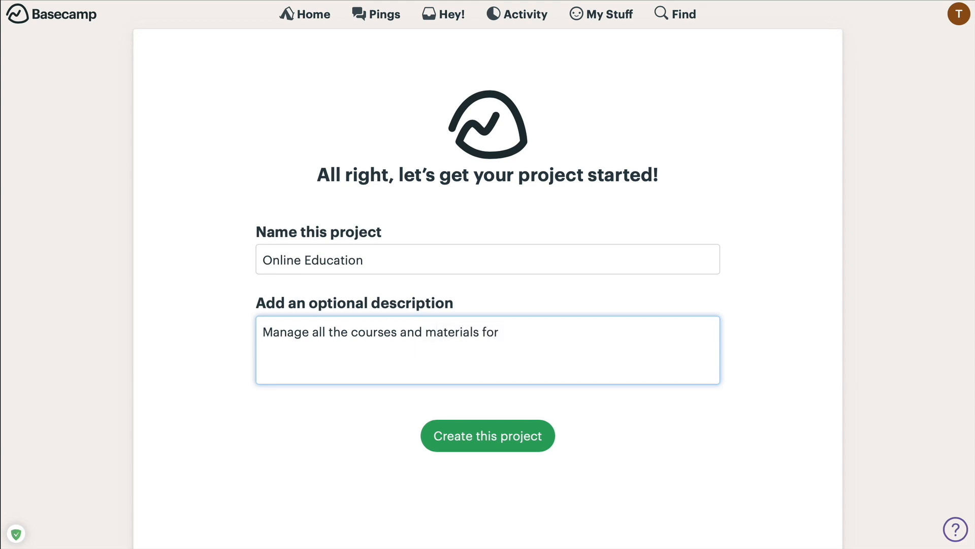
pyautogui.write('furthering')
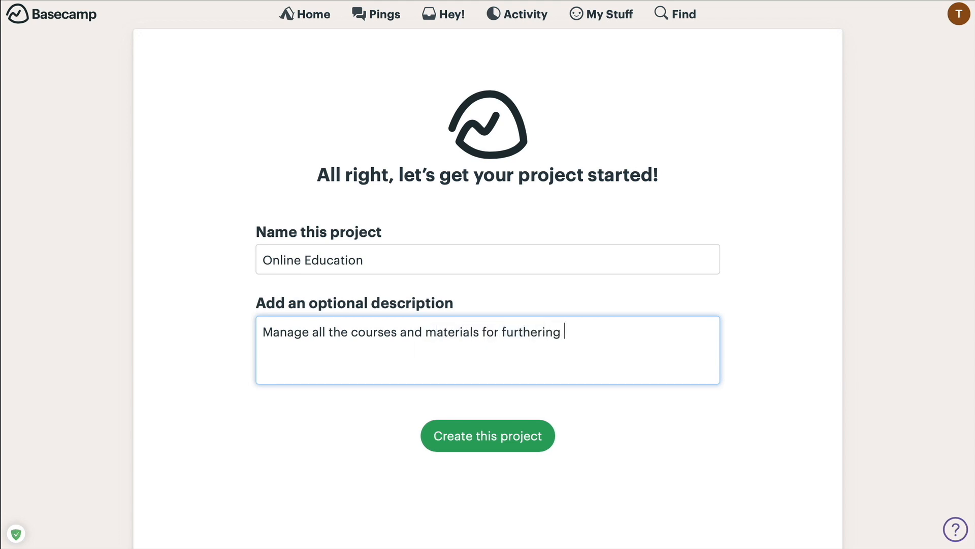
pyautogui.write('my online educt')
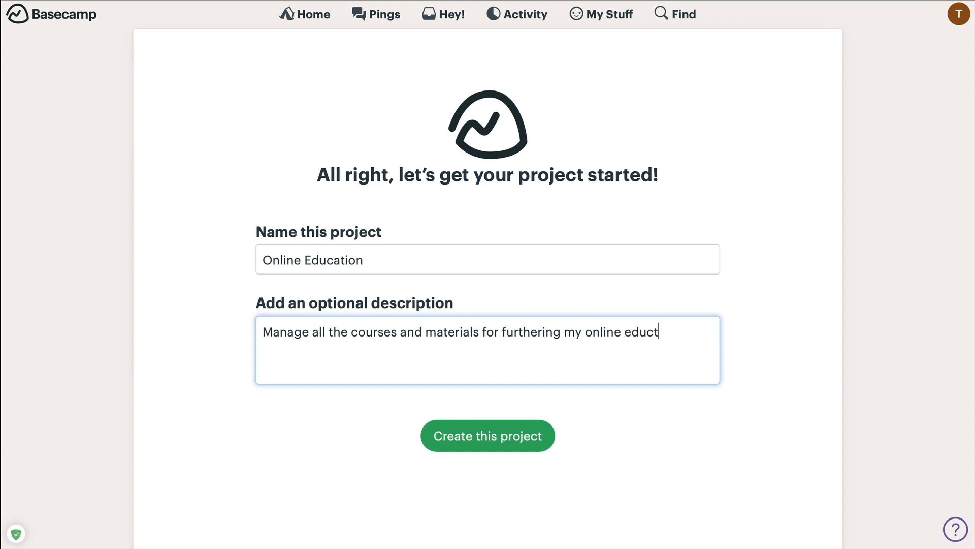
pyautogui.write('ion.')
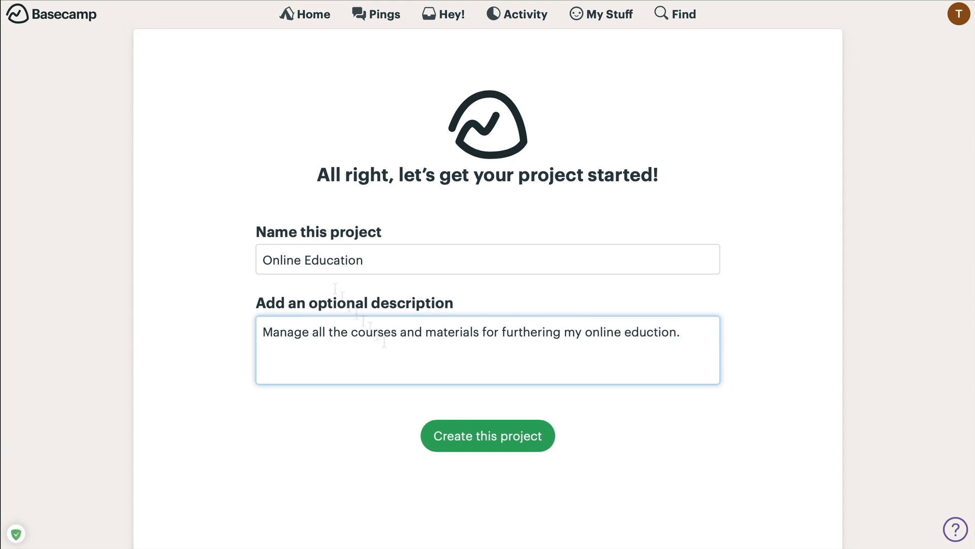
pyautogui.click(488, 435)
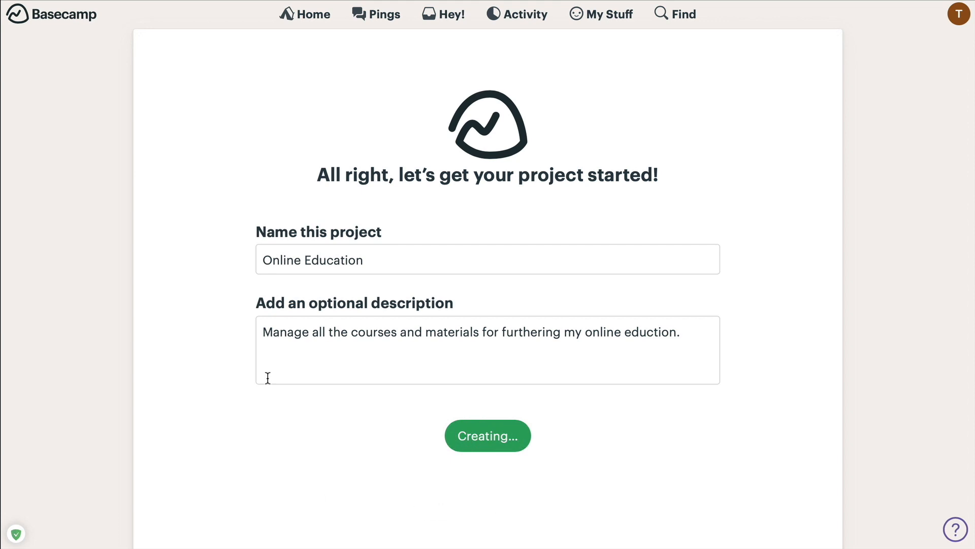
# Step: Decline the 'help setting up this project' offer and scroll through the project's tools
pyautogui.click(487, 435)
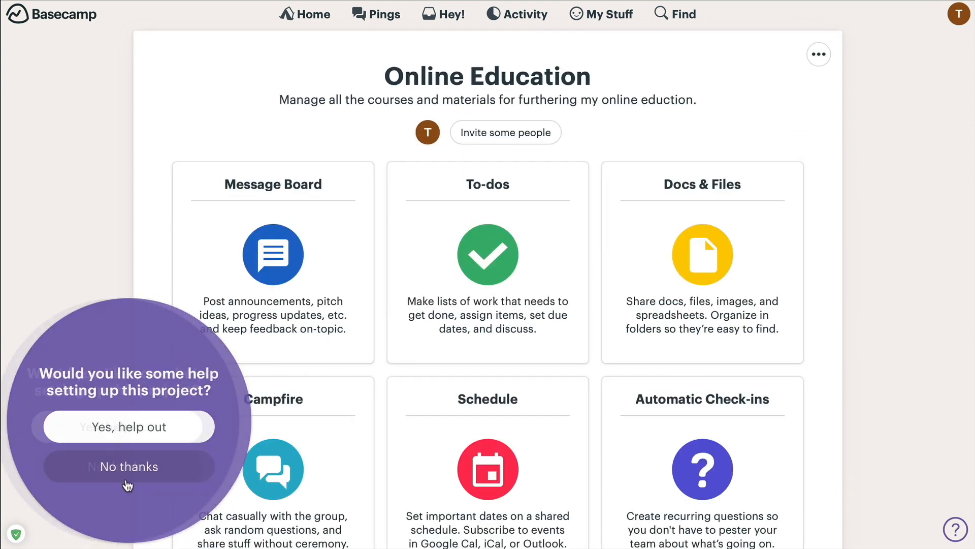
pyautogui.click(128, 466)
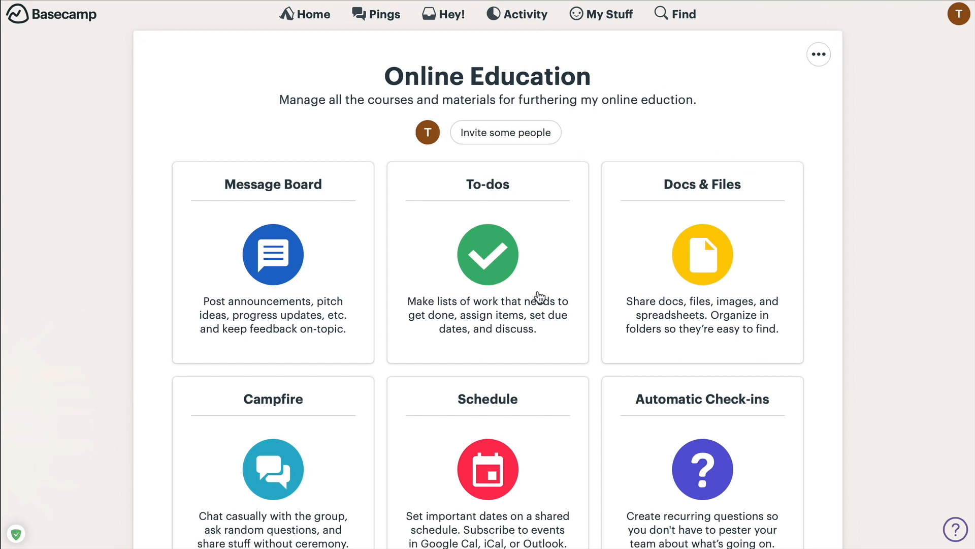
pyautogui.moveTo(759, 284)
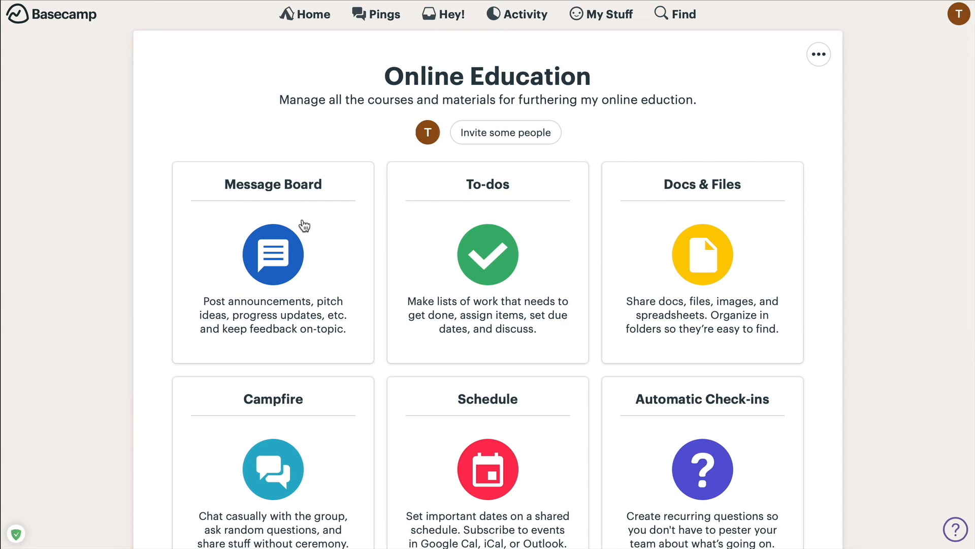
pyautogui.moveTo(278, 417)
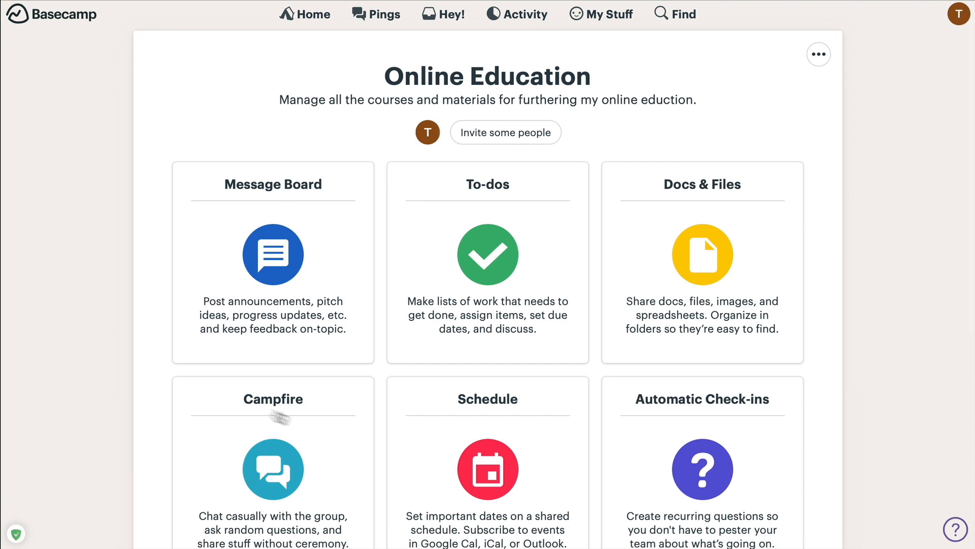
pyautogui.scroll(-3)
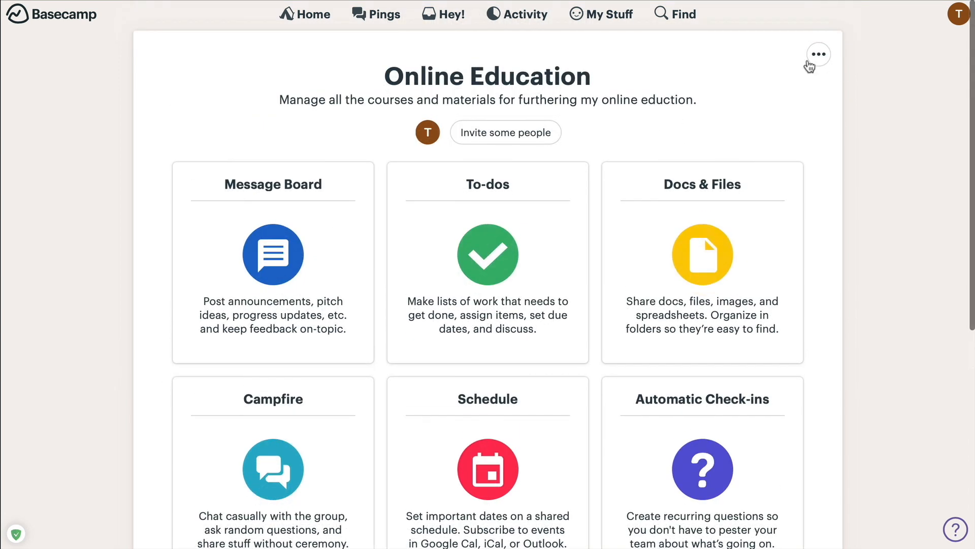
# Step: Switch Message Board and Campfire off, then return to the Online Education home
pyautogui.click(818, 54)
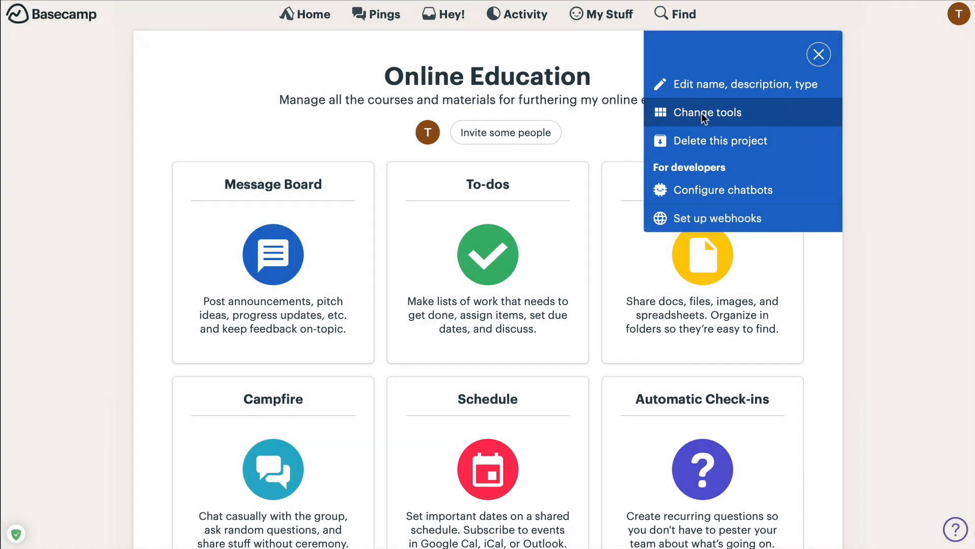
pyautogui.click(706, 112)
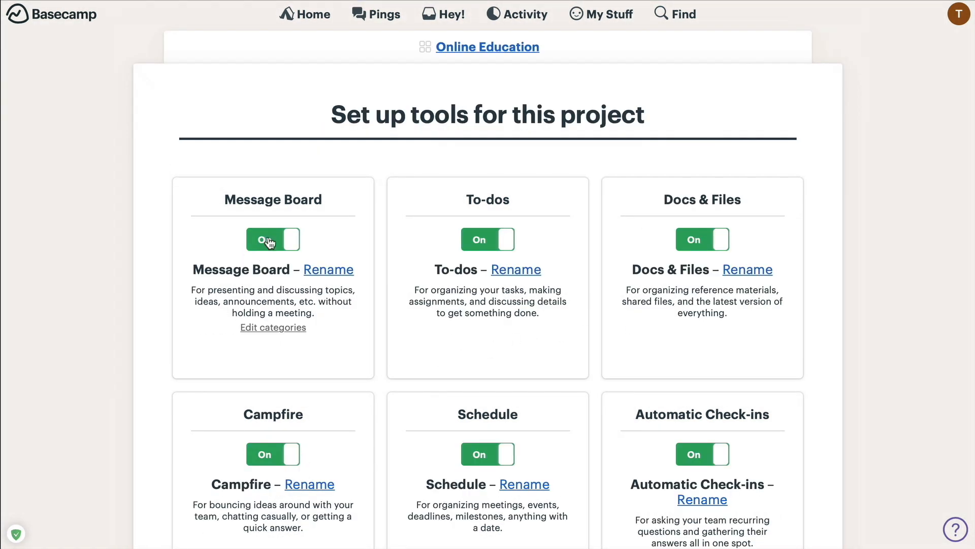
pyautogui.click(272, 239)
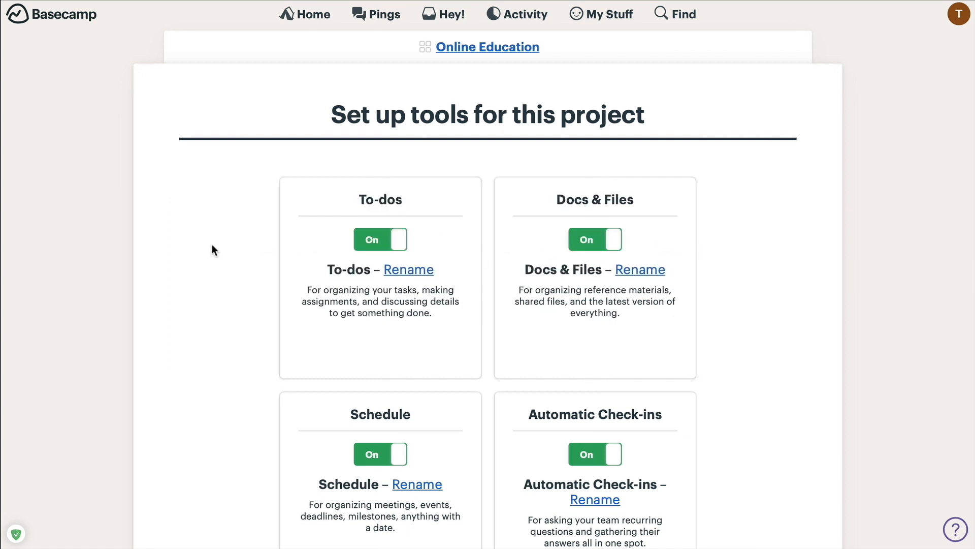
pyautogui.scroll(-3)
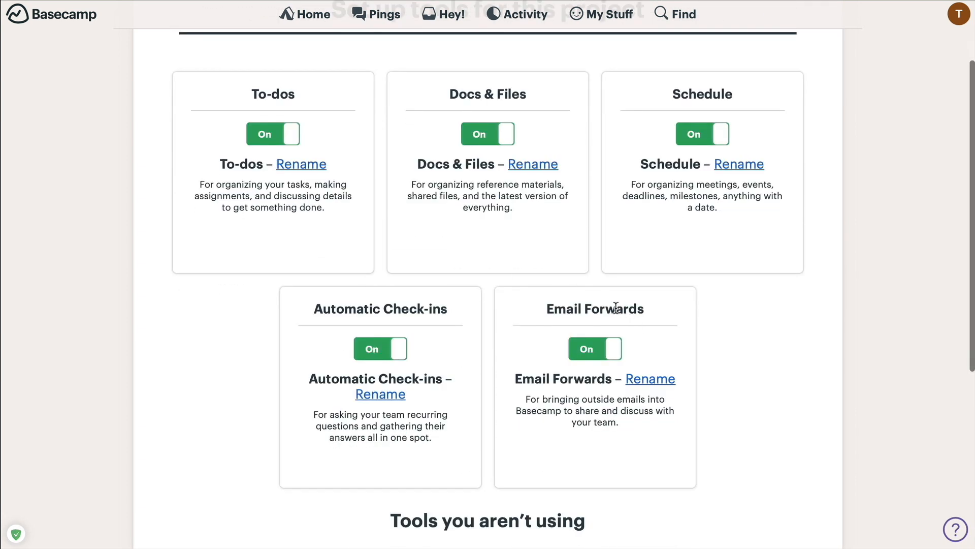
pyautogui.moveTo(438, 341)
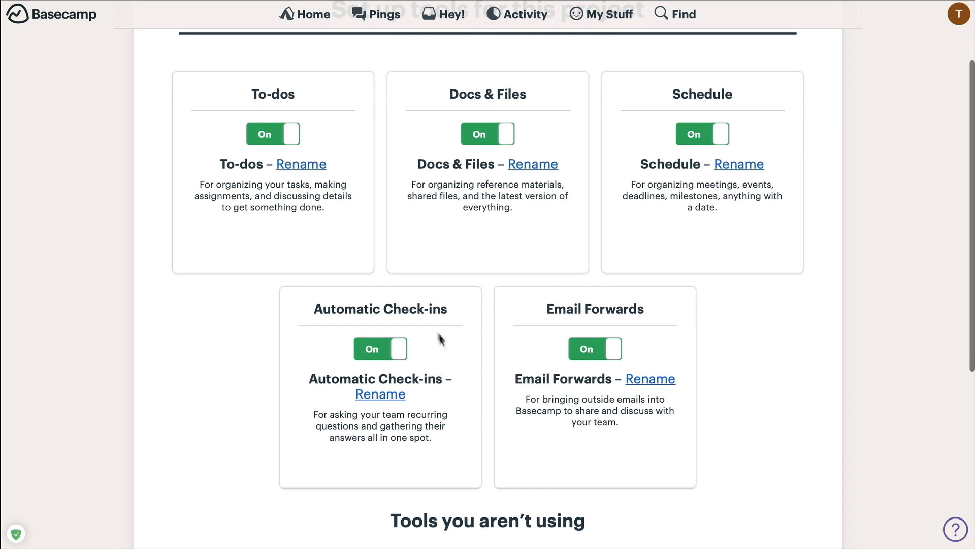
pyautogui.moveTo(411, 313)
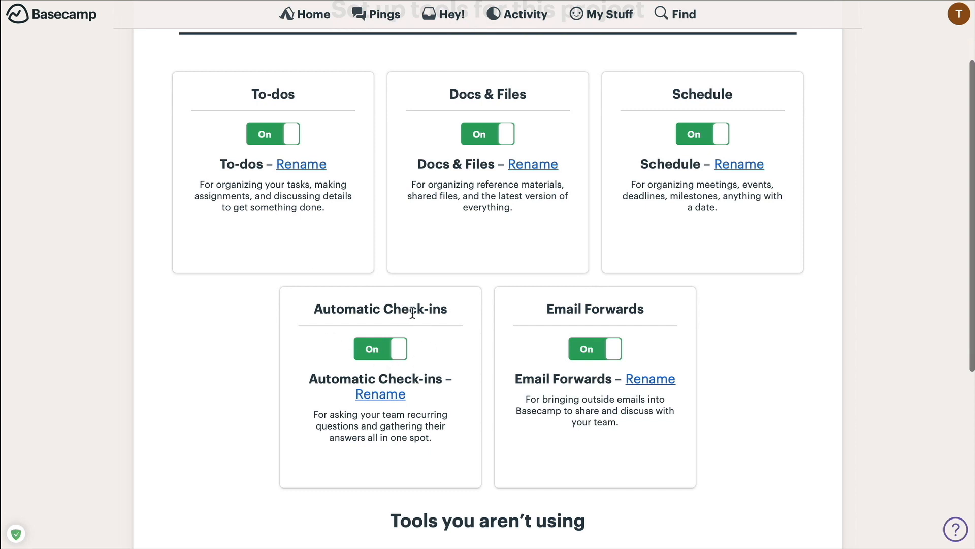
pyautogui.moveTo(409, 309)
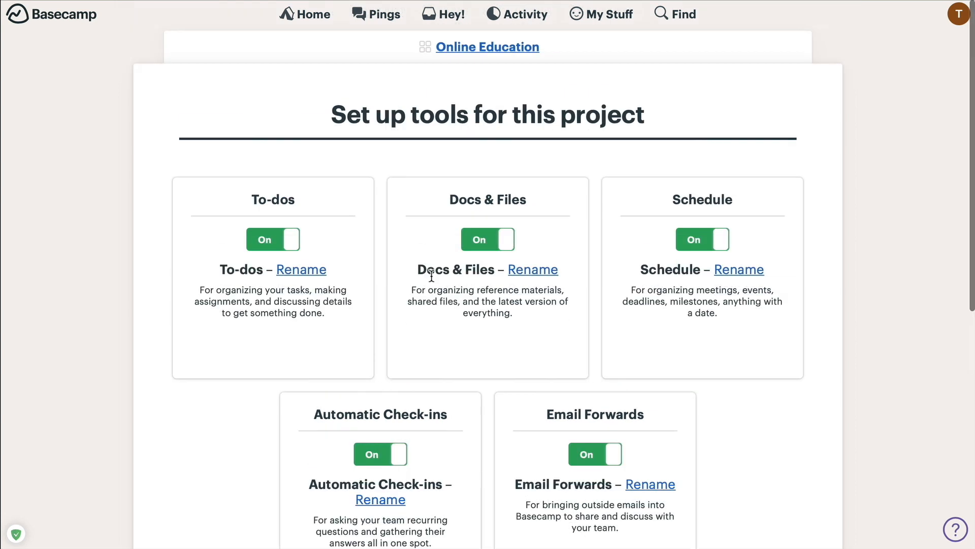
pyautogui.click(488, 47)
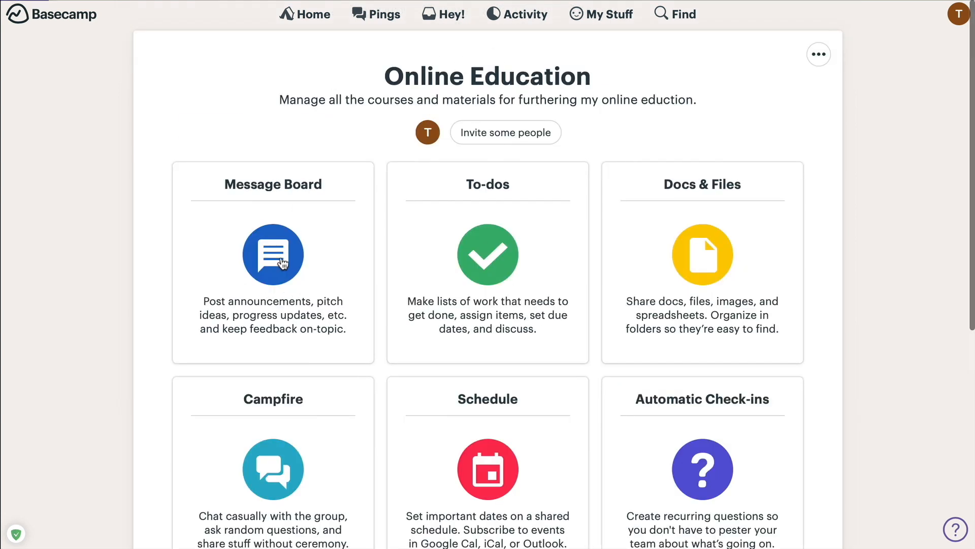
pyautogui.scroll(-3)
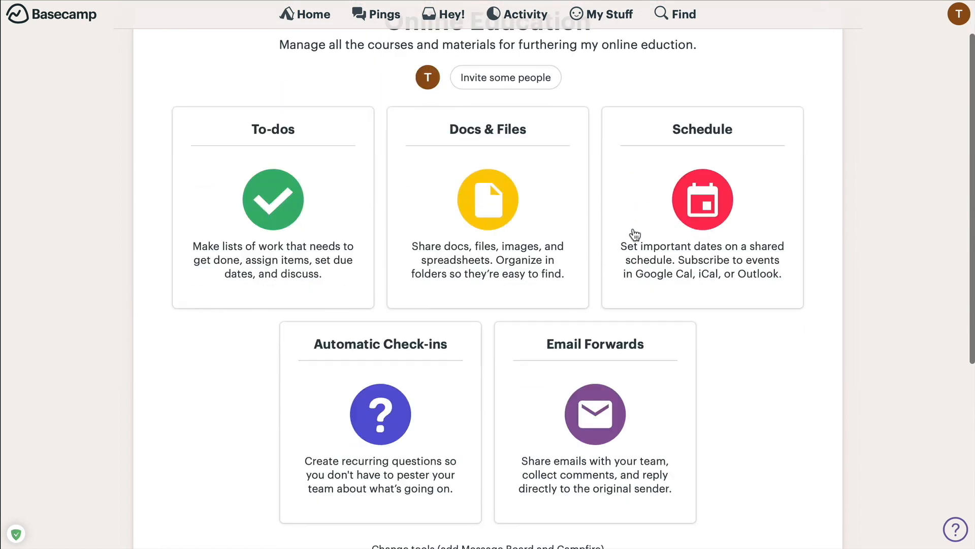
# Step: Drag the tool cards into order: Schedule, Email Forwards, To-dos, Docs & Files, Check-ins
pyautogui.moveTo(701, 199); pyautogui.dragTo(205, 155)
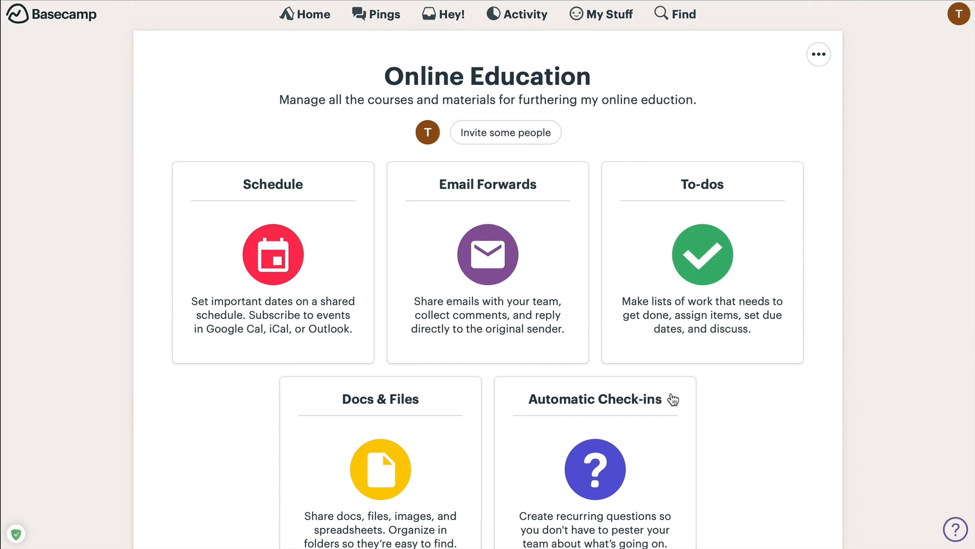
pyautogui.scroll(-3)
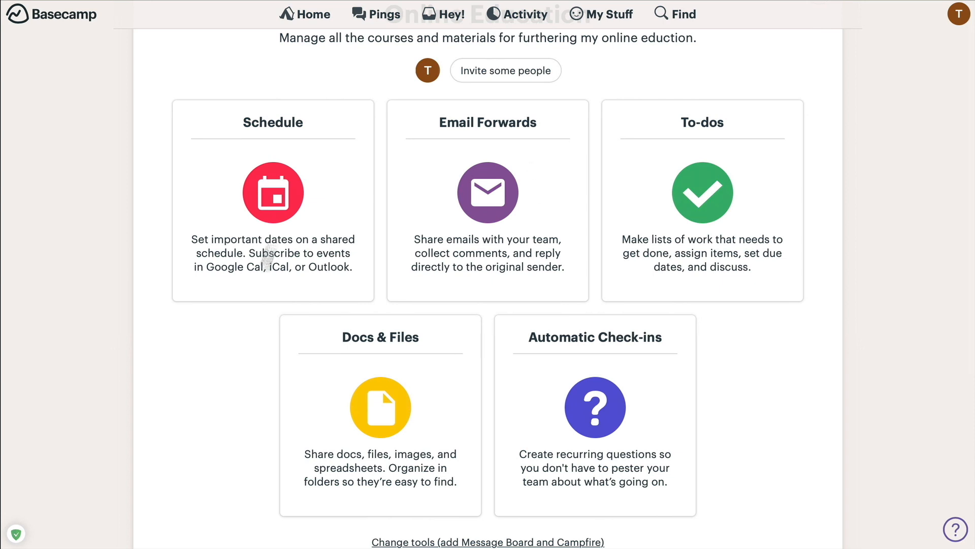
pyautogui.moveTo(660, 380)
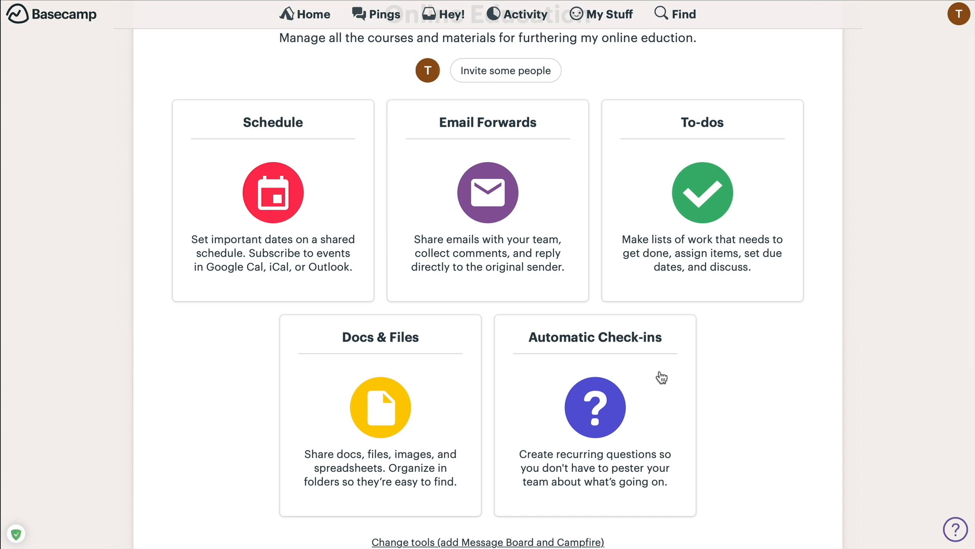
pyautogui.moveTo(532, 151)
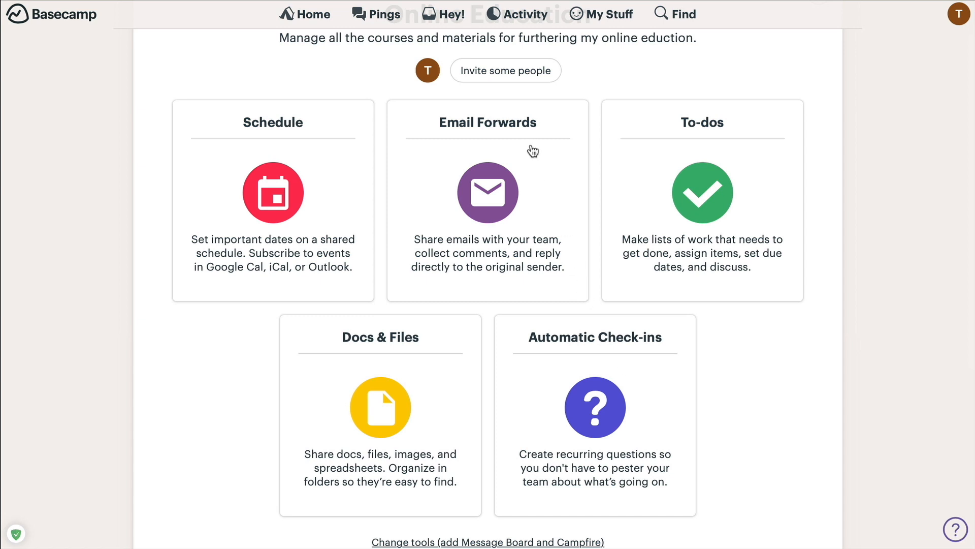
pyautogui.moveTo(536, 174)
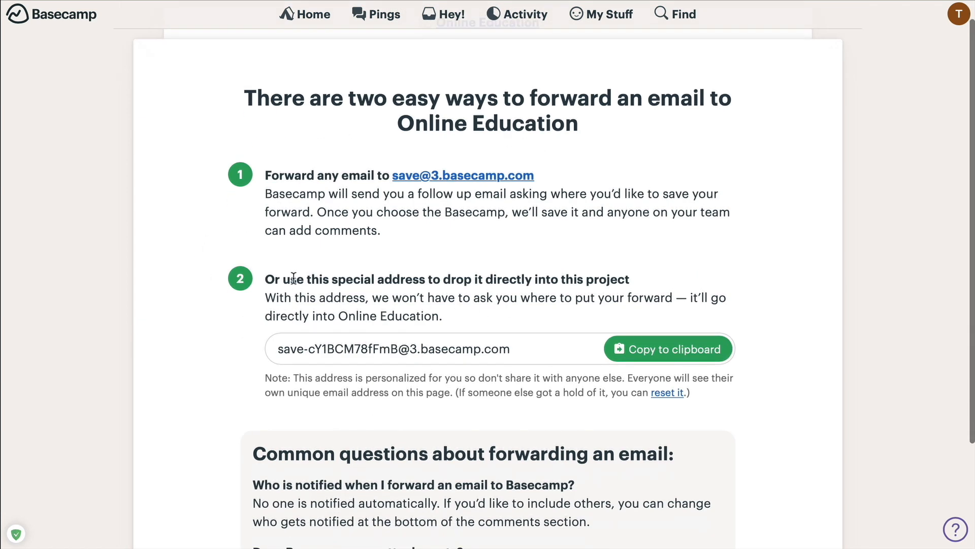
# Step: Copy the project's special Email Forwards address to the clipboard
pyautogui.scroll(-3)
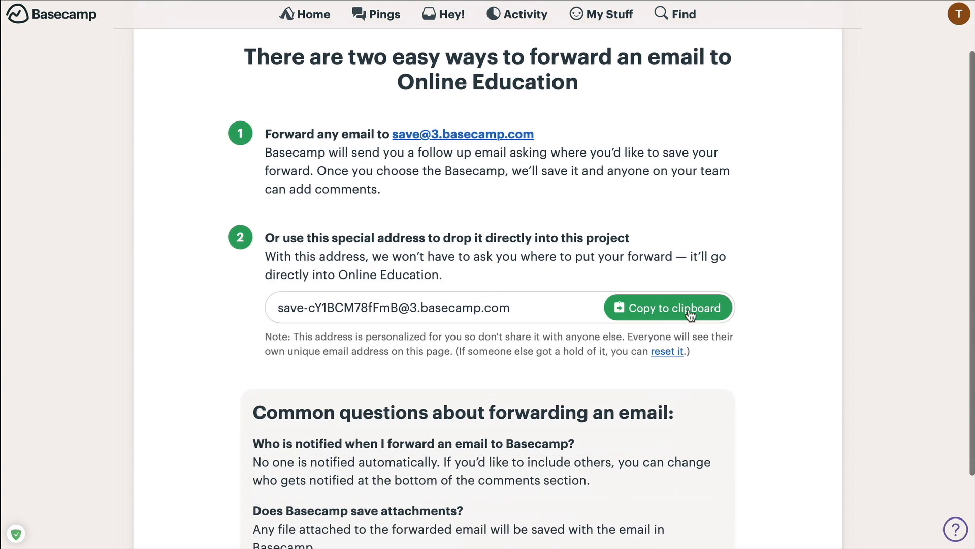
pyautogui.click(668, 308)
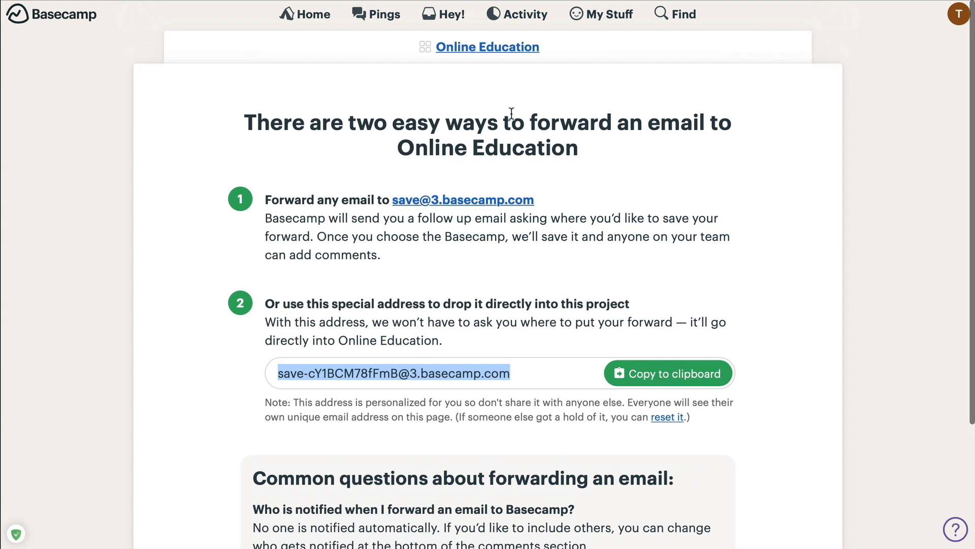
pyautogui.moveTo(635, 255)
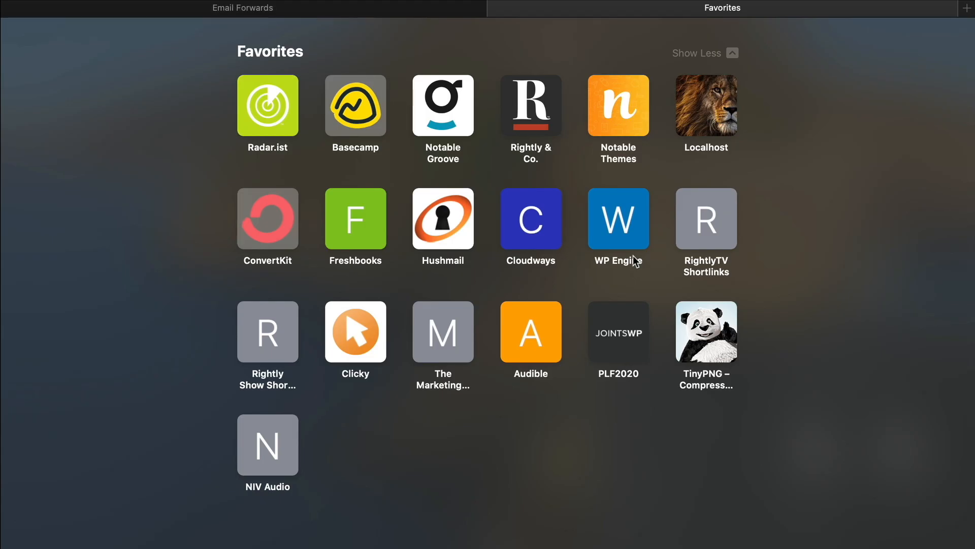
# Step: In a new tab, open the 'Become a Rightly Subscriber' page from the address-bar suggestions
pyautogui.write('rightly.co')
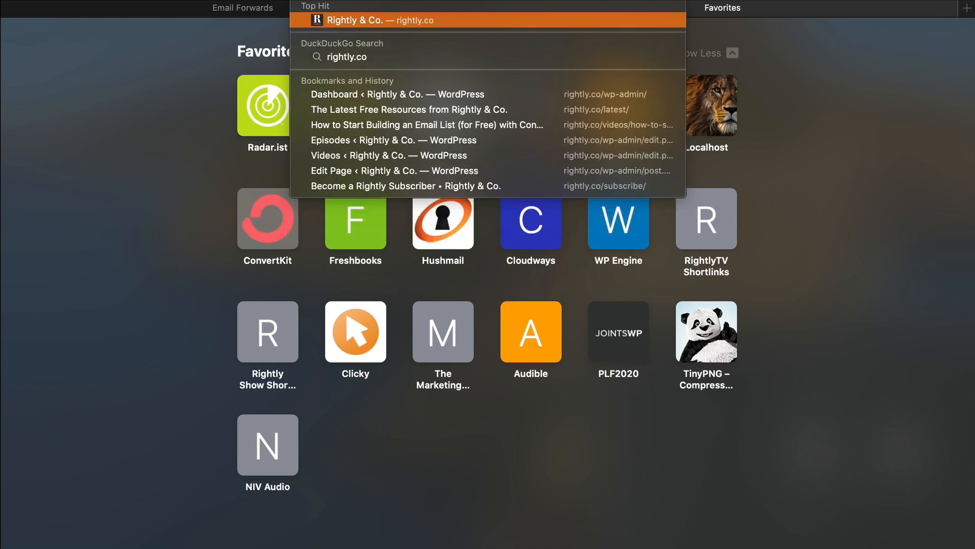
pyautogui.write('/')
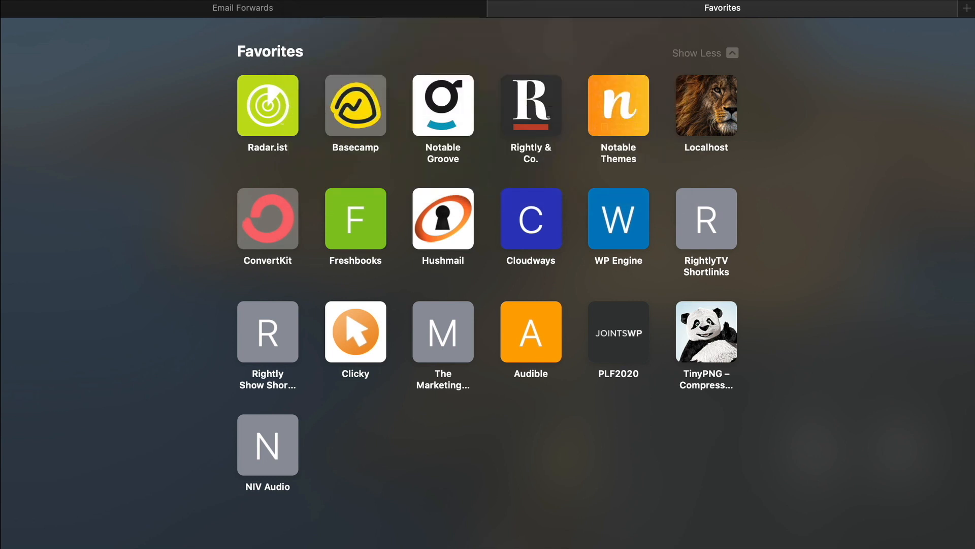
pyautogui.click(530, 105)
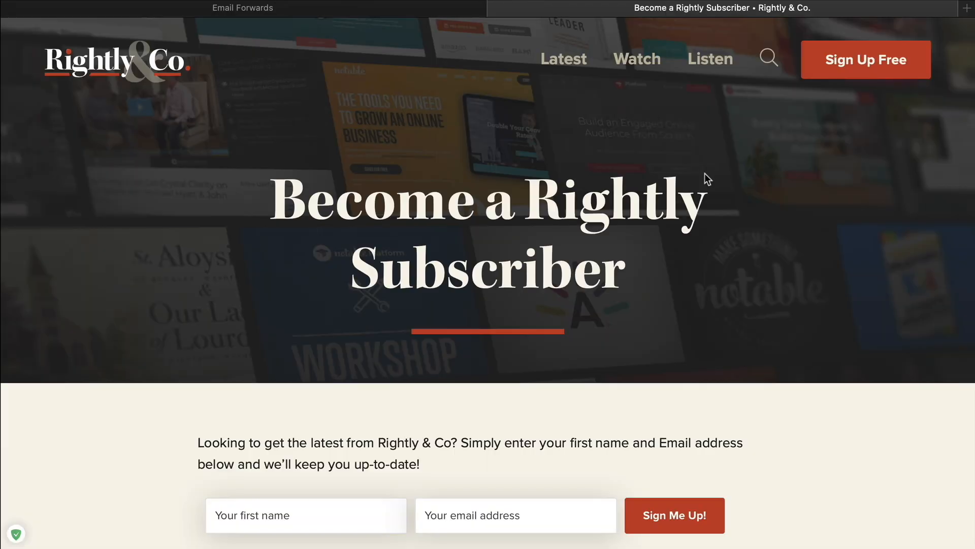
pyautogui.scroll(-3)
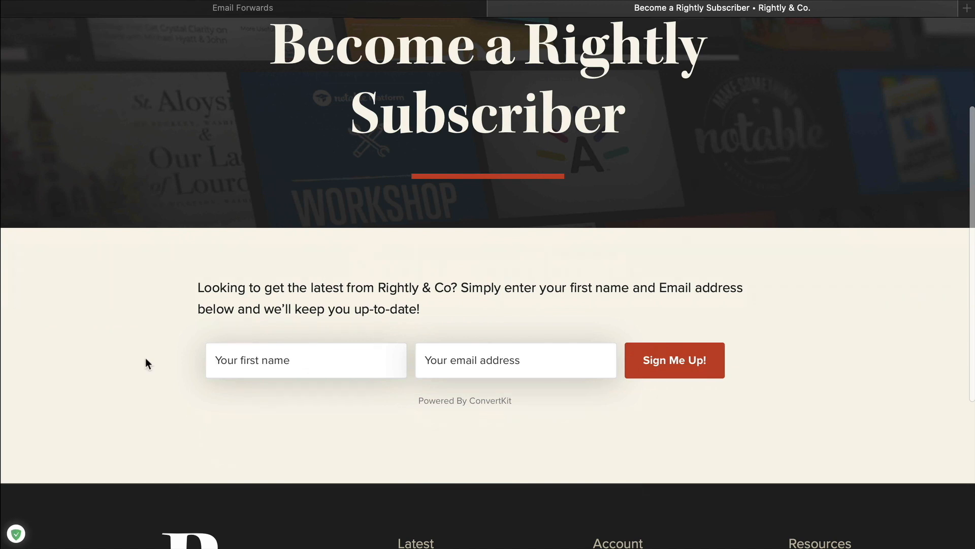
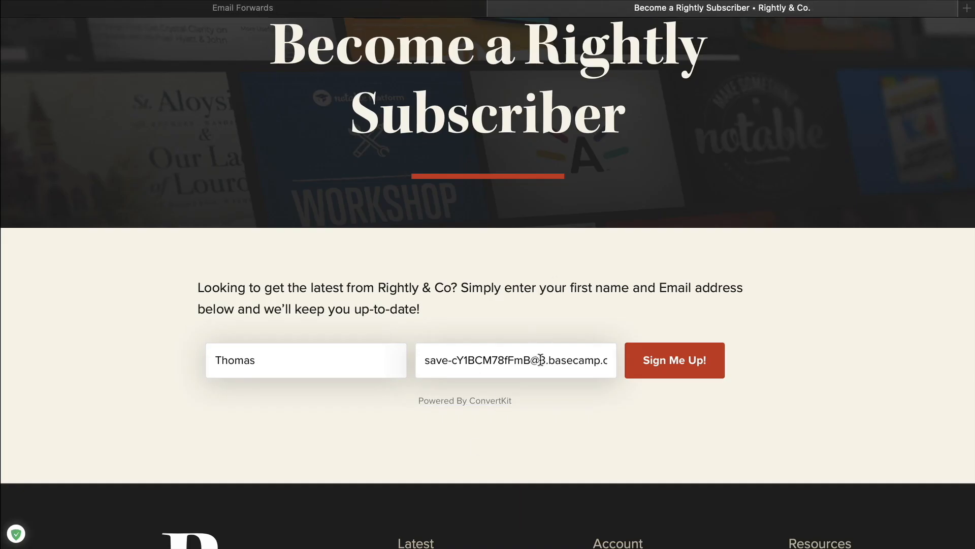
pyautogui.click(242, 8)
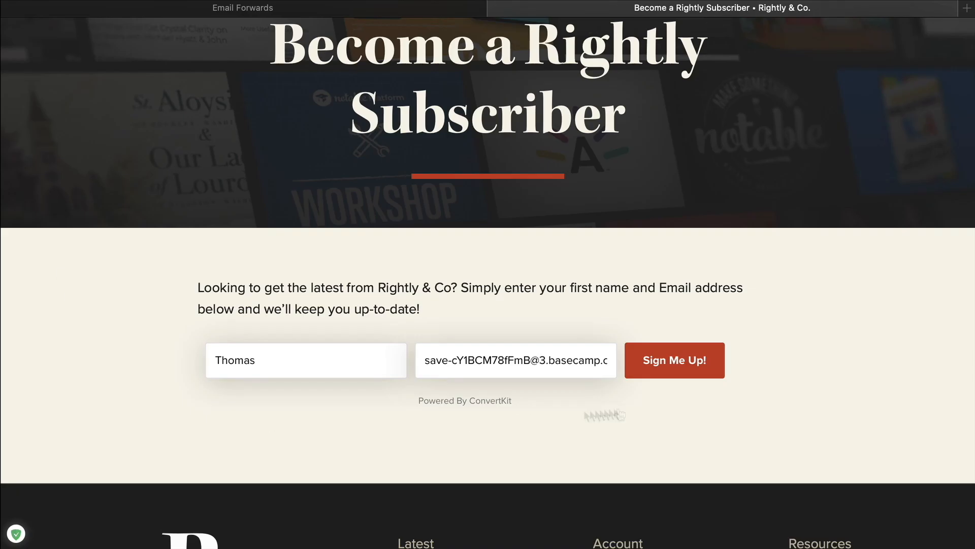
pyautogui.click(673, 360)
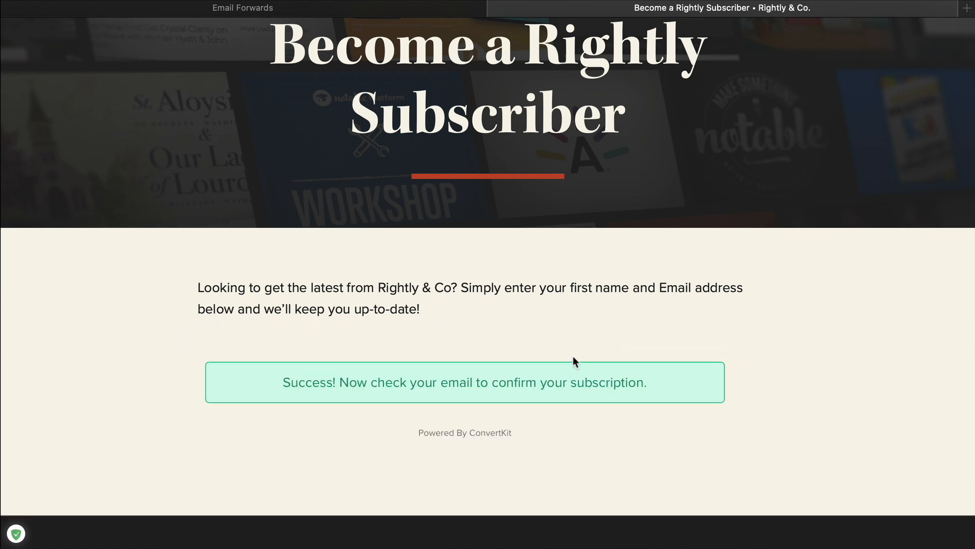
pyautogui.moveTo(396, 14)
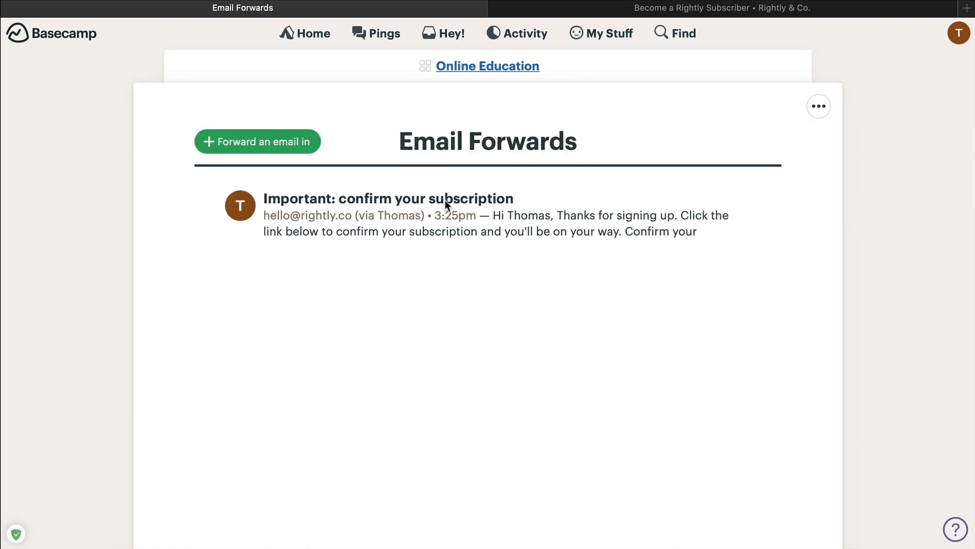
# Step: Open the forwarded Rightly email and follow its 'Confirm your subscription' link
pyautogui.click(388, 198)
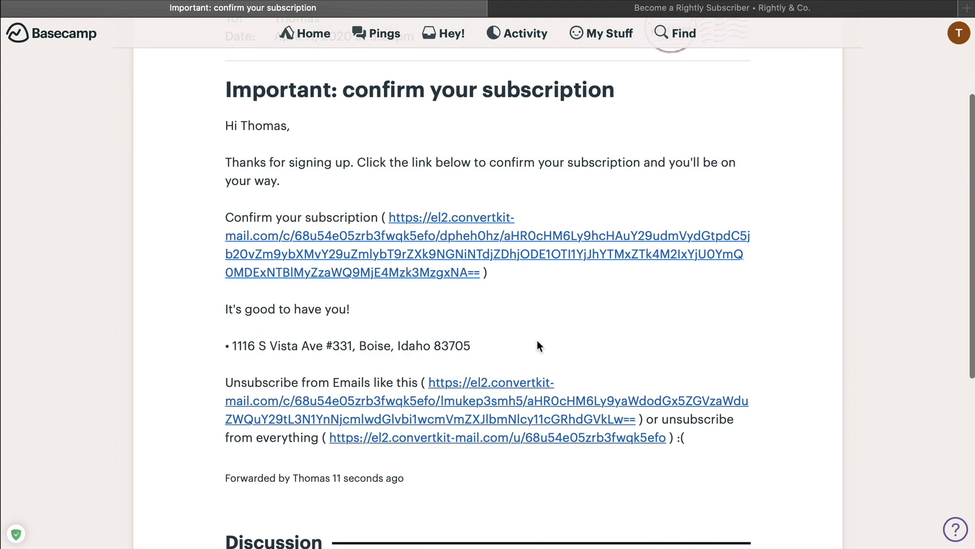
pyautogui.moveTo(531, 346)
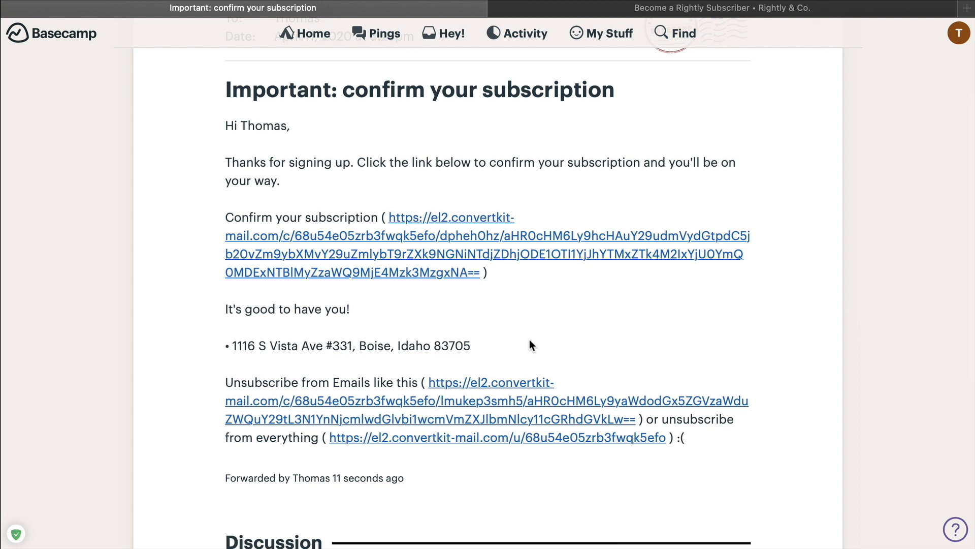
pyautogui.moveTo(552, 238)
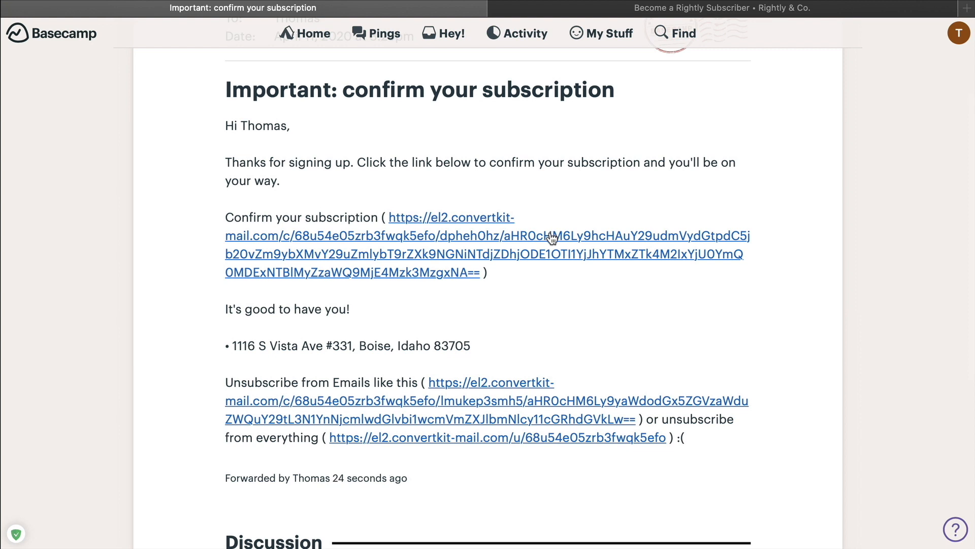
pyautogui.moveTo(469, 241)
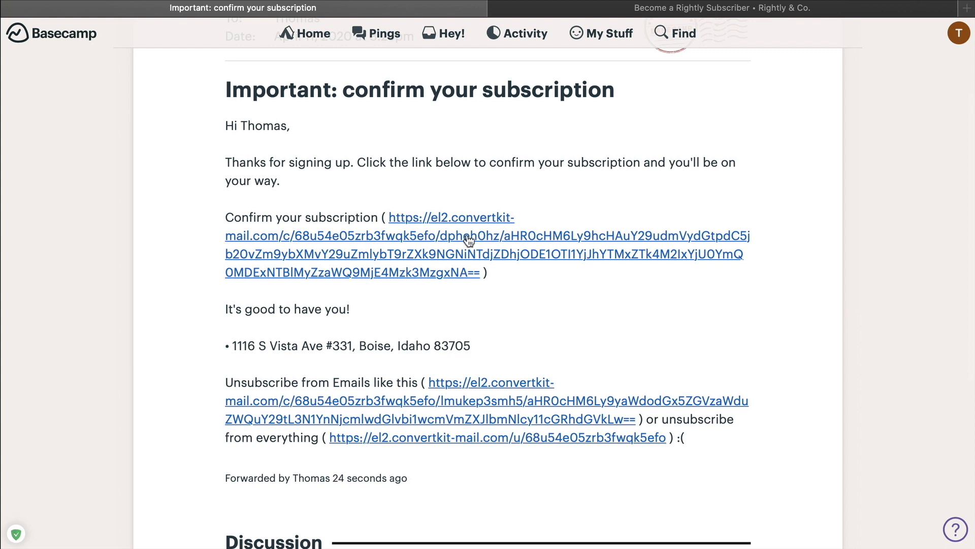
pyautogui.moveTo(524, 402)
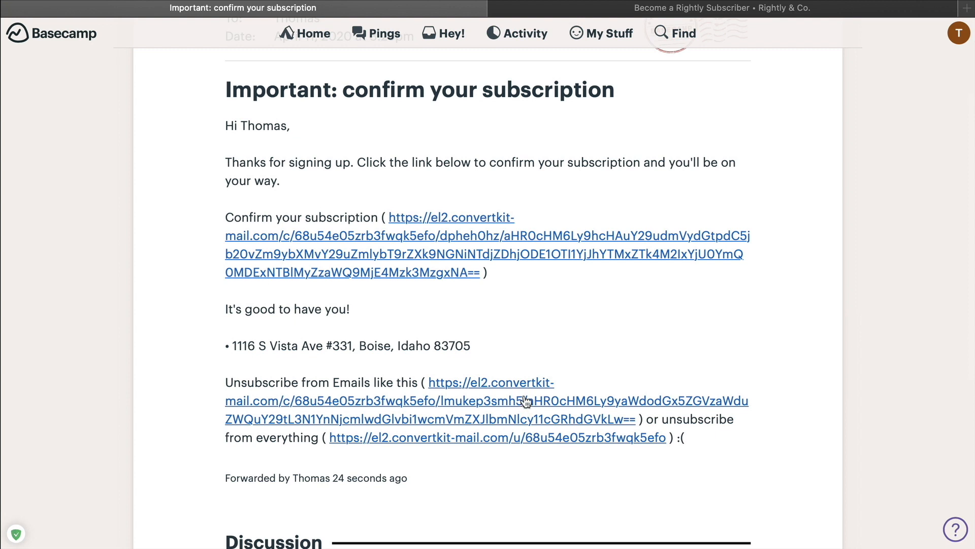
pyautogui.scroll(-3)
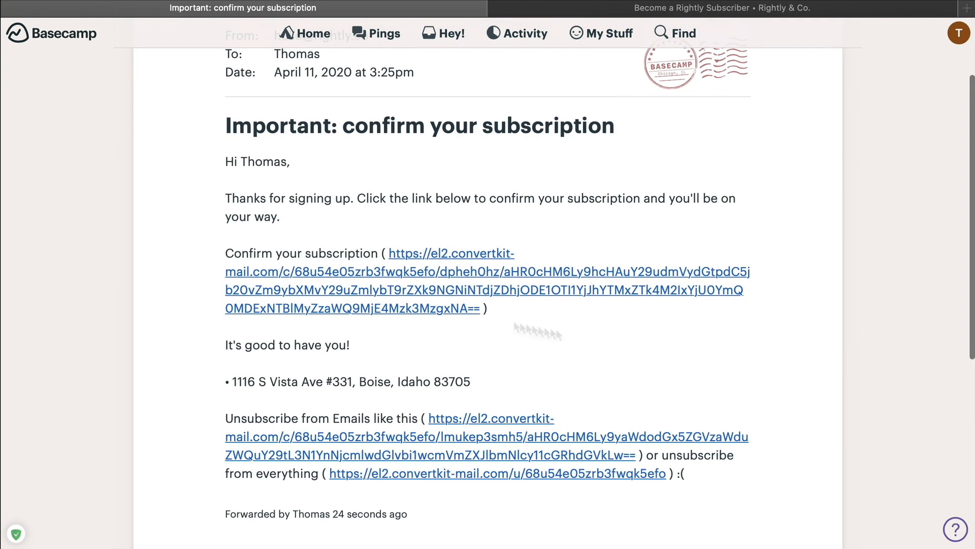
pyautogui.moveTo(459, 259)
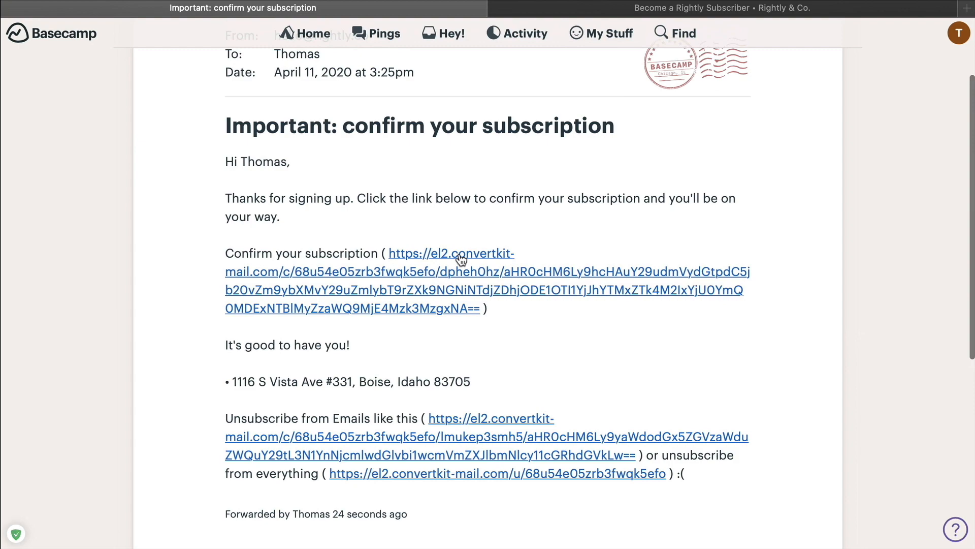
pyautogui.click(450, 253)
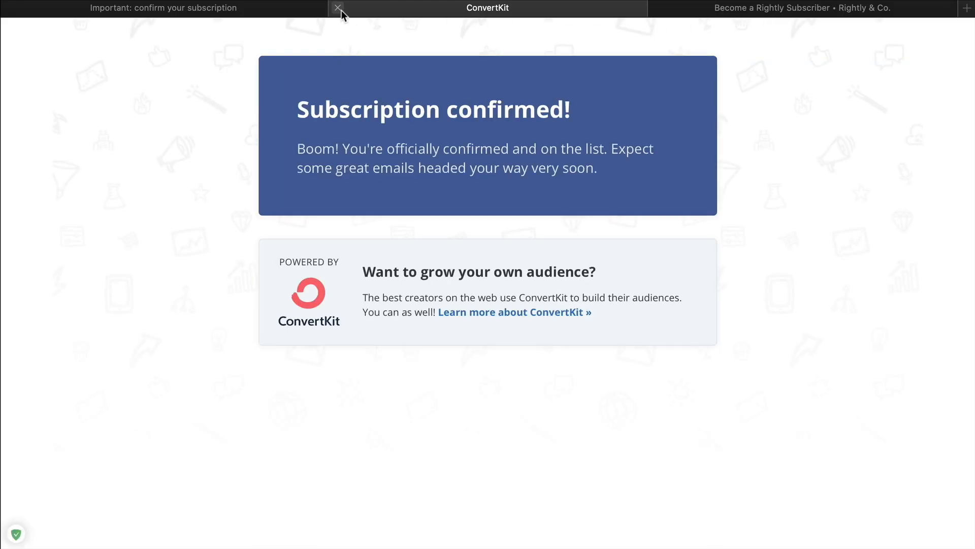
# Step: Close the ConvertKit tab and review the forwarded Rightly confirmation email from the project
pyautogui.click(338, 8)
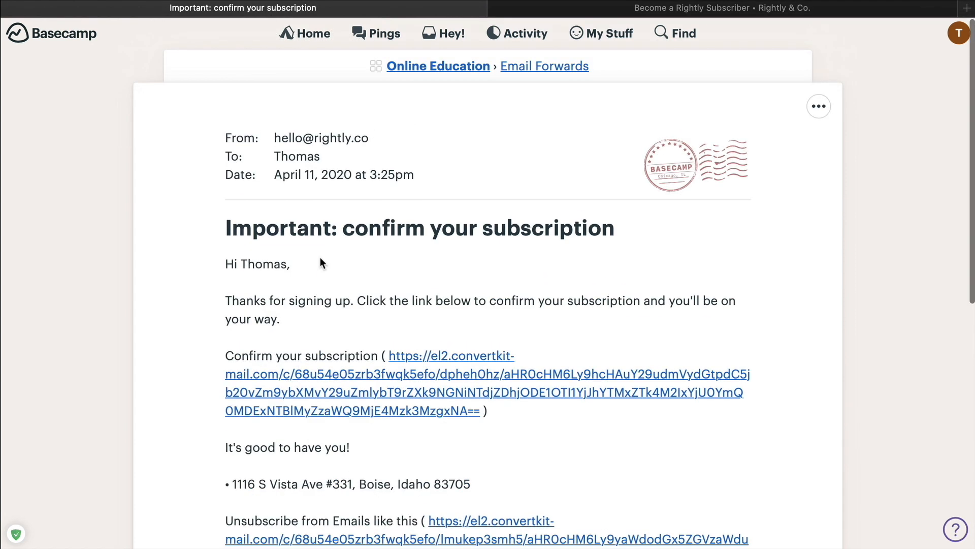
pyautogui.moveTo(444, 78)
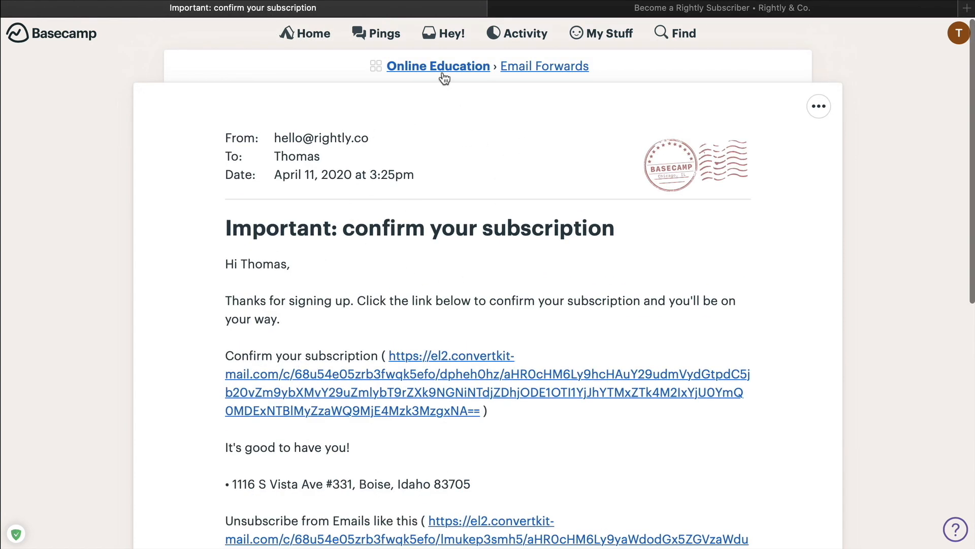
pyautogui.click(437, 66)
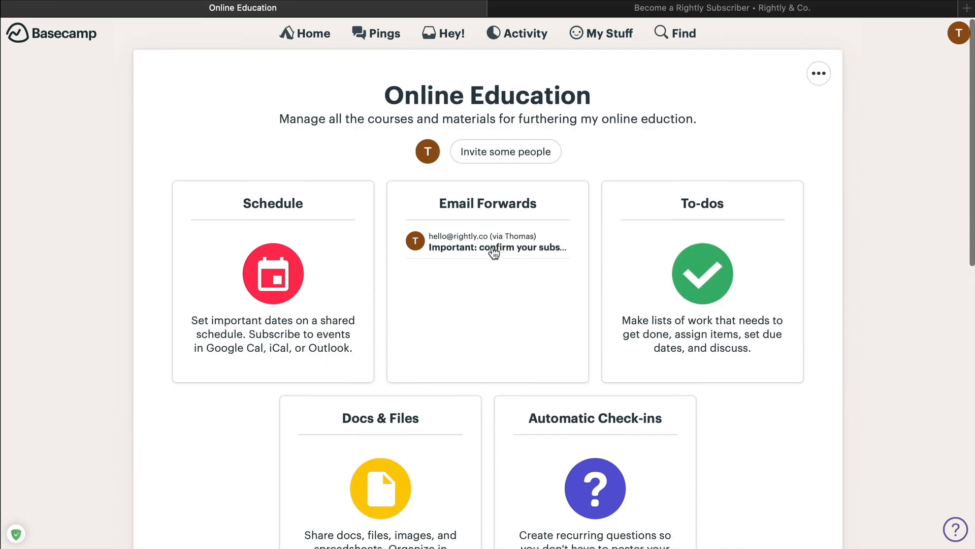
pyautogui.moveTo(489, 258)
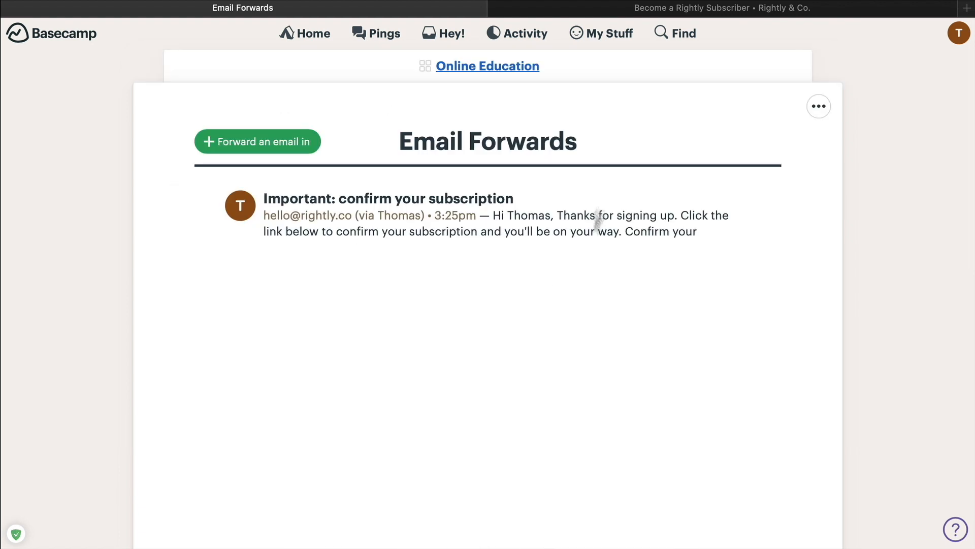
pyautogui.click(388, 198)
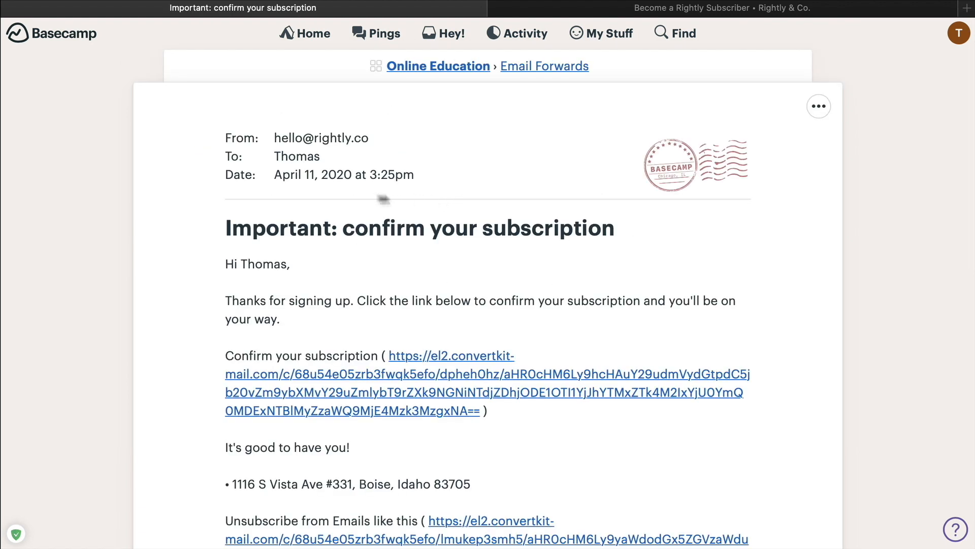
pyautogui.moveTo(296, 280)
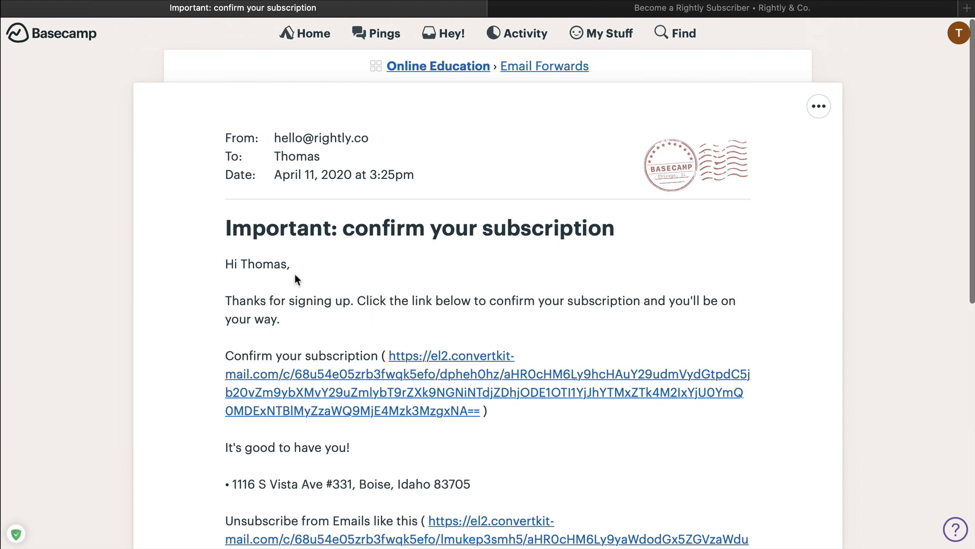
pyautogui.moveTo(542, 281)
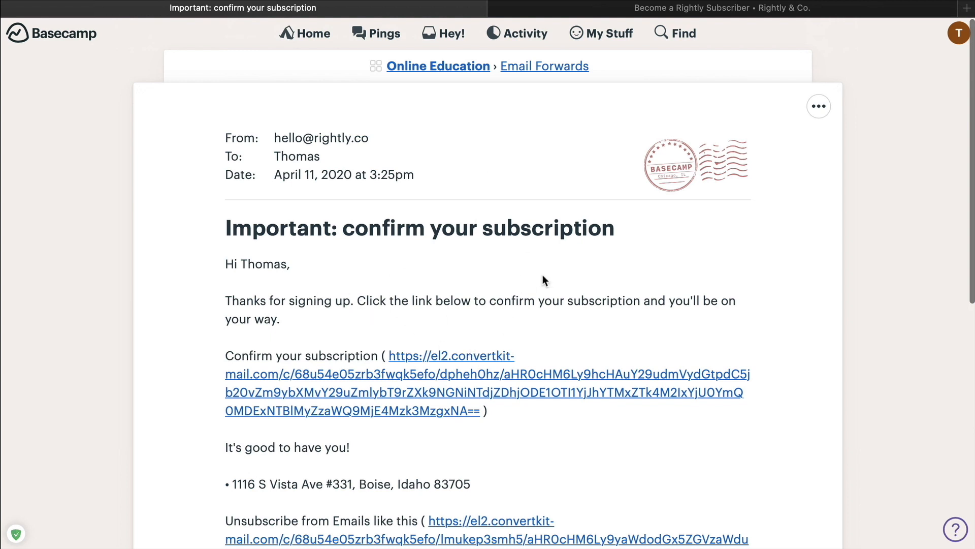
pyautogui.click(438, 66)
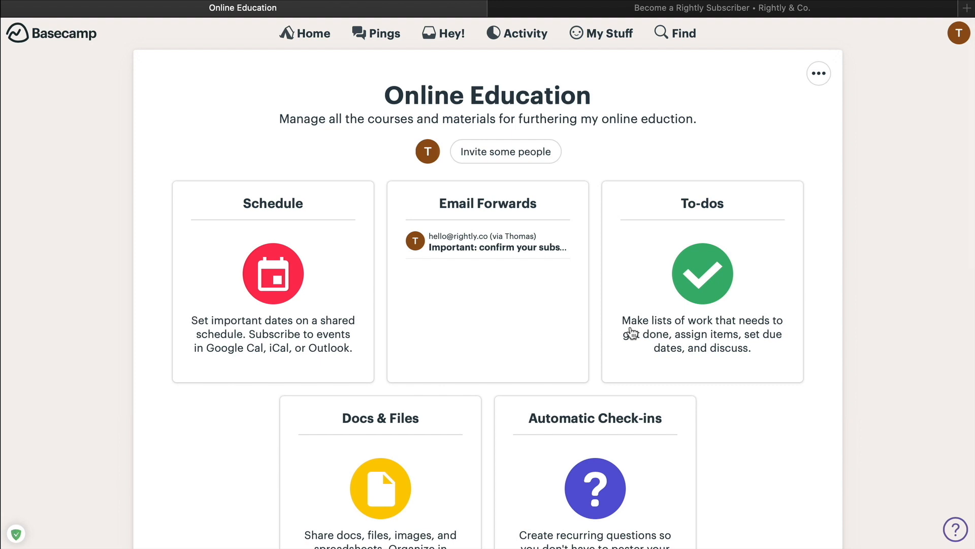
pyautogui.moveTo(285, 286)
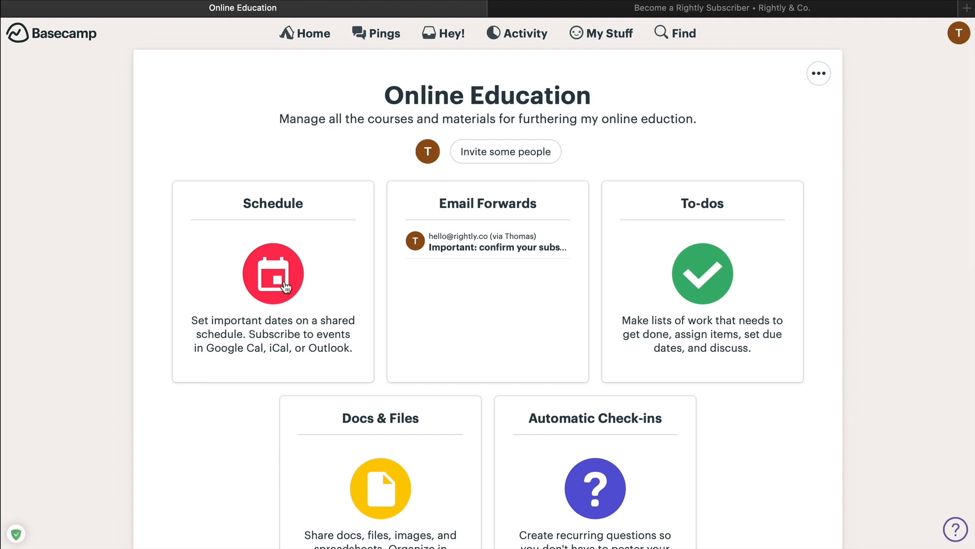
# Step: Post a Learn Podcasting event, 3:30–4:00pm from Apr 11, repeating every weekday
pyautogui.click(273, 273)
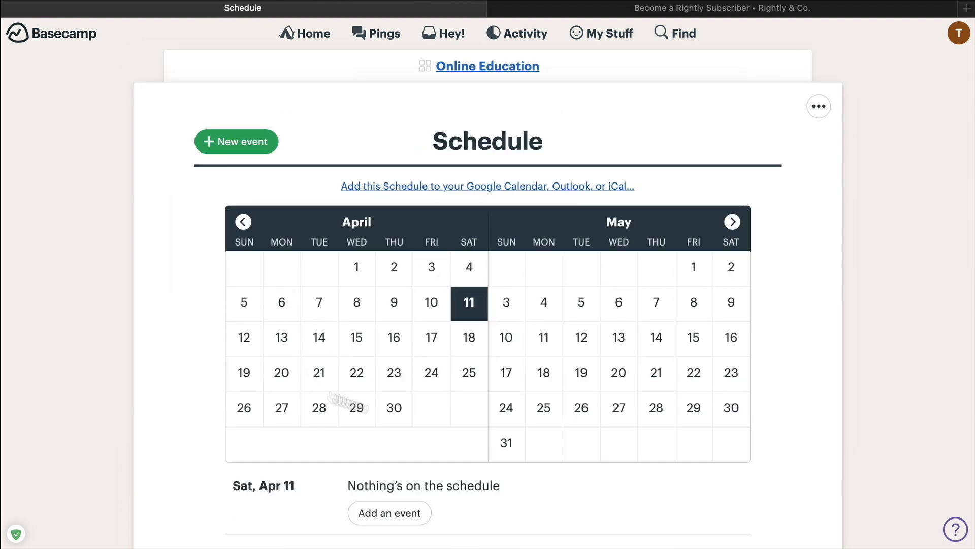
pyautogui.scroll(-3)
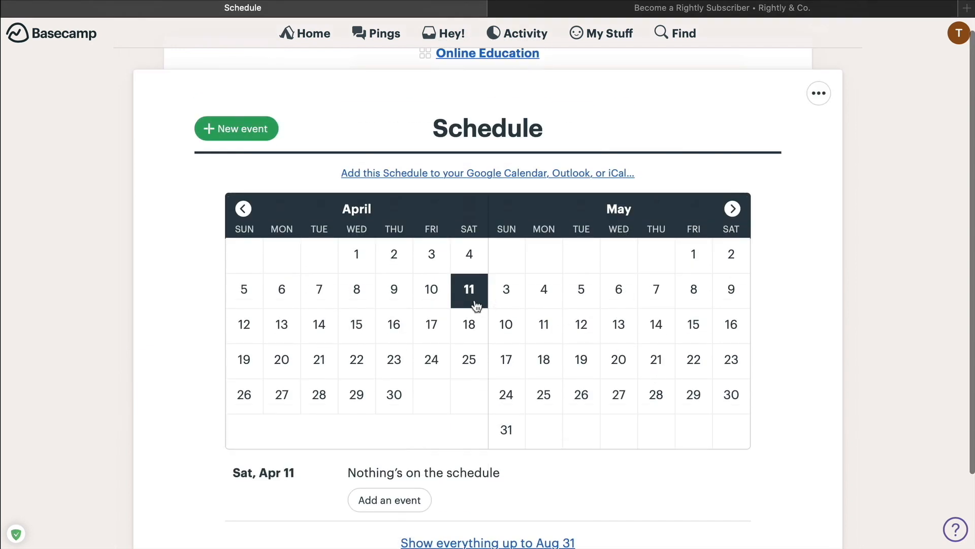
pyautogui.moveTo(263, 338)
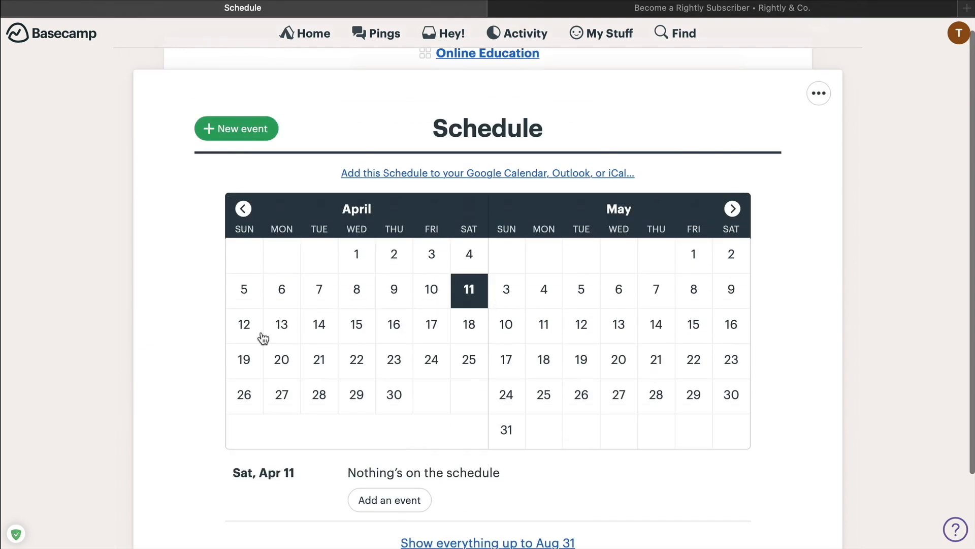
pyautogui.click(390, 499)
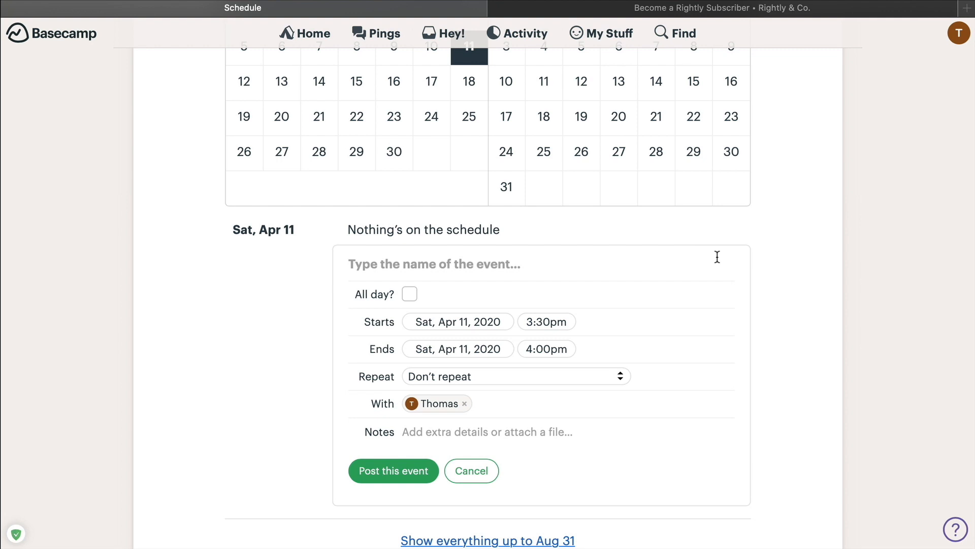
pyautogui.write('Learn Podcasting')
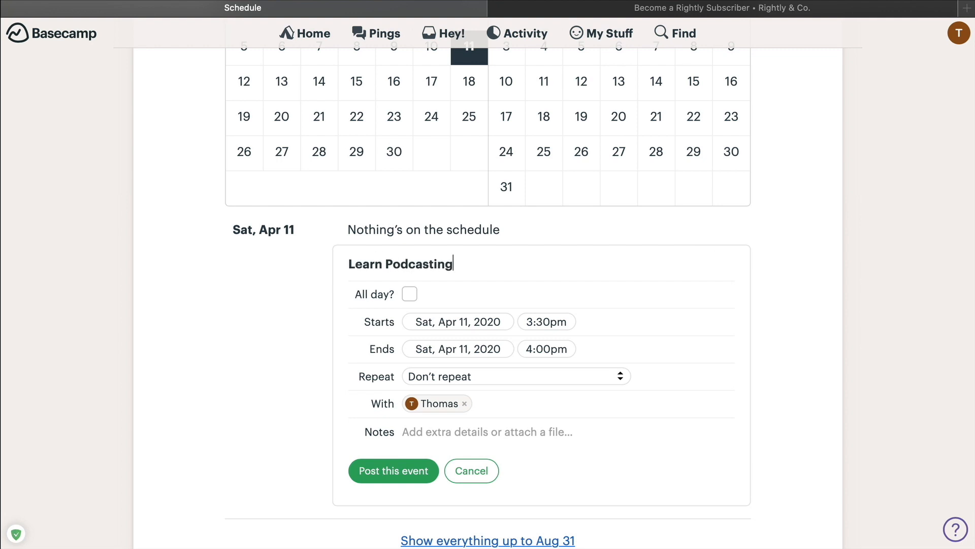
pyautogui.click(408, 293)
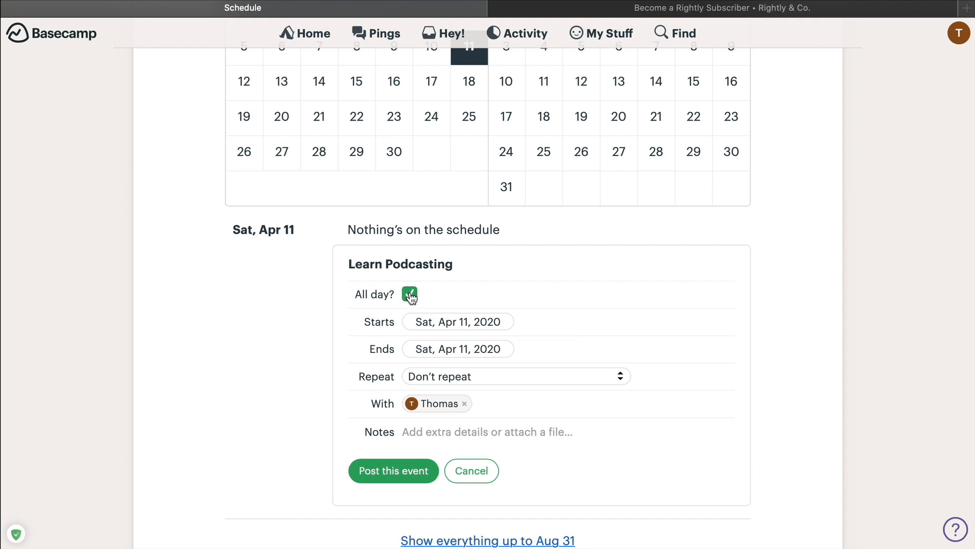
pyautogui.click(409, 294)
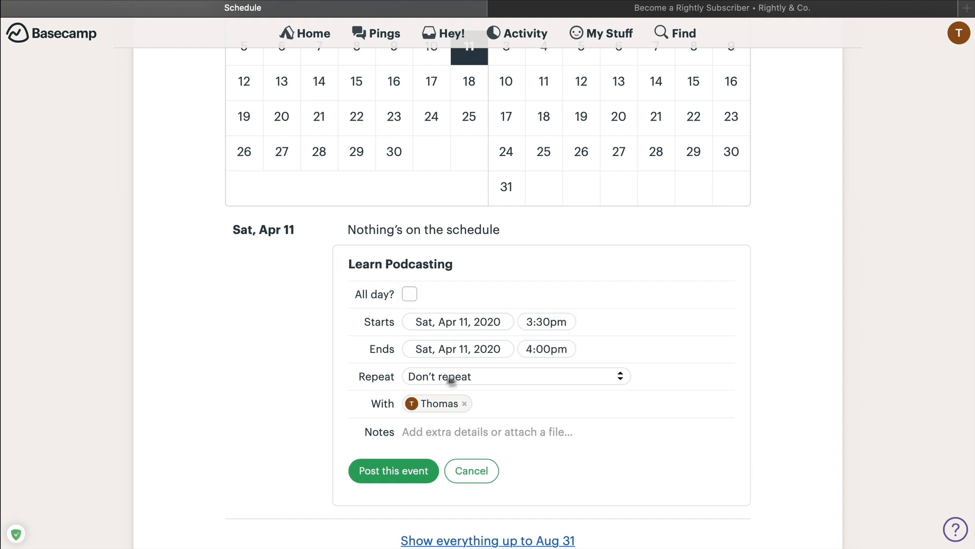
pyautogui.click(515, 376)
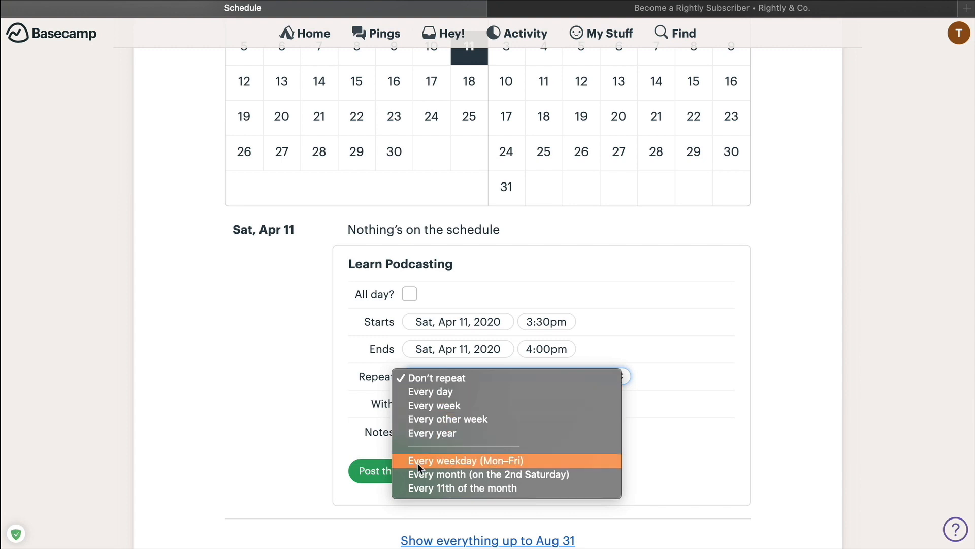
pyautogui.click(465, 460)
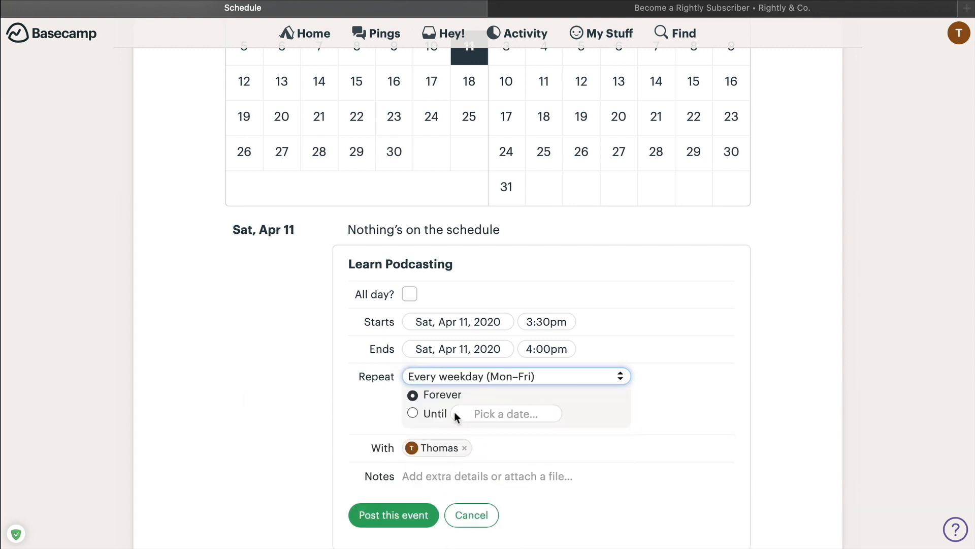
pyautogui.click(394, 514)
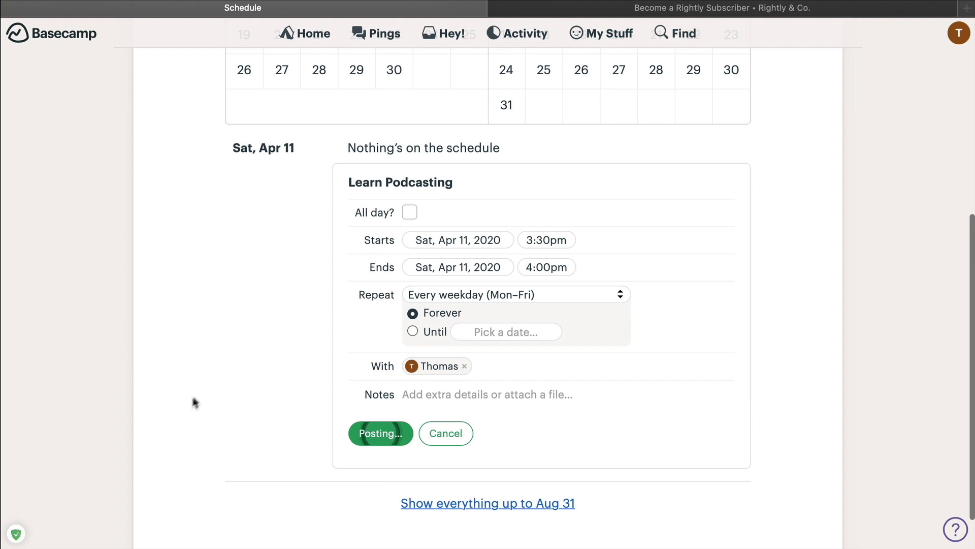
pyautogui.click(380, 433)
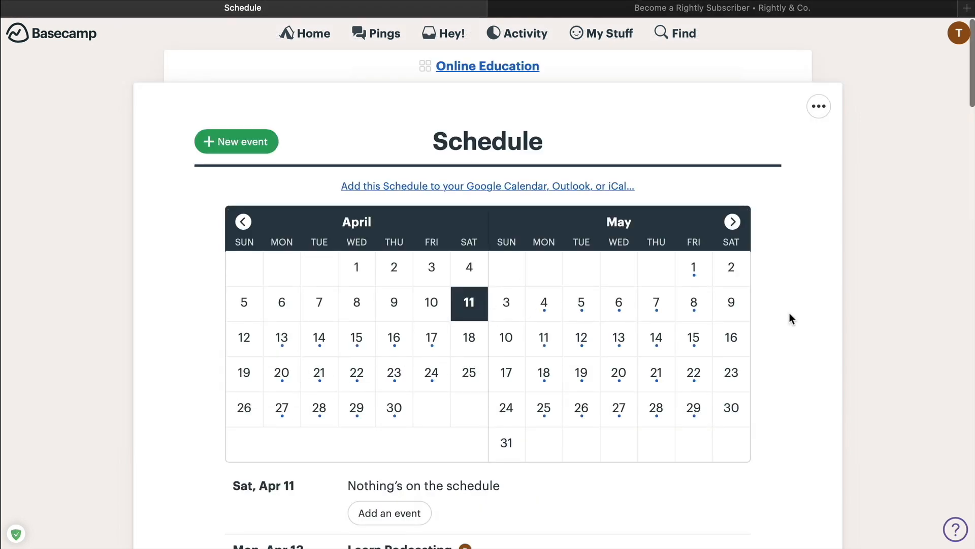
pyautogui.scroll(-3)
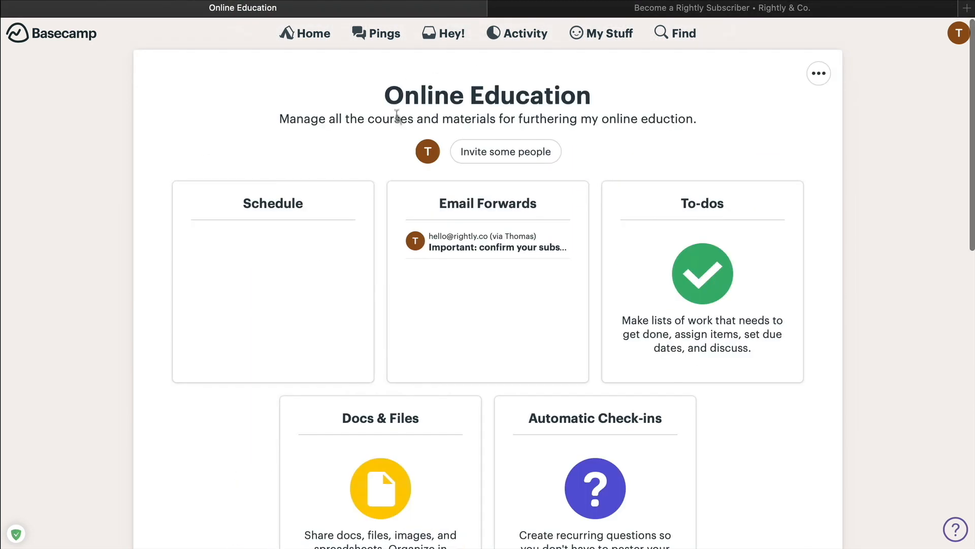
pyautogui.click(488, 241)
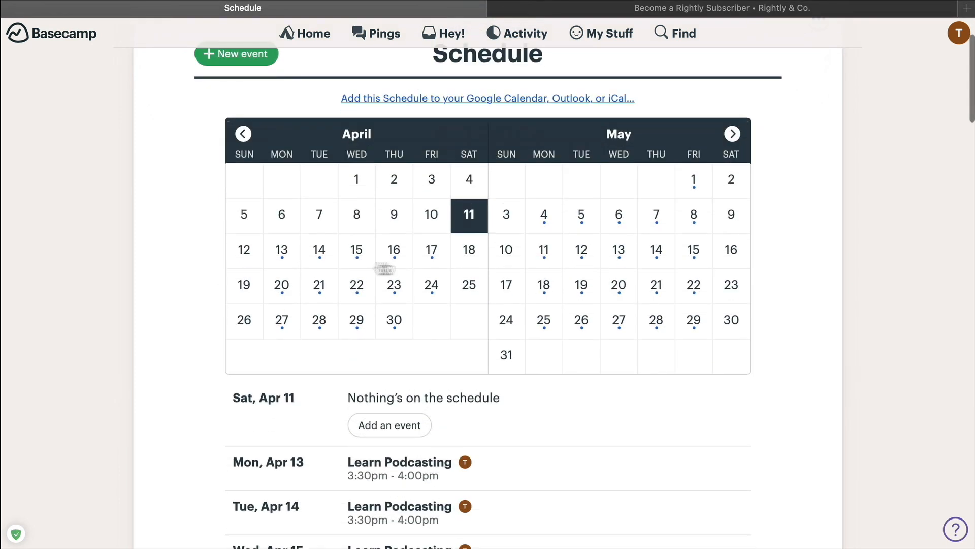
pyautogui.scroll(-3)
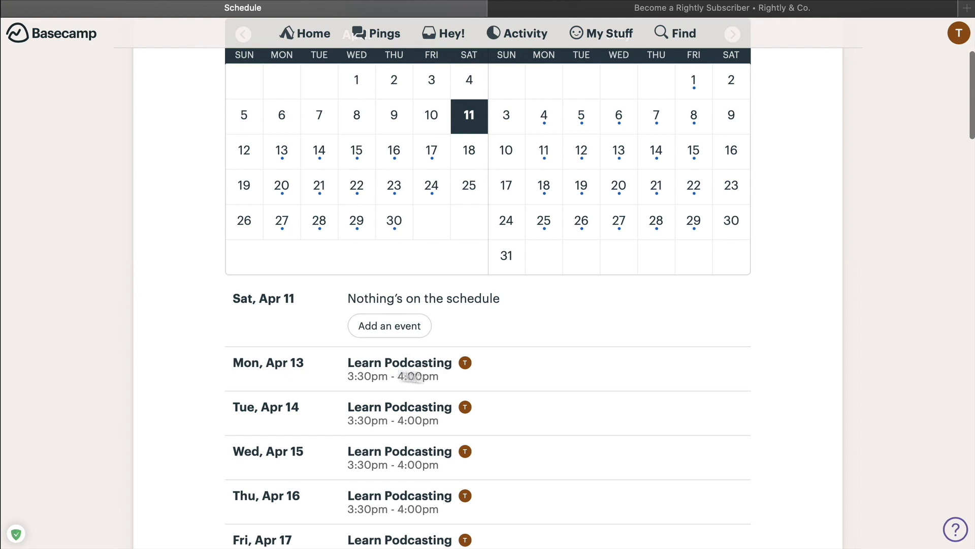
pyautogui.moveTo(425, 371)
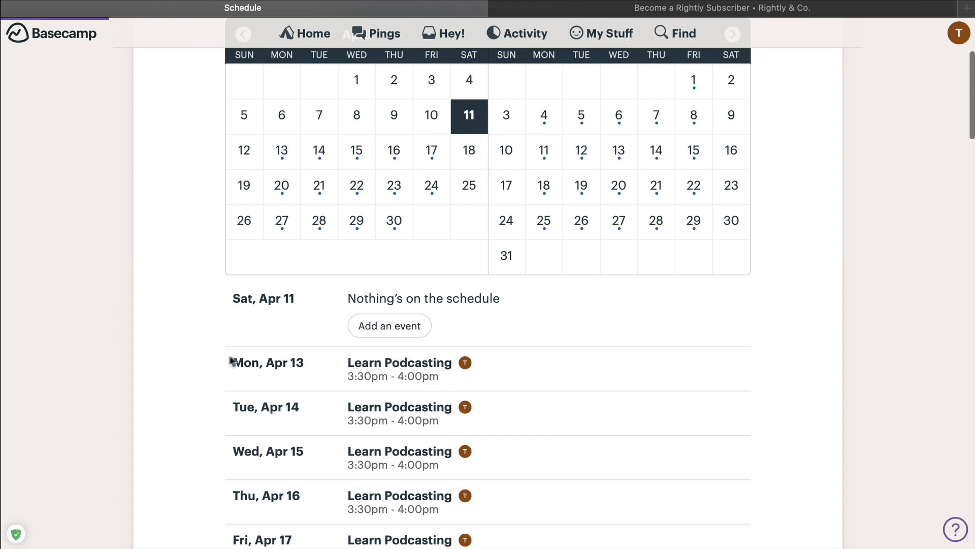
# Step: Comment the subscription email link on the Mon Apr 13 Learn Podcasting event and verify it
pyautogui.click(400, 363)
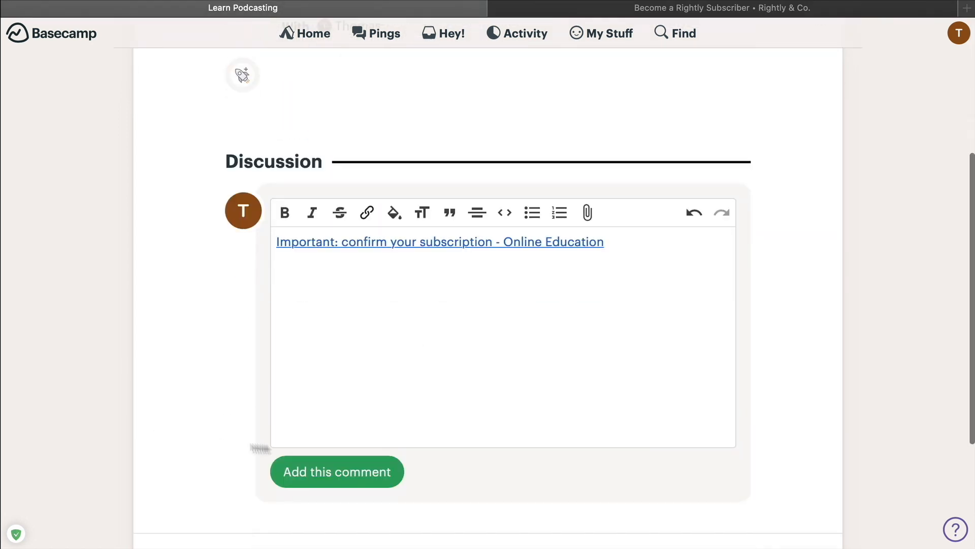
pyautogui.click(336, 471)
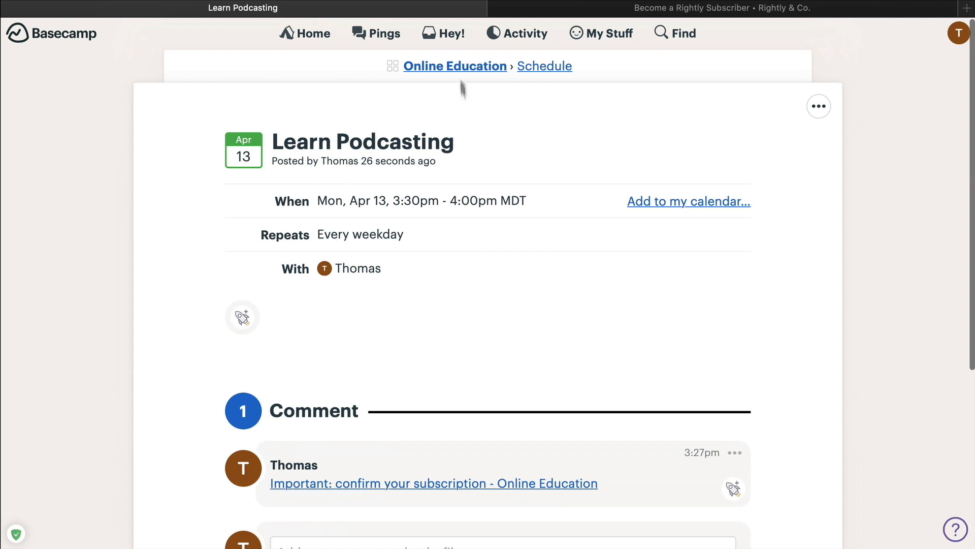
pyautogui.click(543, 66)
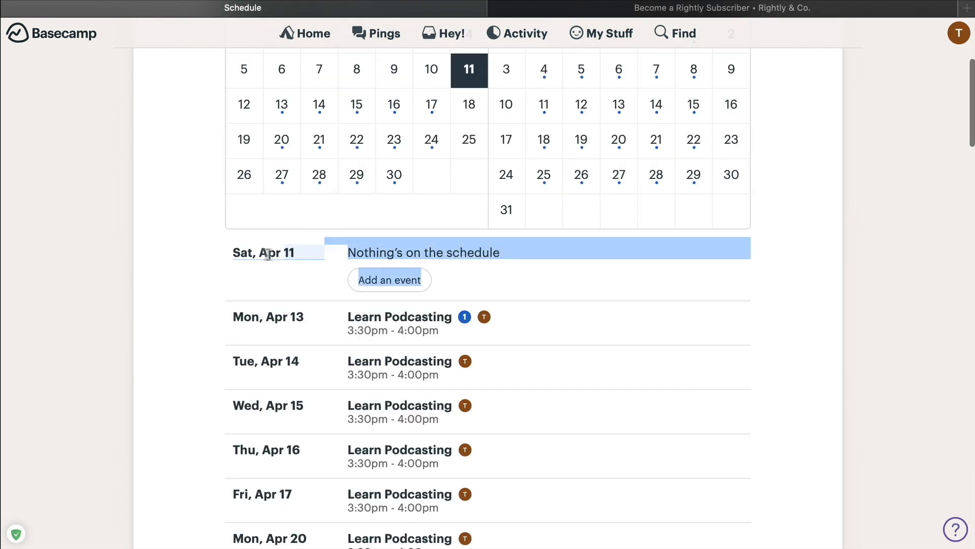
pyautogui.scroll(-3)
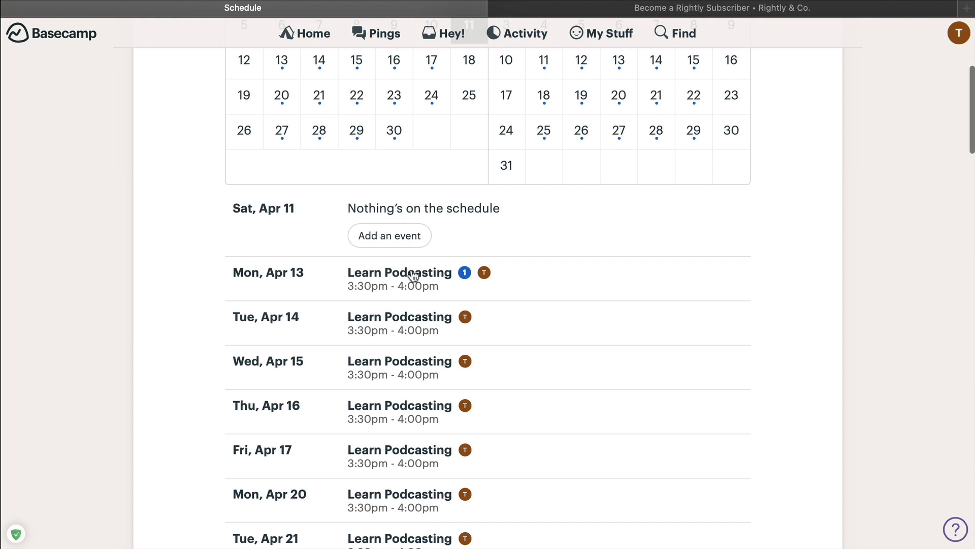
pyautogui.click(400, 273)
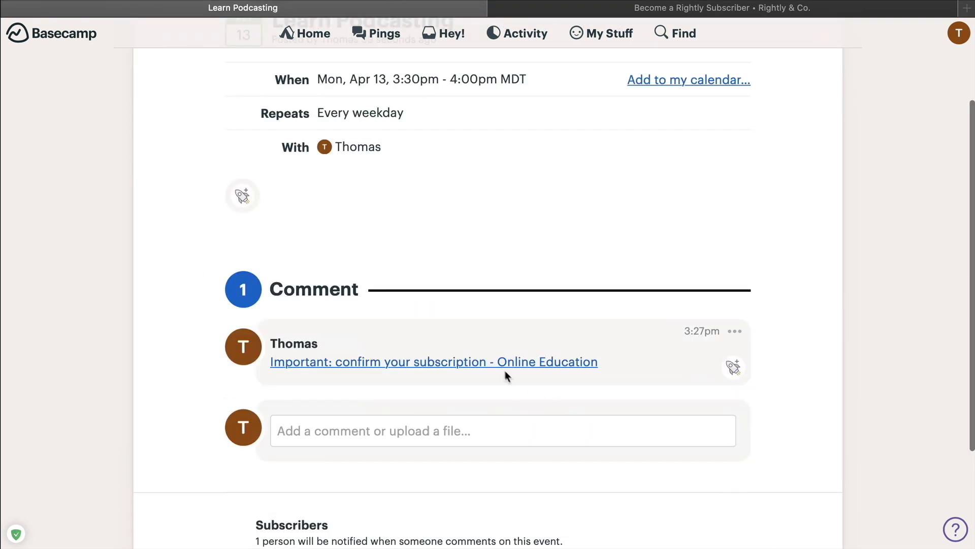
pyautogui.click(433, 361)
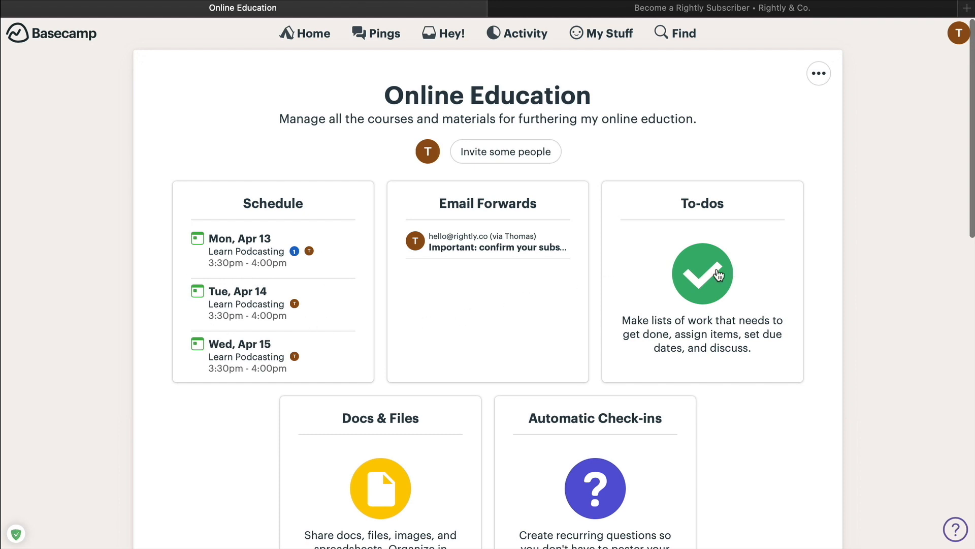
# Step: Create a to-do list named 'Gear to Buy'
pyautogui.click(702, 272)
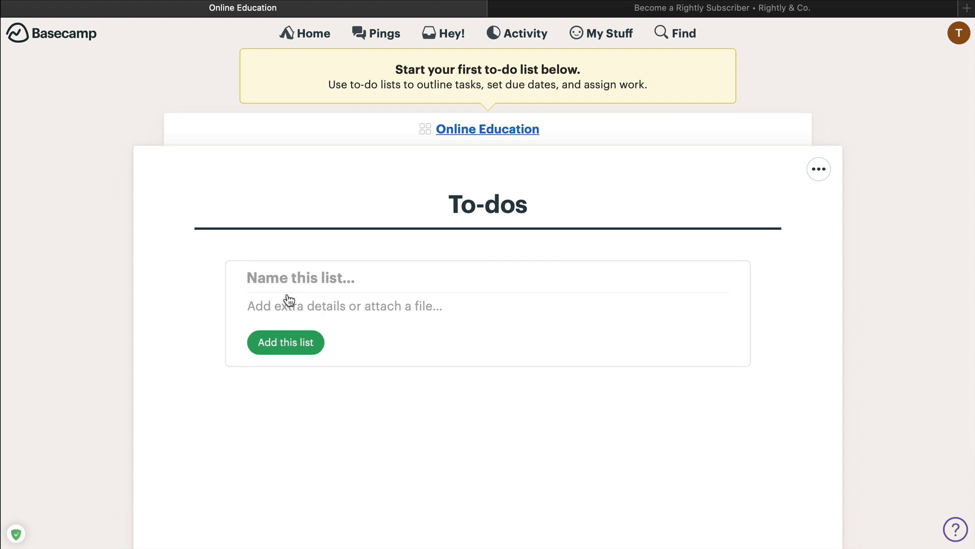
pyautogui.write('Gear to Buy')
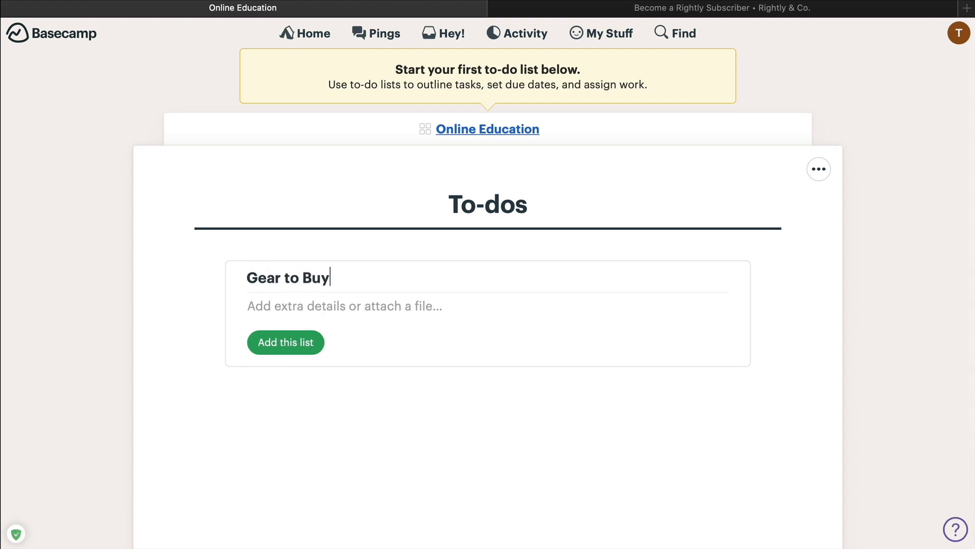
pyautogui.click(285, 342)
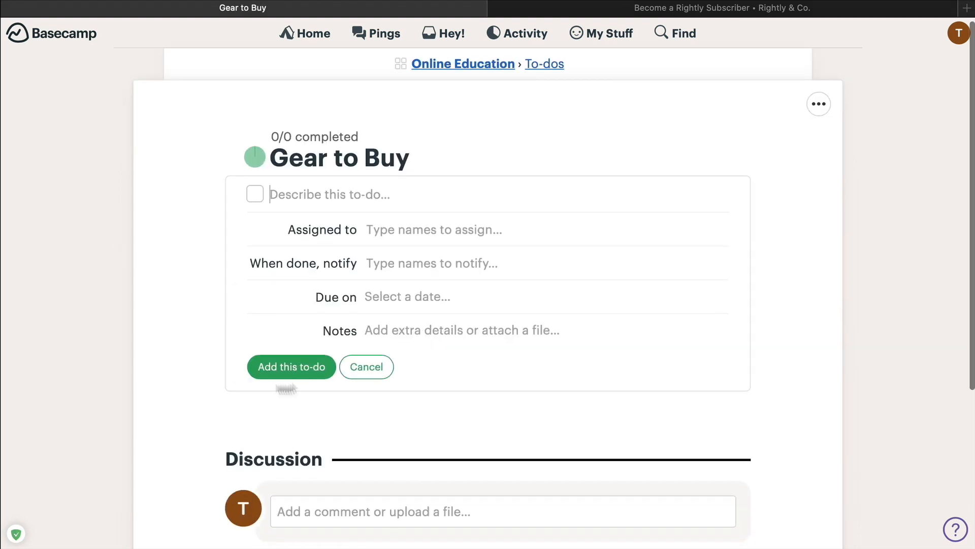
# Step: Add the to-dos Mic, Mixer and Auphonic, then close the entry form
pyautogui.write('Mix')
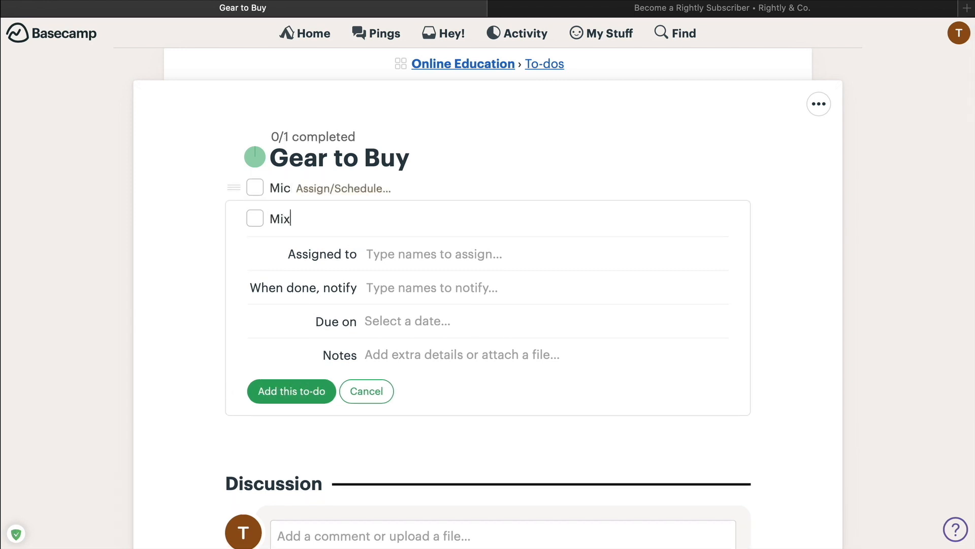
pyautogui.click(291, 391)
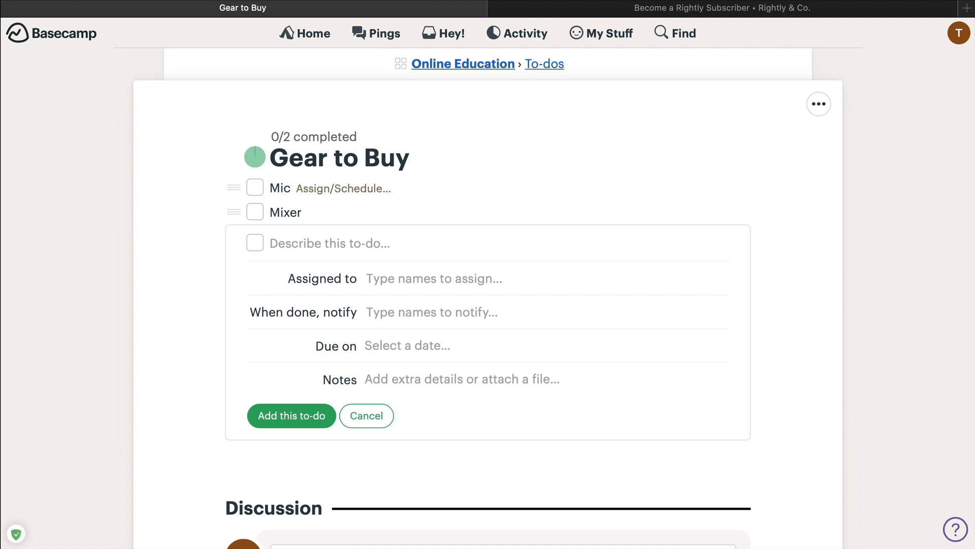
pyautogui.click(290, 415)
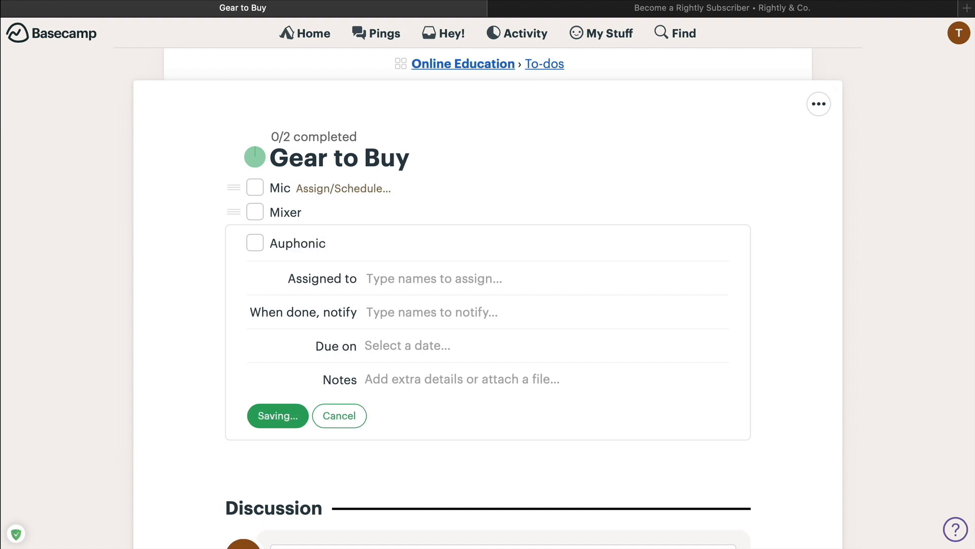
pyautogui.click(278, 416)
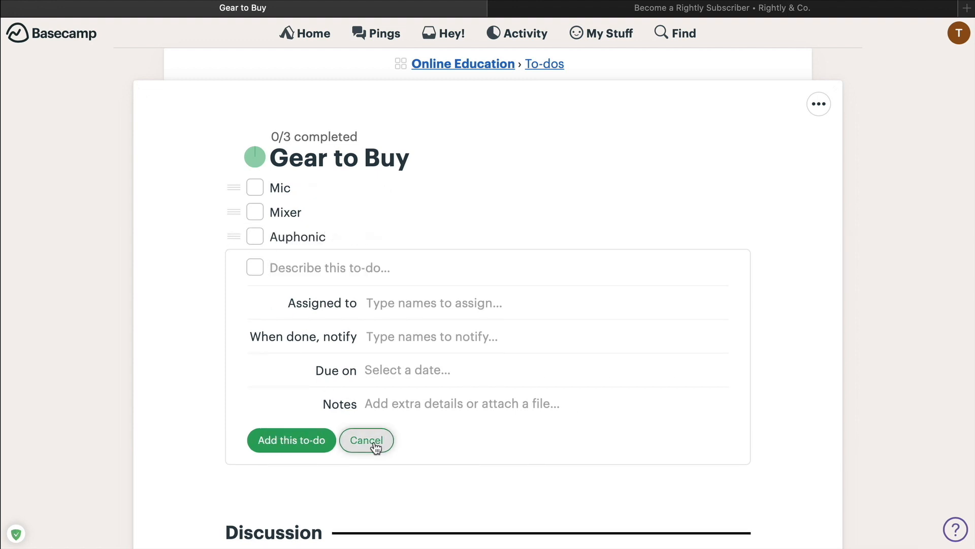
pyautogui.click(366, 440)
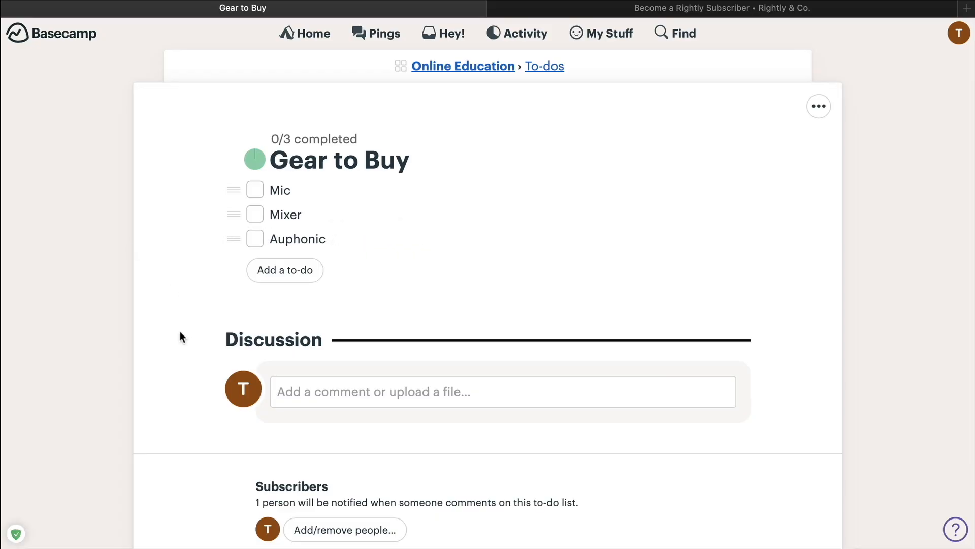
pyautogui.moveTo(455, 77)
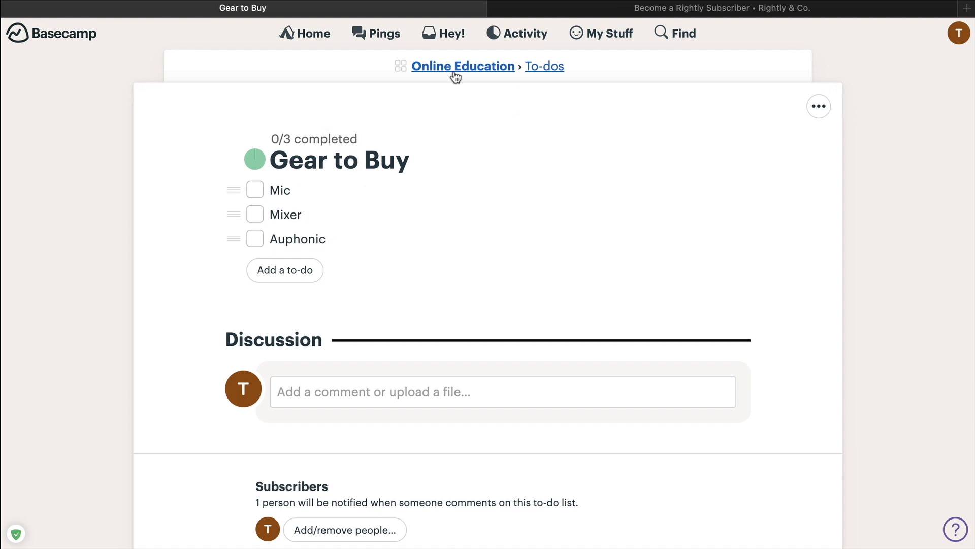
# Step: Create a new to-do list named 'Webinar with OBS'
pyautogui.click(462, 66)
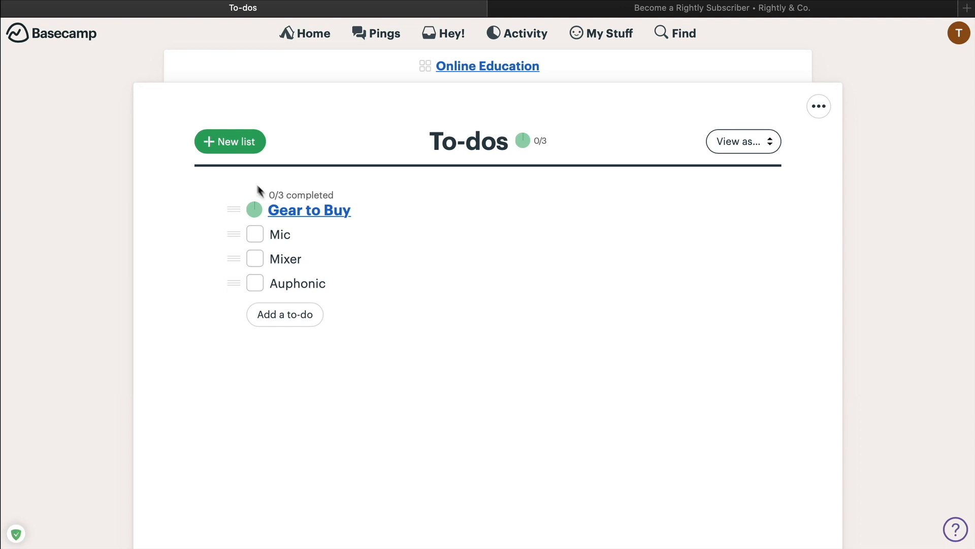
pyautogui.click(229, 141)
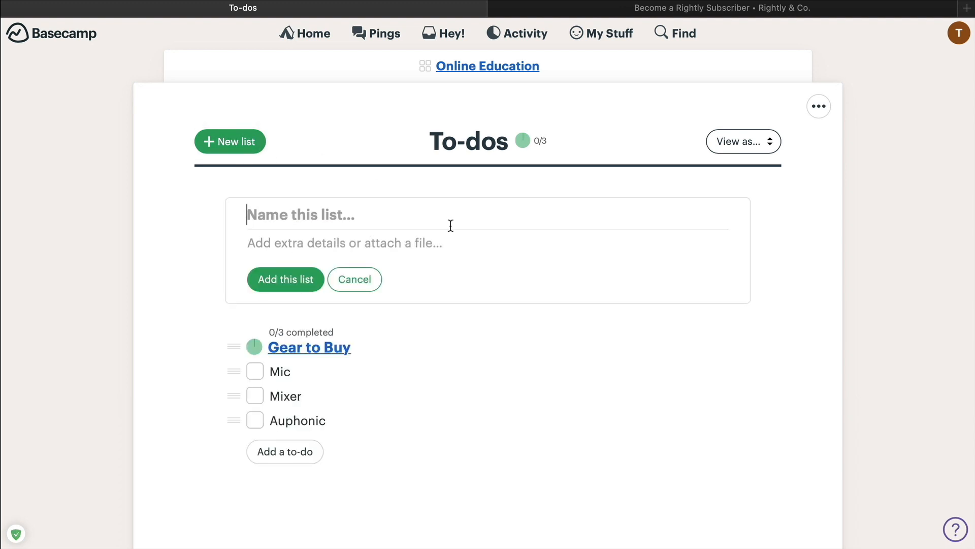
pyautogui.write('Webinar in OBS')
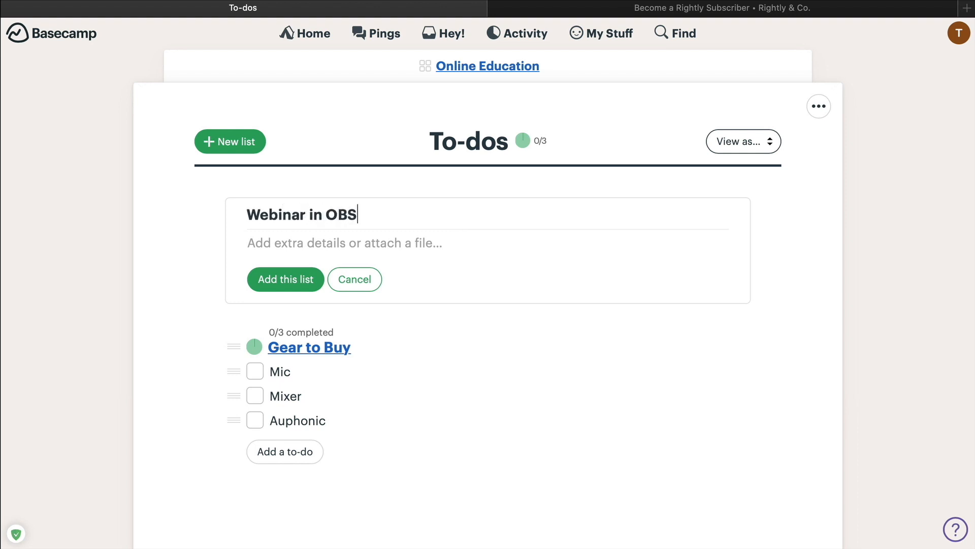
pyautogui.click(285, 278)
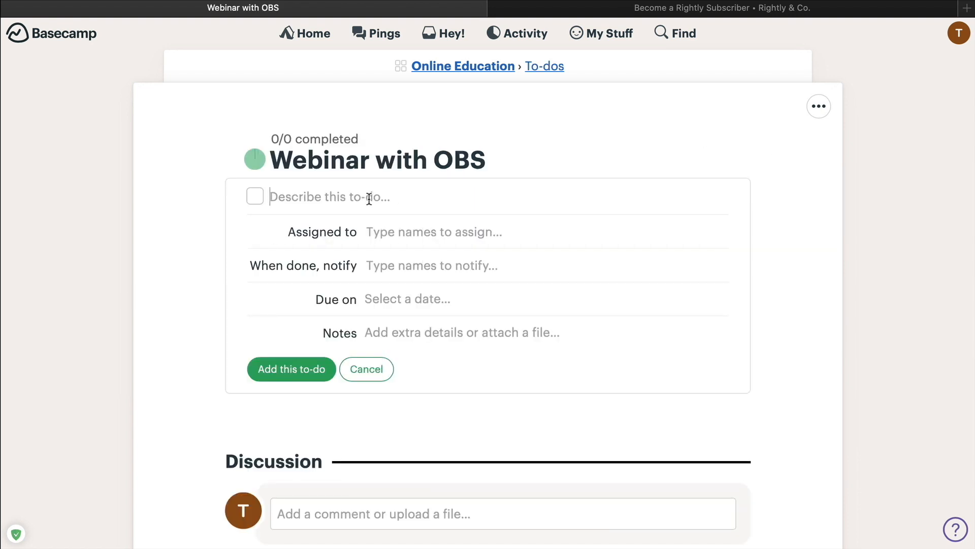
# Step: Add the to-dos 'Rightly Videos Series' and 'Buy a New Camera'
pyautogui.write('Rightly Videos')
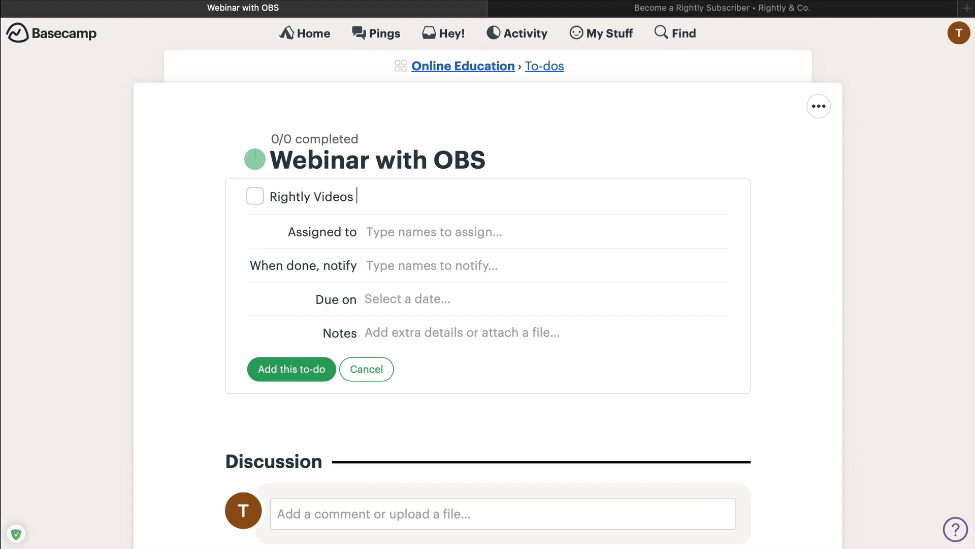
pyautogui.write('Buy a')
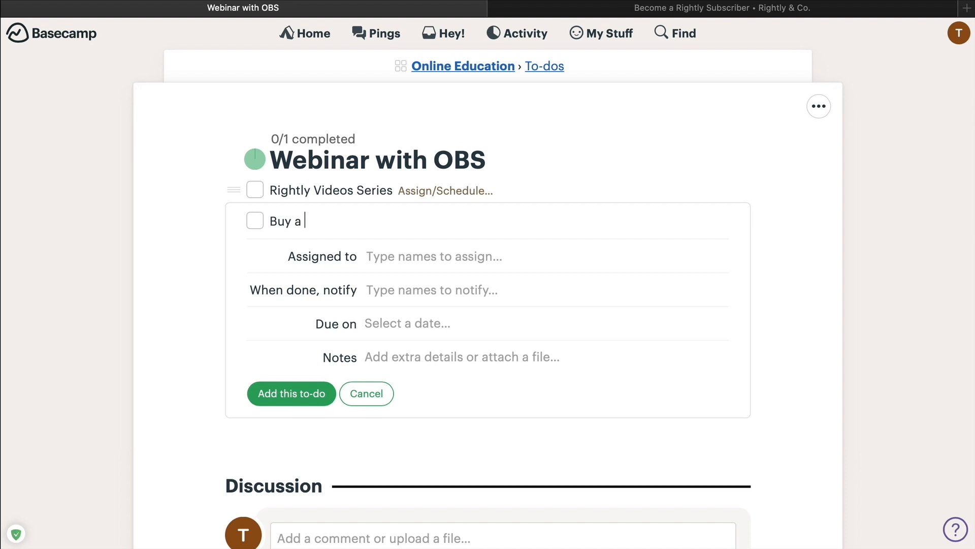
pyautogui.write('New Camera')
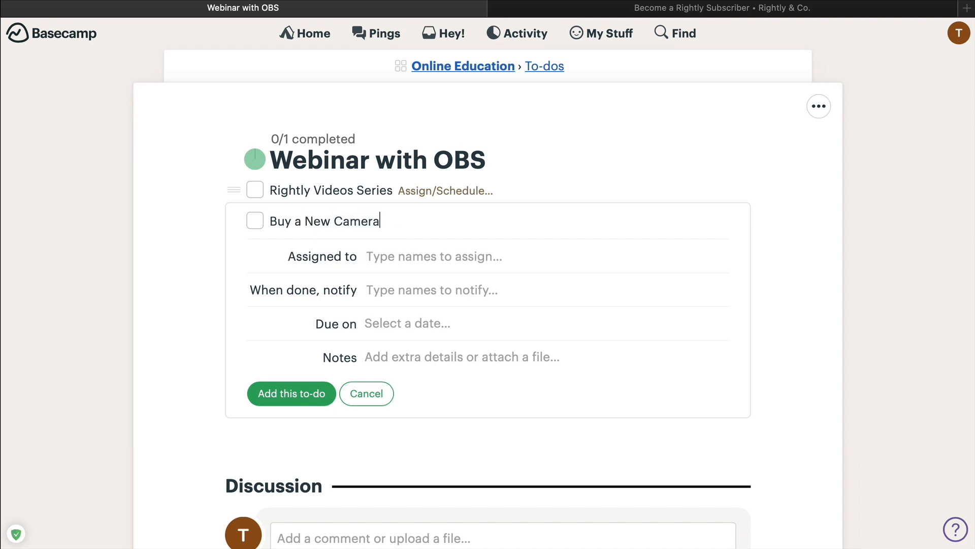
pyautogui.click(291, 394)
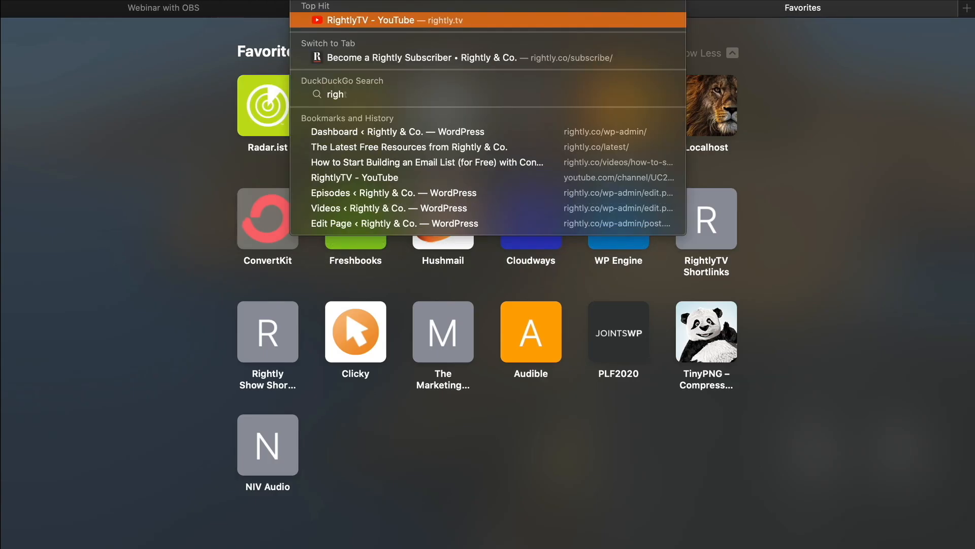
# Step: Search 'rightly' in Safari and find the how-to-create-a-webinar-with-OBS video
pyautogui.write('tly')
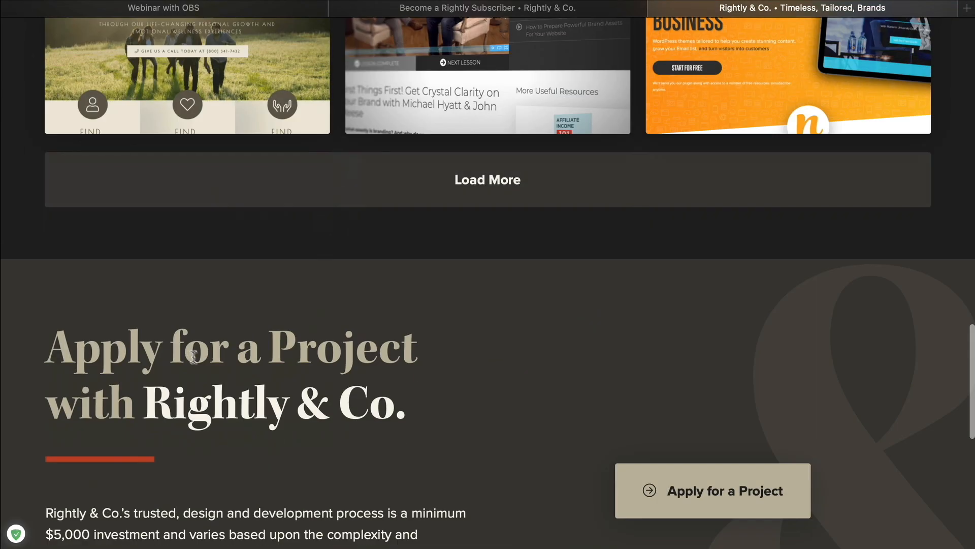
pyautogui.scroll(-3)
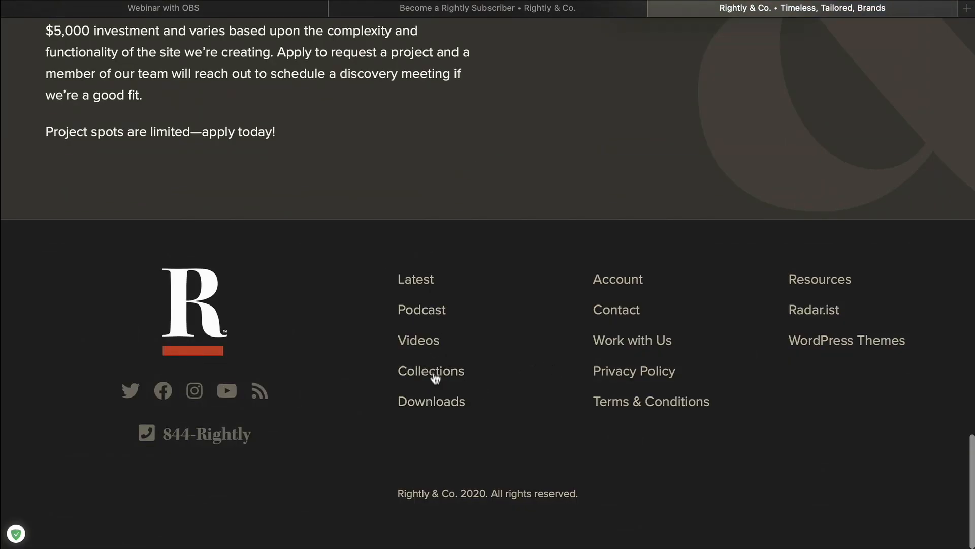
pyautogui.click(431, 371)
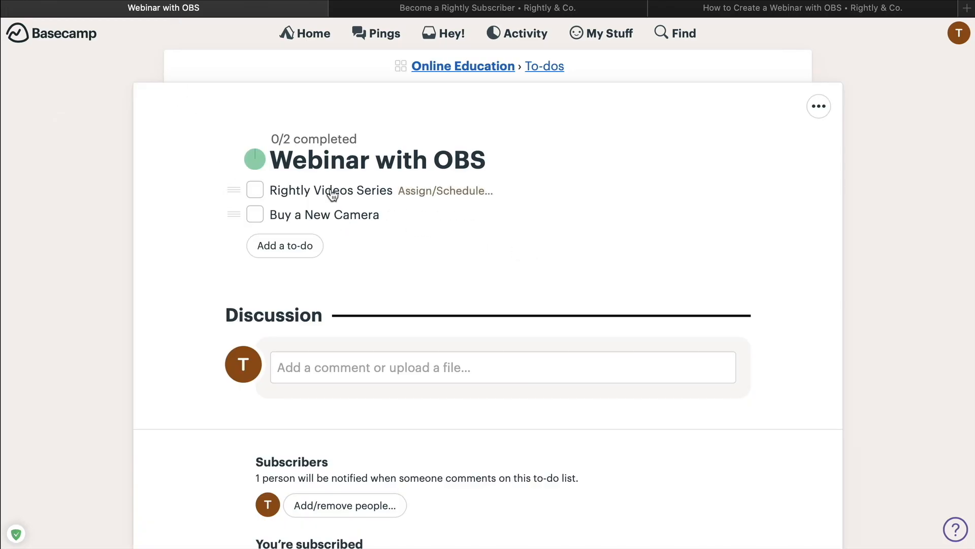
# Step: Save the webinar URL as a note on the Rightly Videos Series to-do
pyautogui.click(330, 190)
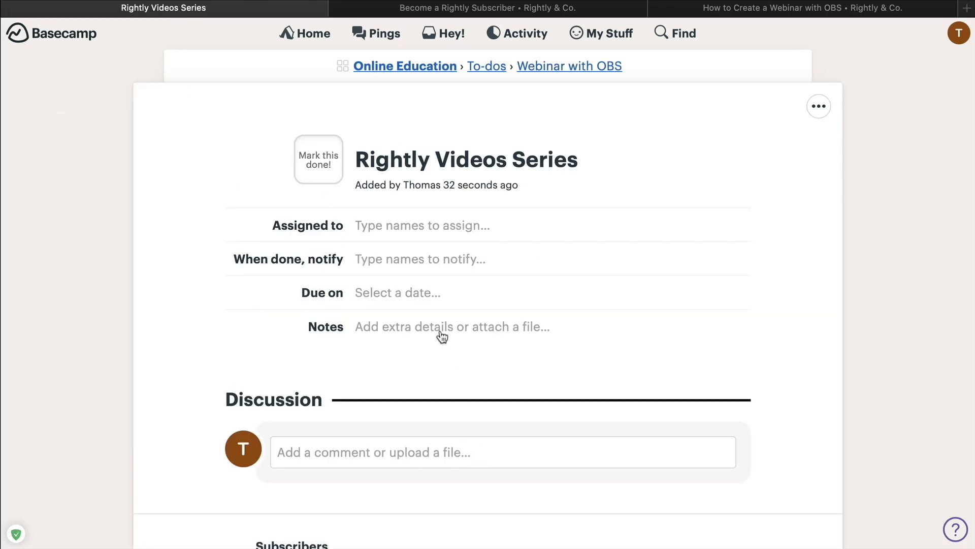
pyautogui.click(452, 327)
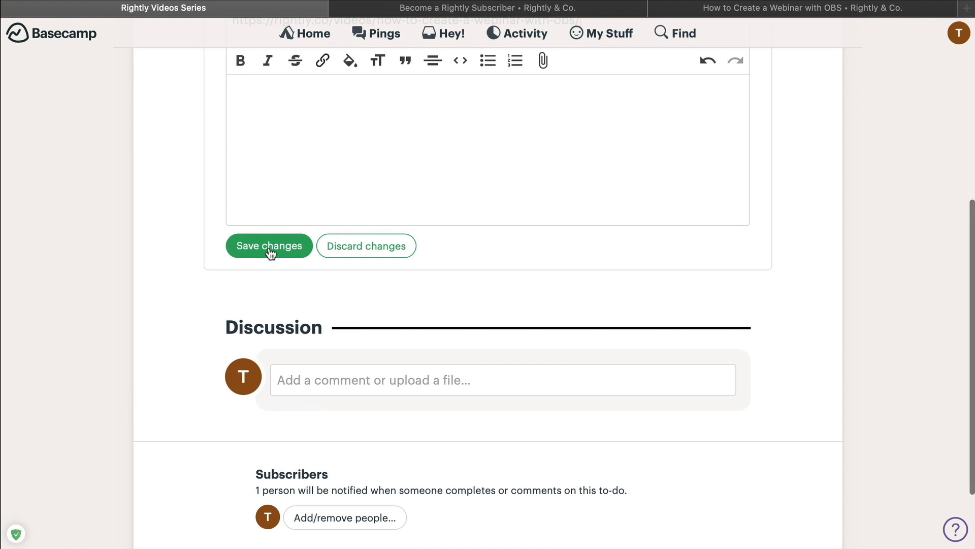
pyautogui.click(268, 245)
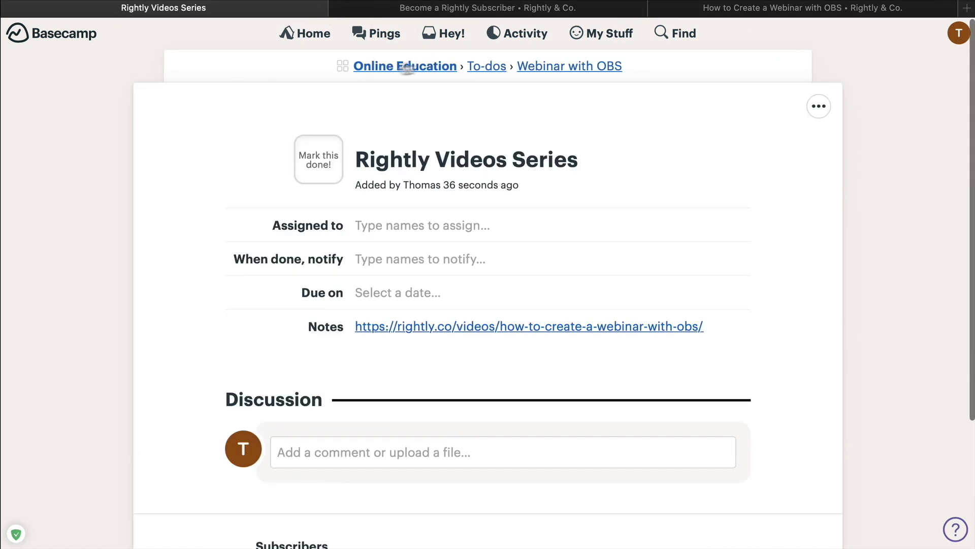
# Step: Check the Apr 13 Learn Podcasting event, then return to the Online Education home
pyautogui.click(405, 66)
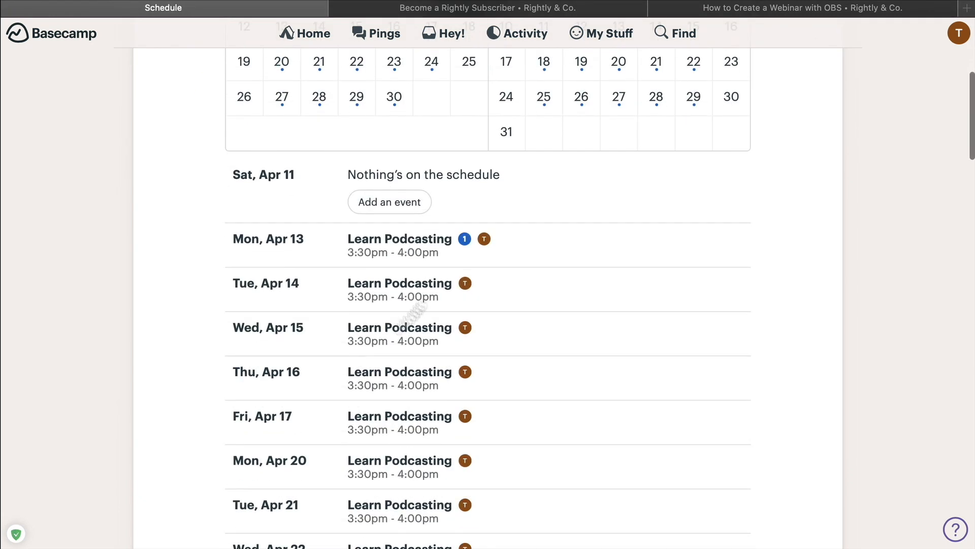
pyautogui.click(399, 239)
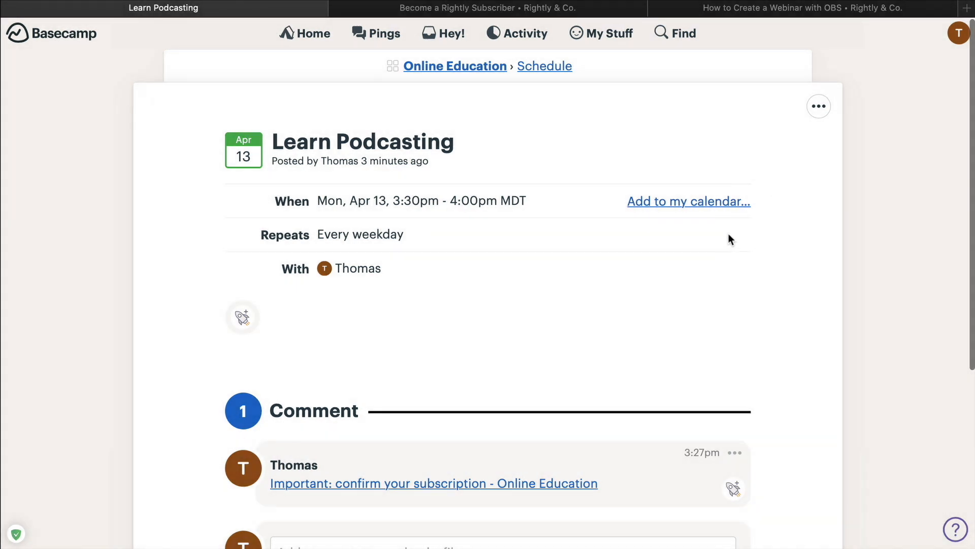
pyautogui.moveTo(722, 238)
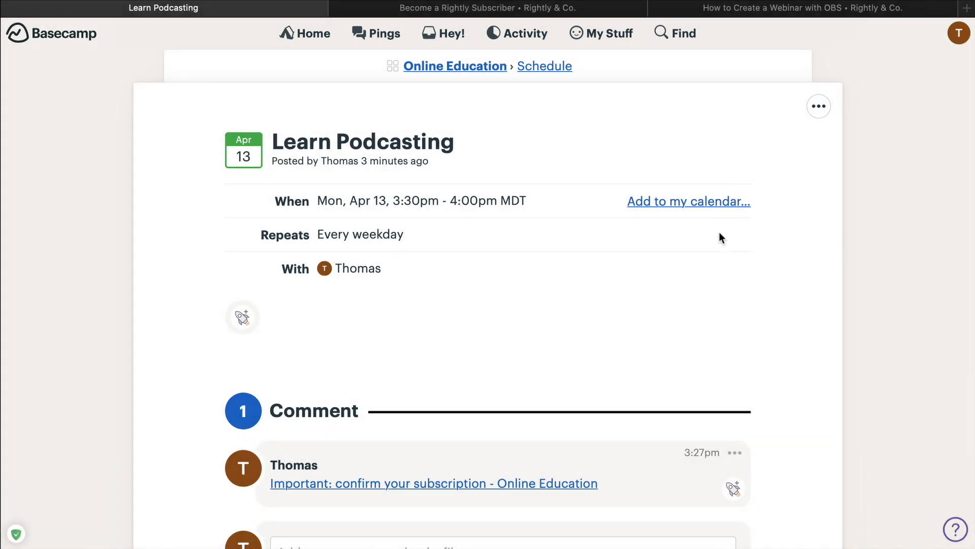
pyautogui.click(454, 66)
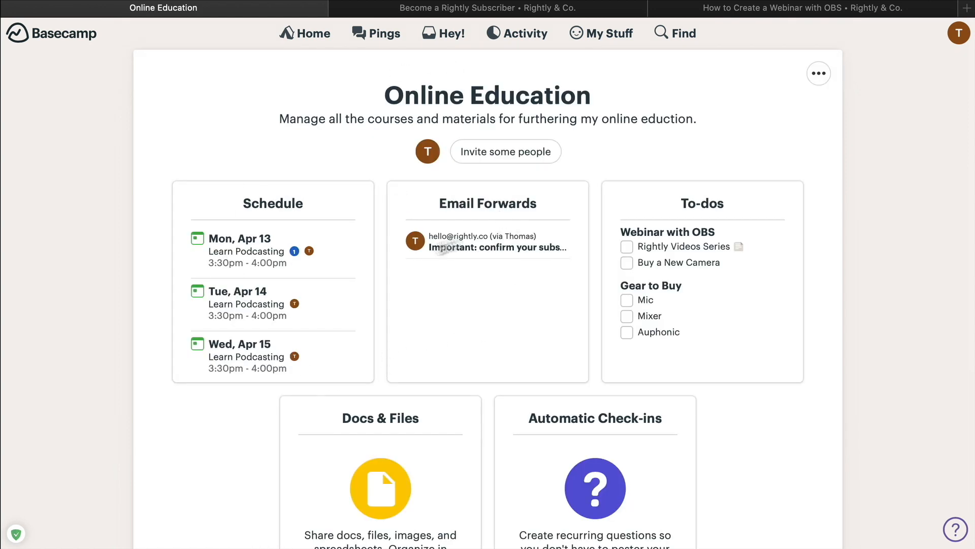
pyautogui.moveTo(784, 302)
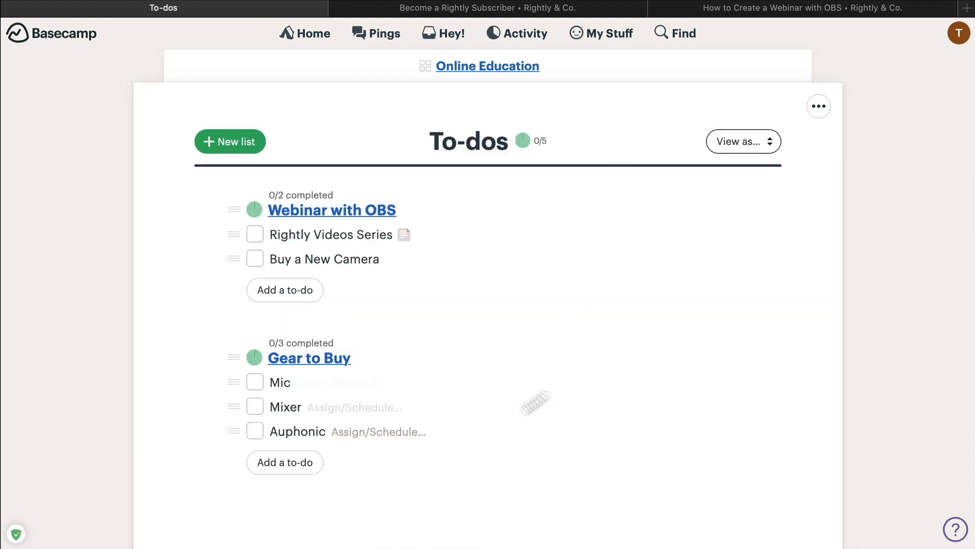
# Step: Scroll the Online Education home to the Docs & Files and Automatic Check-ins cards
pyautogui.click(488, 66)
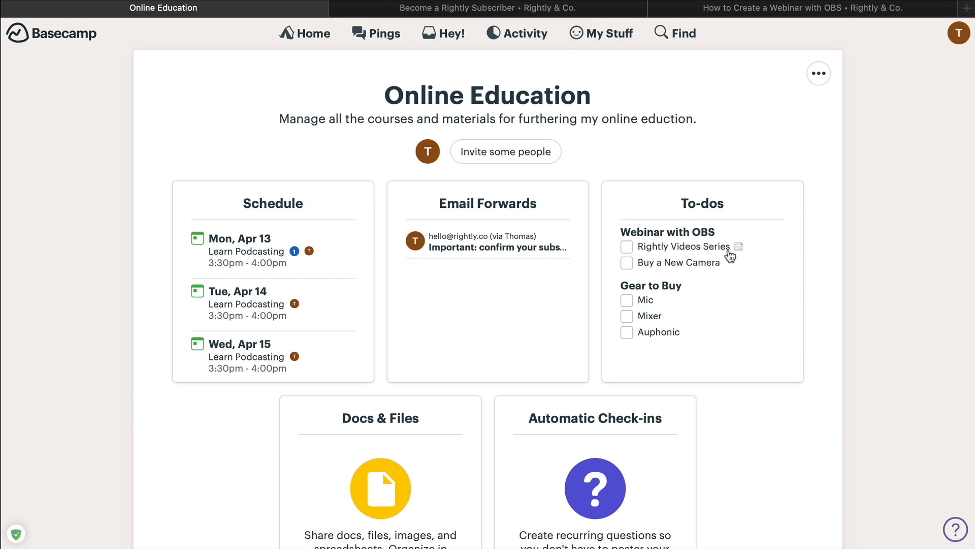
pyautogui.moveTo(728, 255)
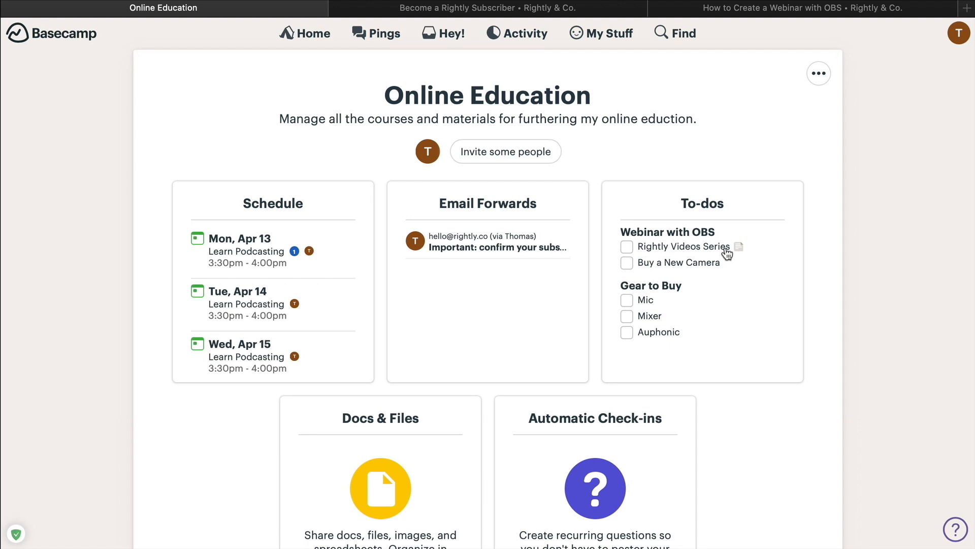
pyautogui.scroll(-3)
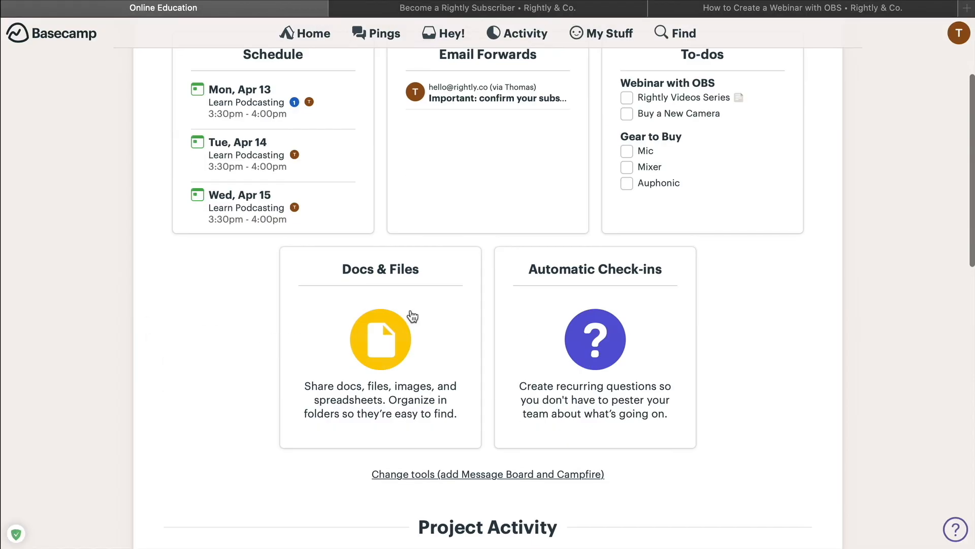
# Step: Drag Practicum Questions.pages.zip (277 KB) into Docs & Files and post it
pyautogui.scroll(-3)
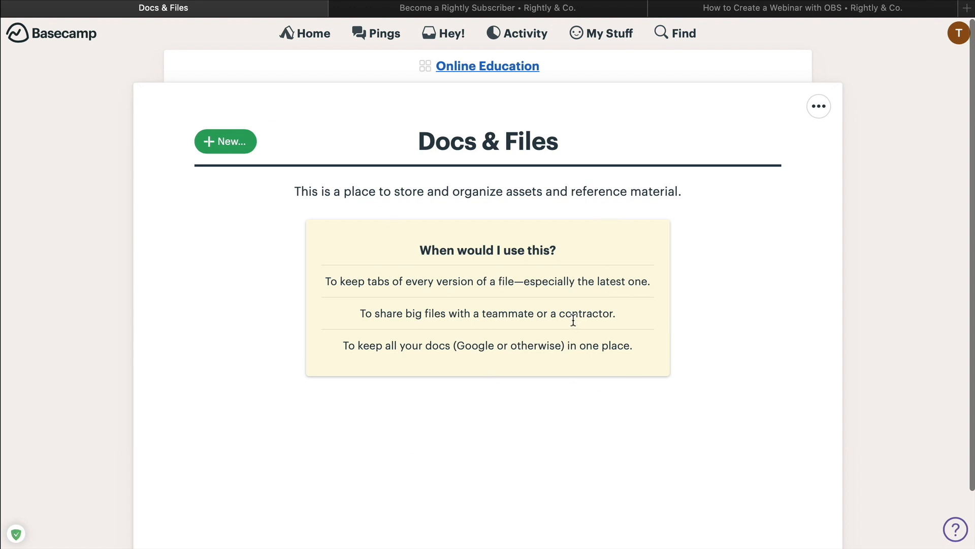
pyautogui.moveTo(653, 329)
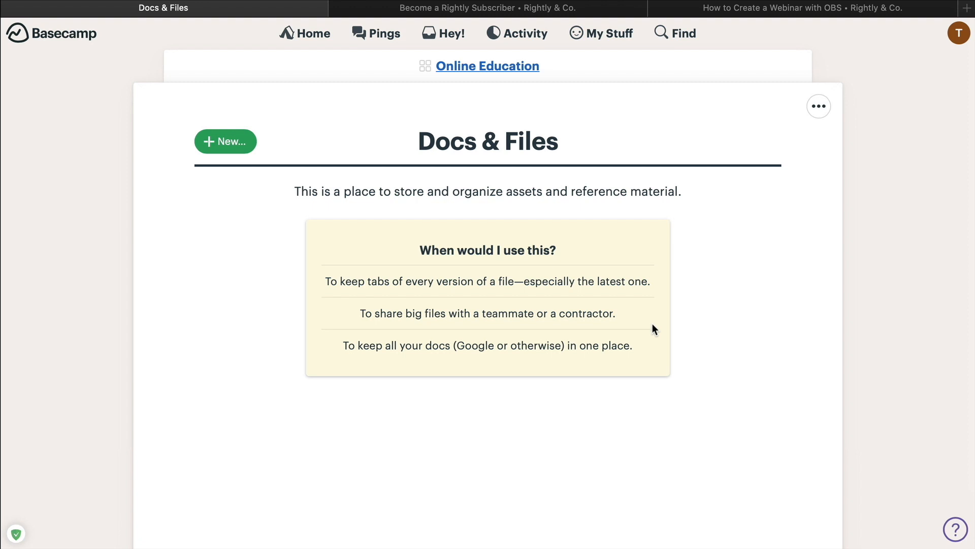
pyautogui.moveTo(647, 324)
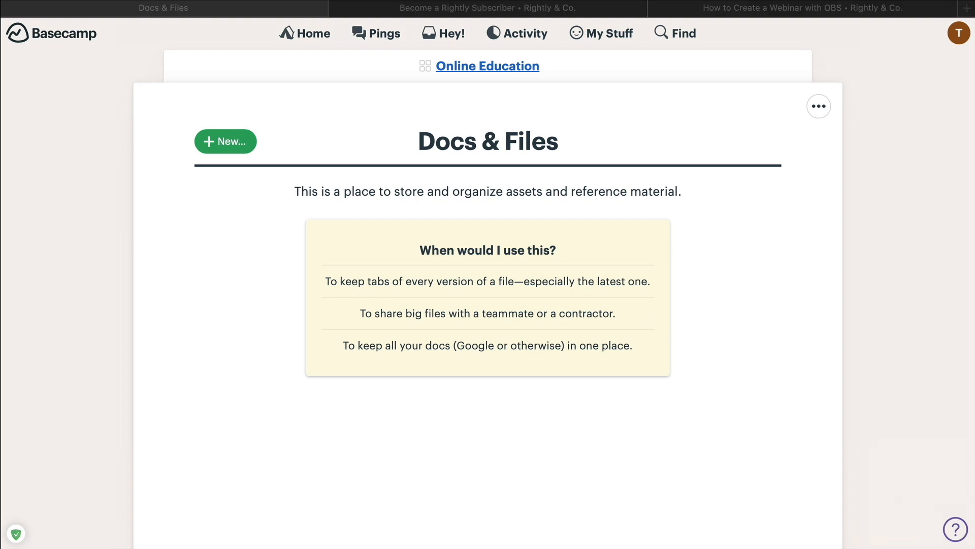
pyautogui.moveTo(914, 373); pyautogui.dragTo(915, 374)
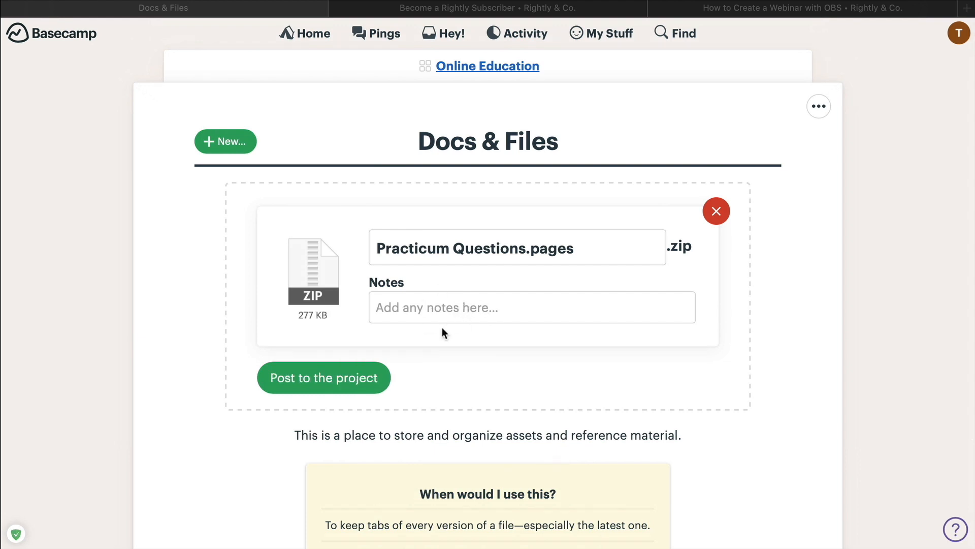
pyautogui.click(323, 377)
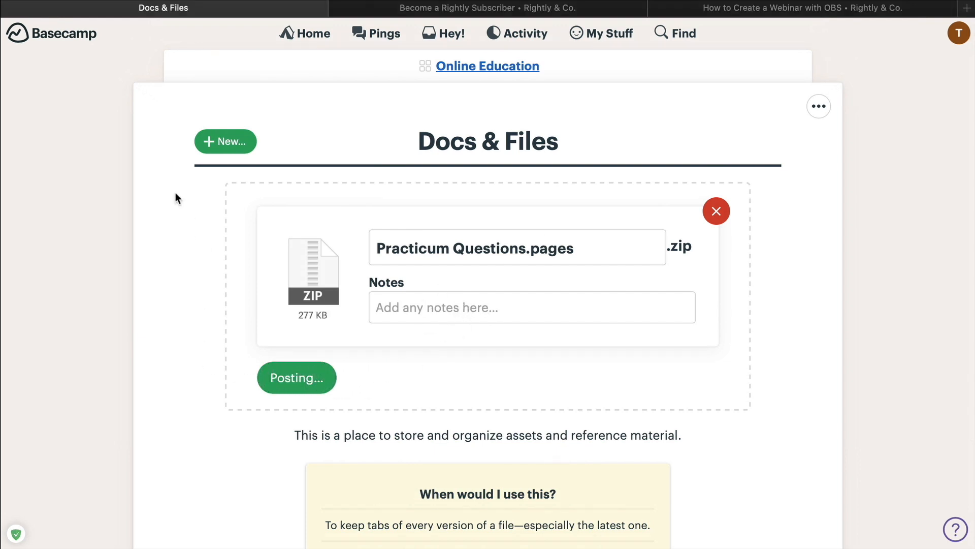
pyautogui.click(296, 378)
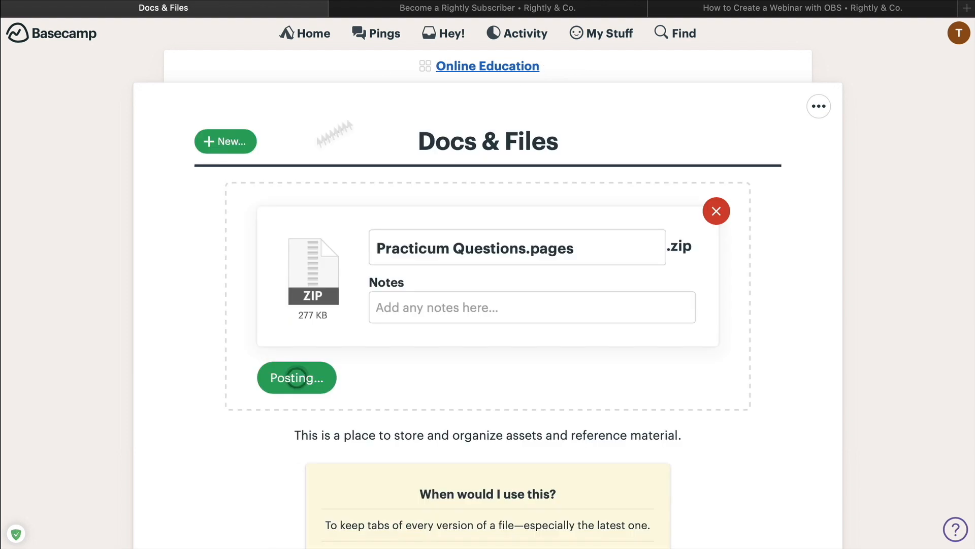
# Step: Create a 'Worksheets' folder in Docs & Files, then return to the project home
pyautogui.click(225, 141)
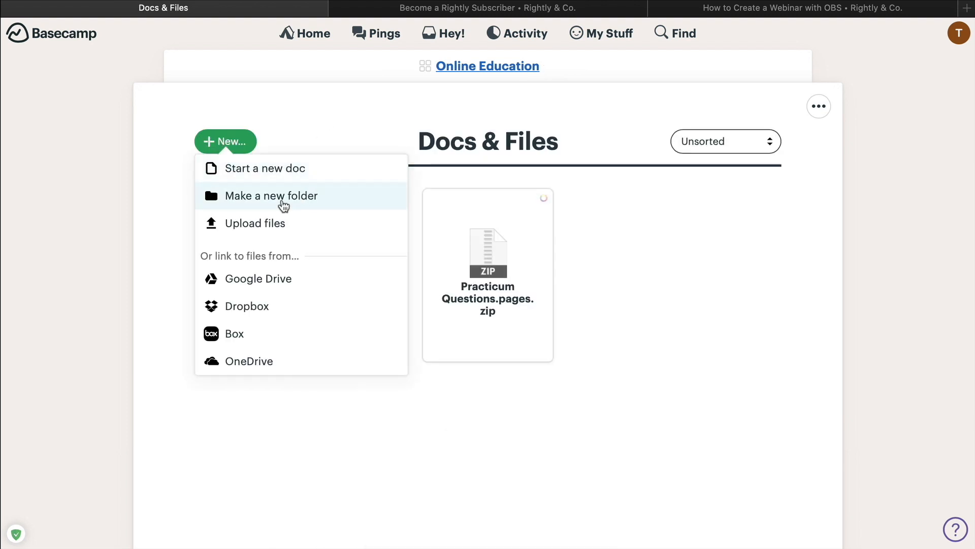
pyautogui.click(271, 195)
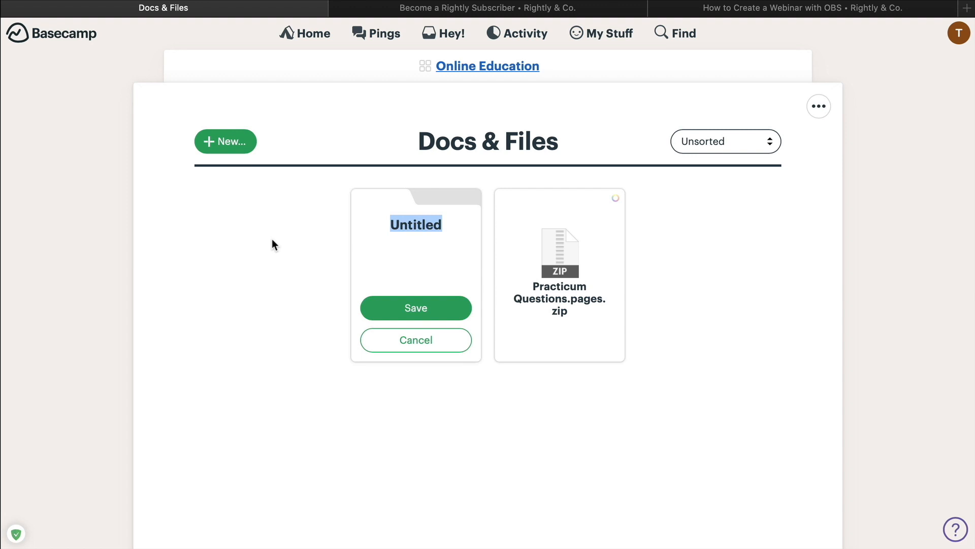
pyautogui.write('PDF Downloads')
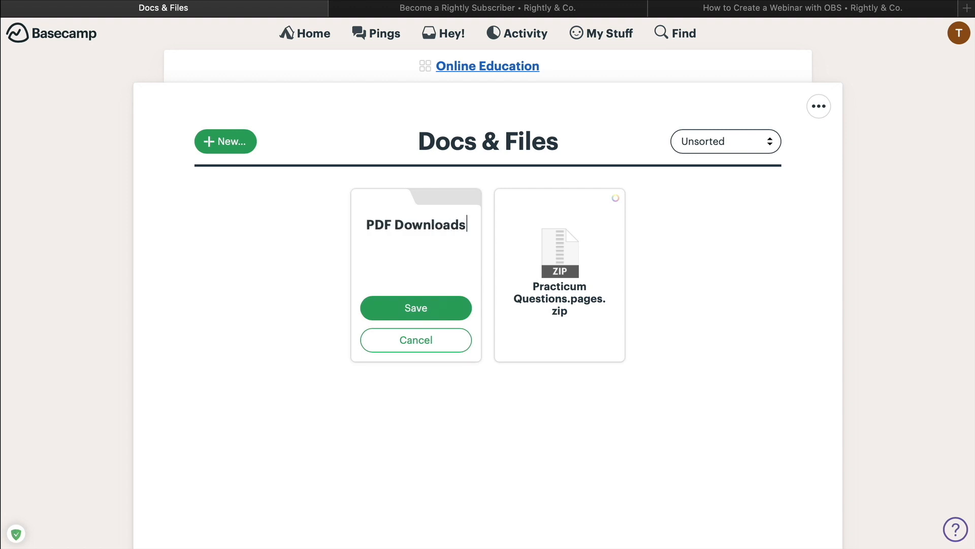
pyautogui.write('Workshe')
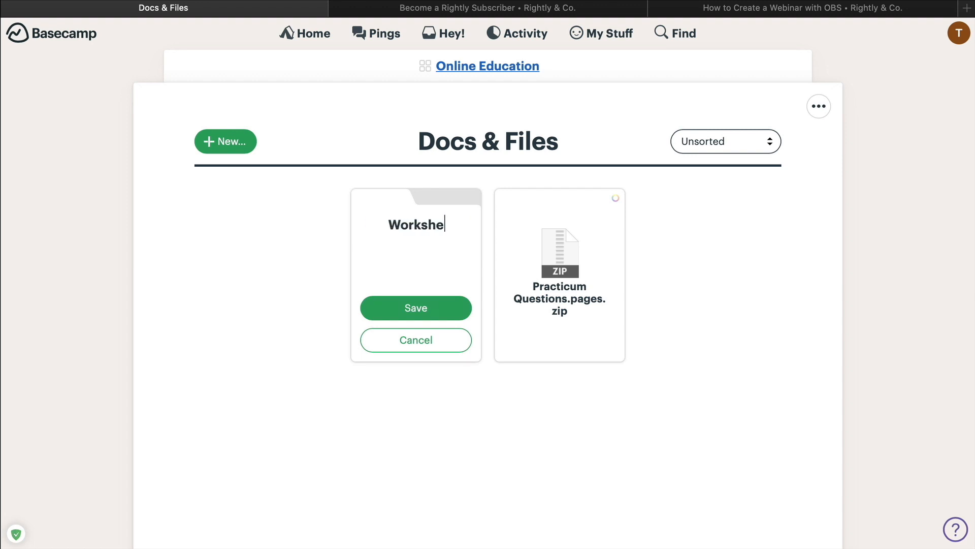
pyautogui.click(416, 307)
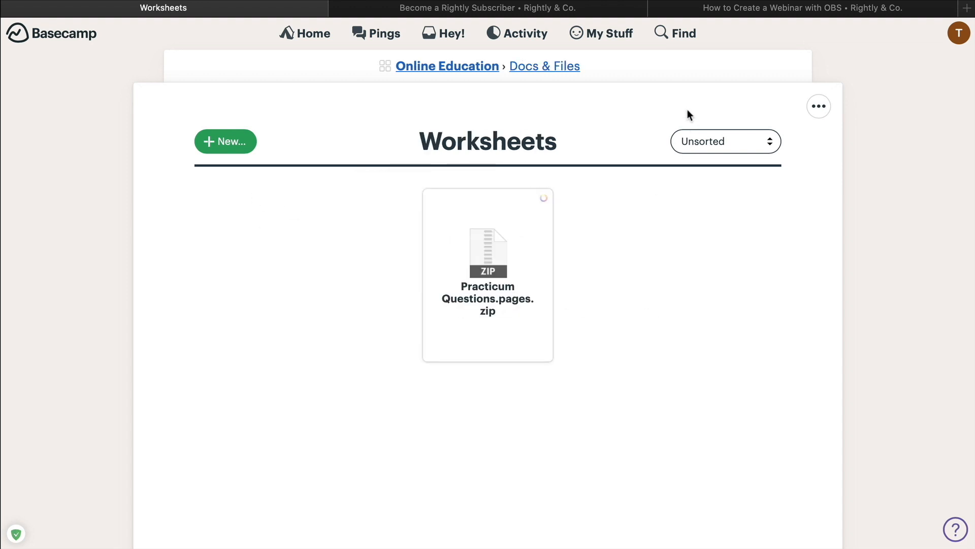
pyautogui.click(544, 66)
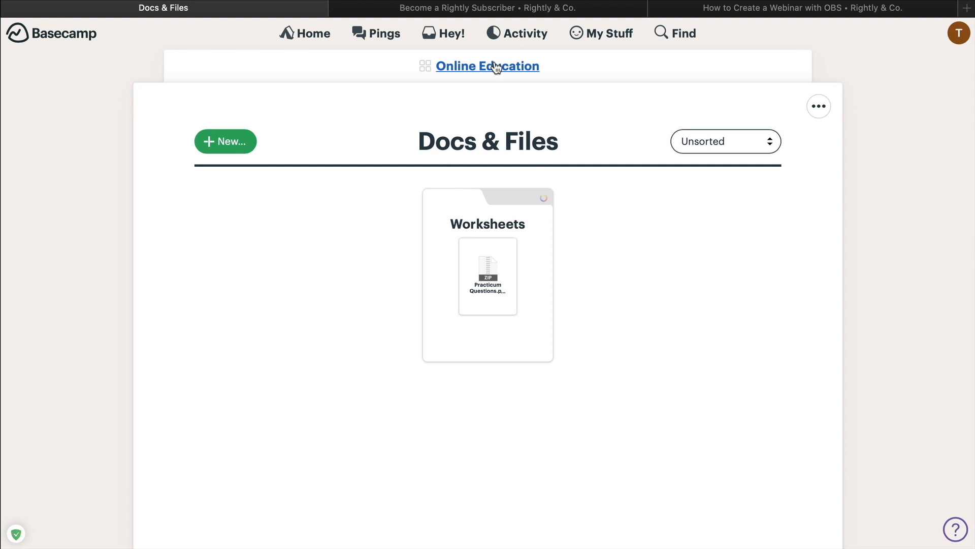
pyautogui.click(488, 66)
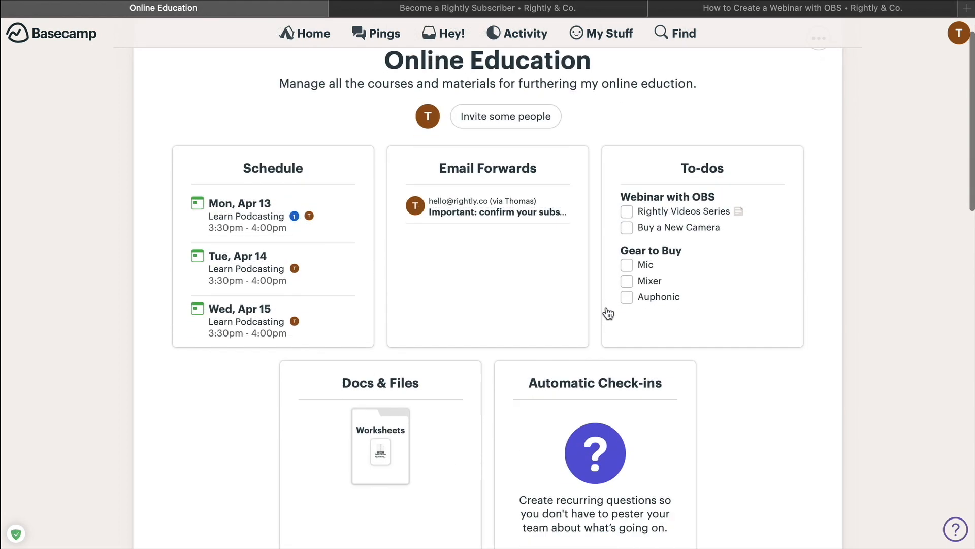
# Step: Open the Online Education project's Automatic Check-ins page from the overview
pyautogui.scroll(-3)
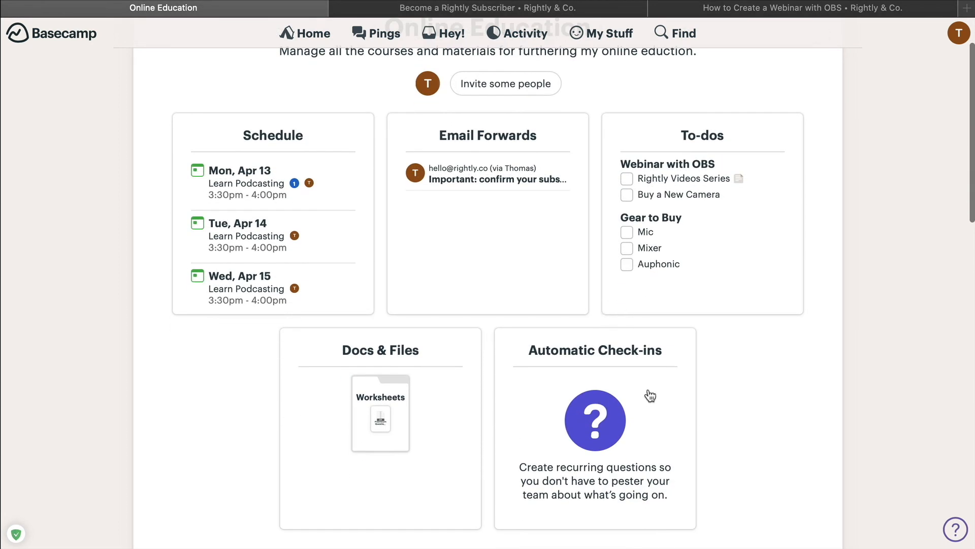
pyautogui.moveTo(813, 402)
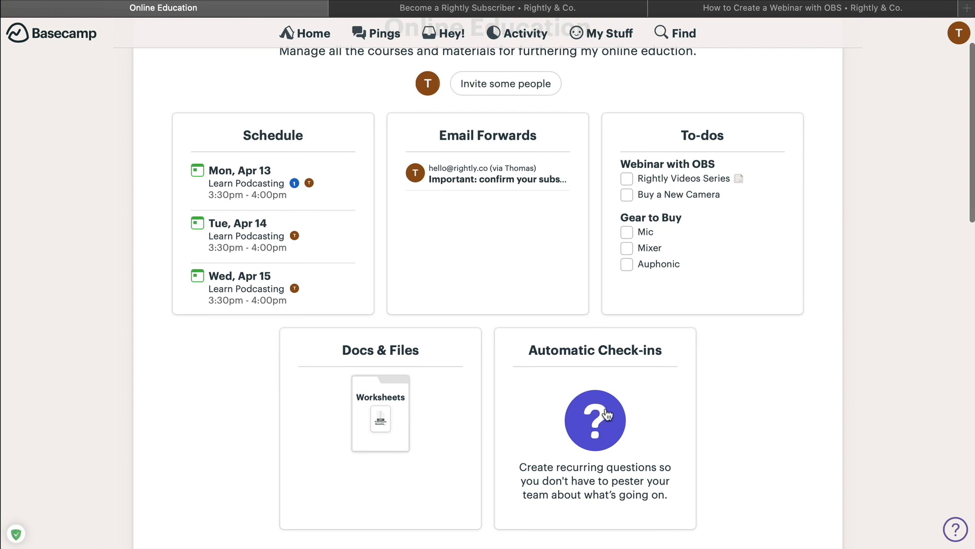
pyautogui.click(594, 419)
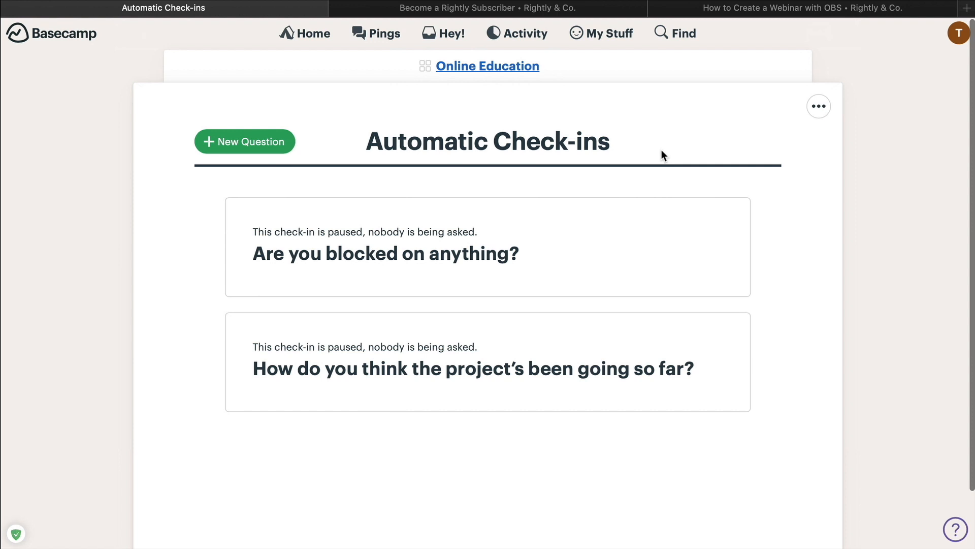
pyautogui.moveTo(438, 336)
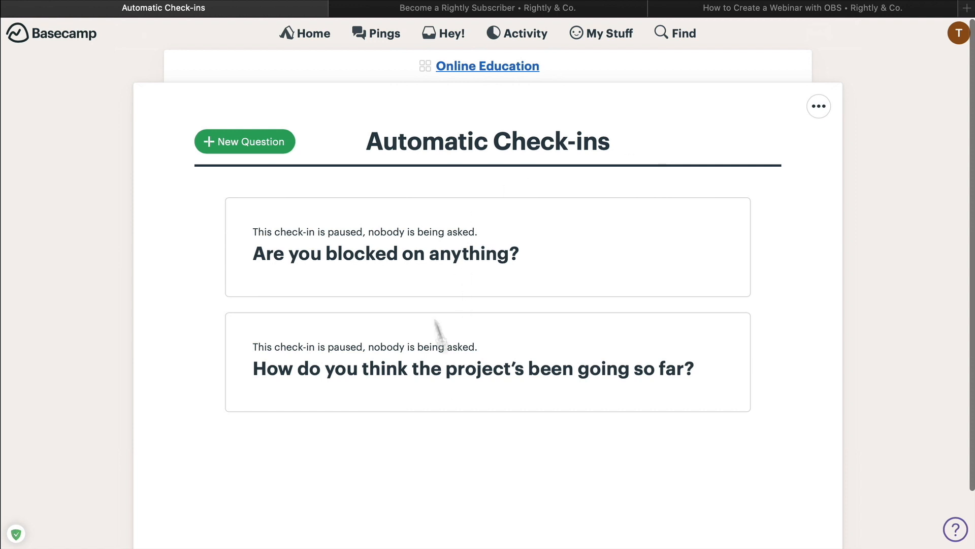
pyautogui.moveTo(499, 330)
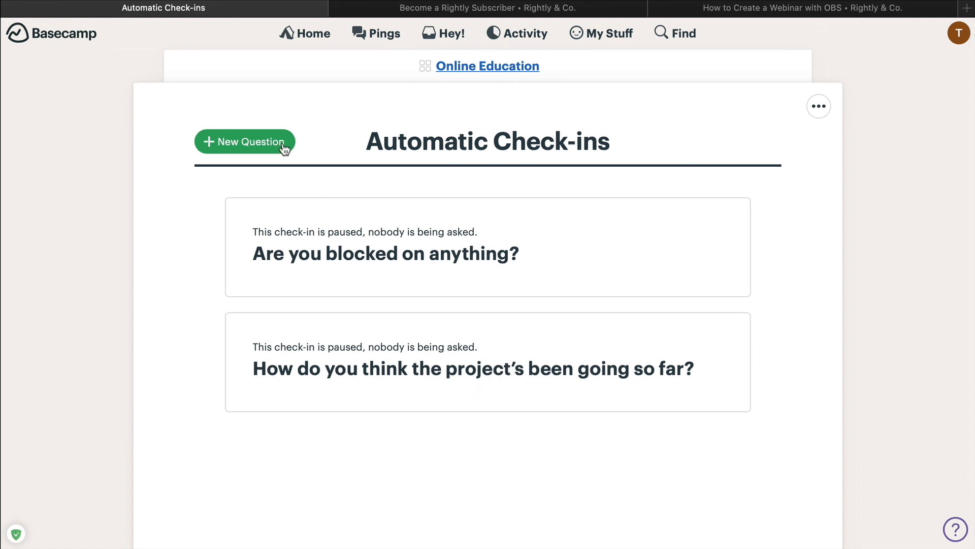
# Step: Create a 'What did you learn today?' check-in asked weekly on Mondays at a custom time
pyautogui.click(244, 141)
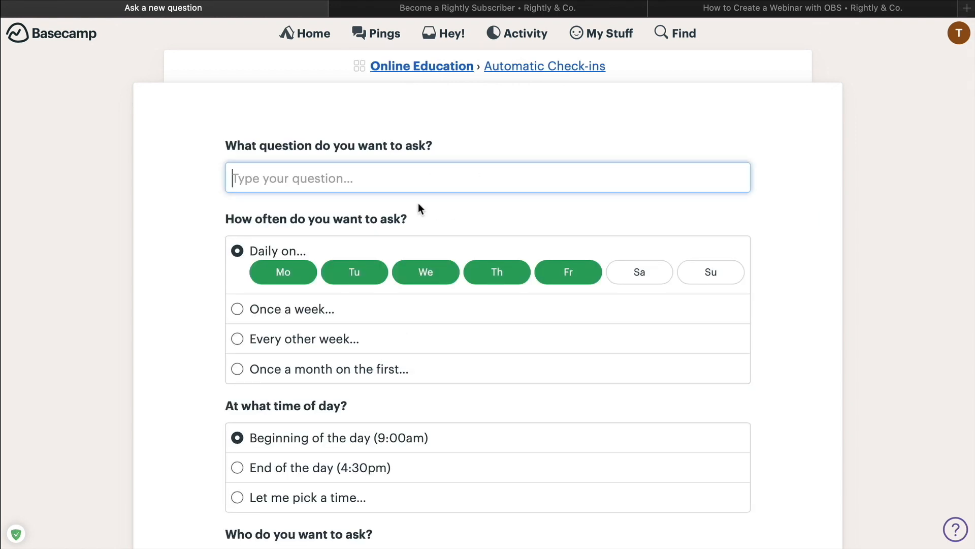
pyautogui.write('What did you learn today')
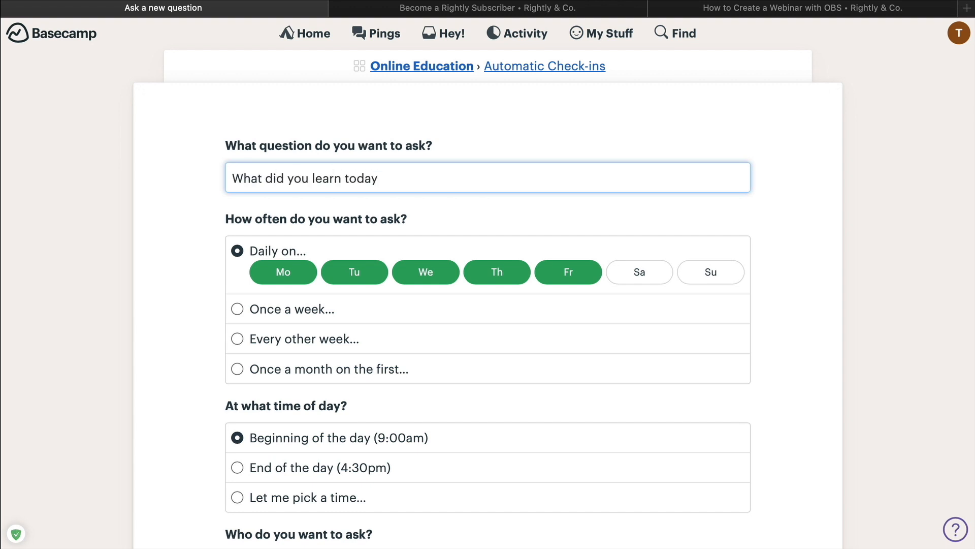
pyautogui.write('?')
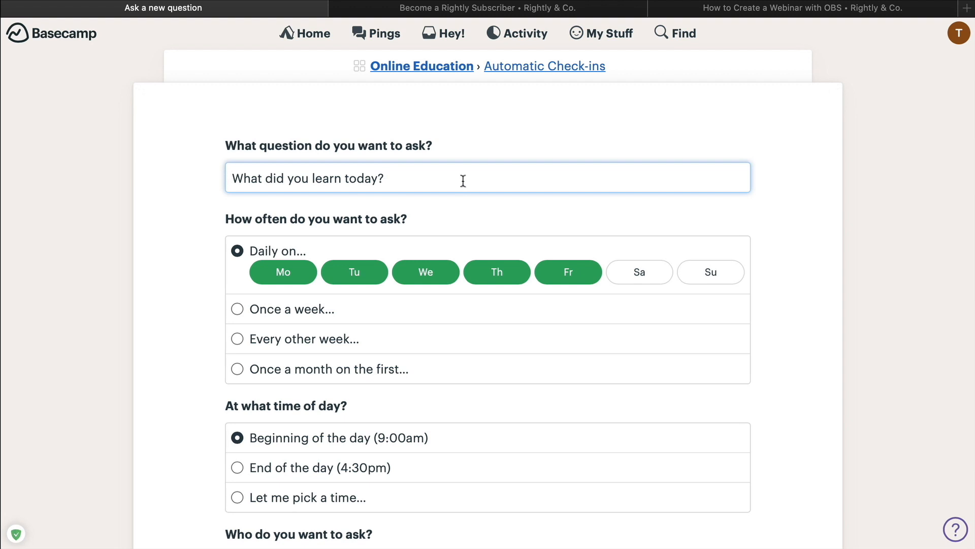
pyautogui.moveTo(392, 299)
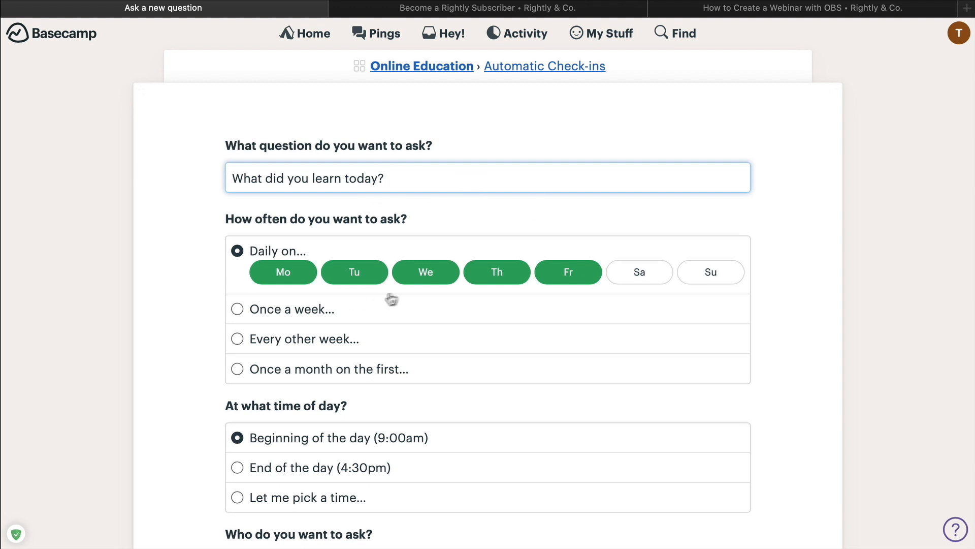
pyautogui.moveTo(277, 279)
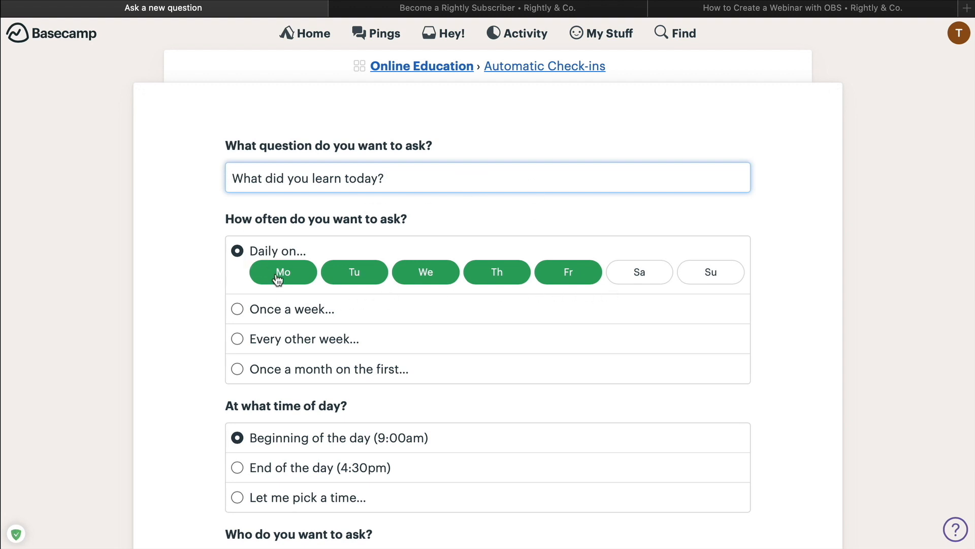
pyautogui.moveTo(284, 317)
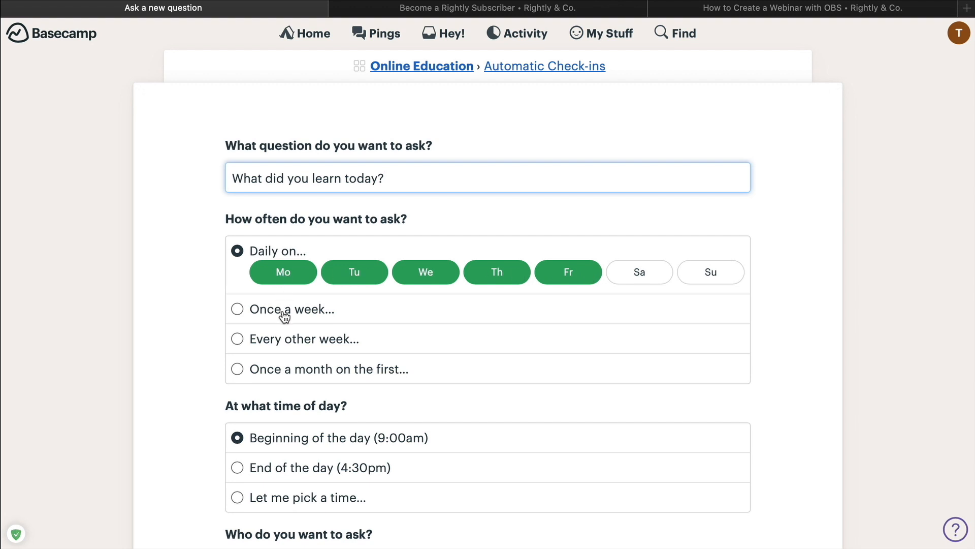
pyautogui.click(237, 308)
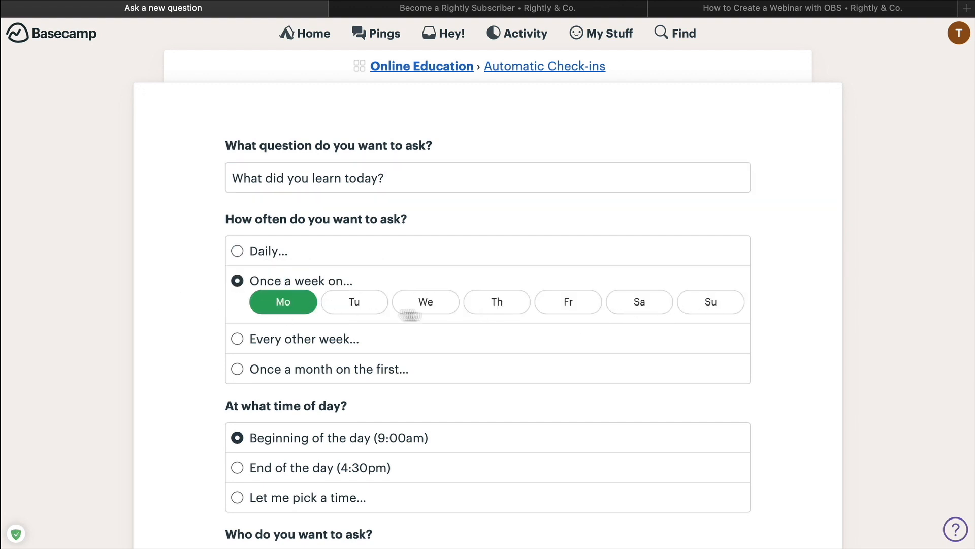
pyautogui.scroll(-3)
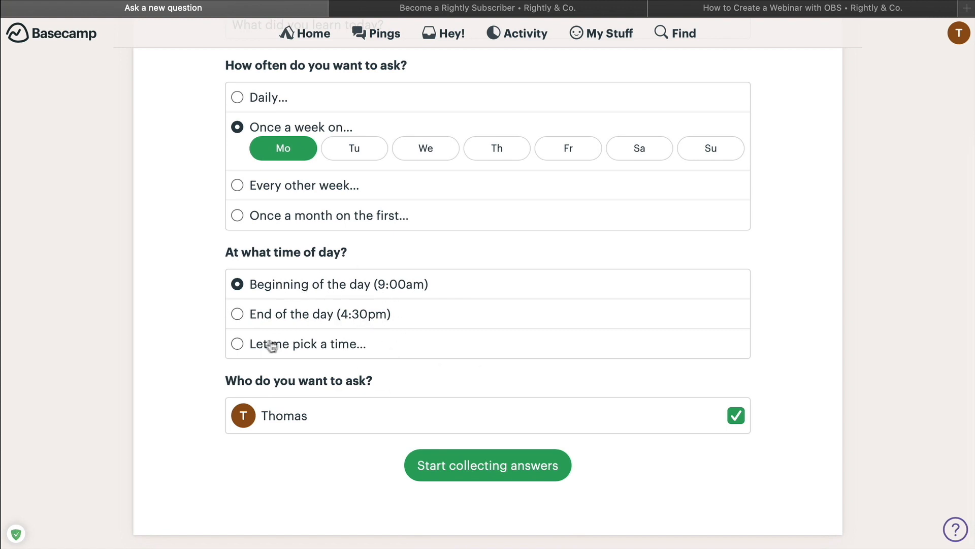
pyautogui.click(237, 344)
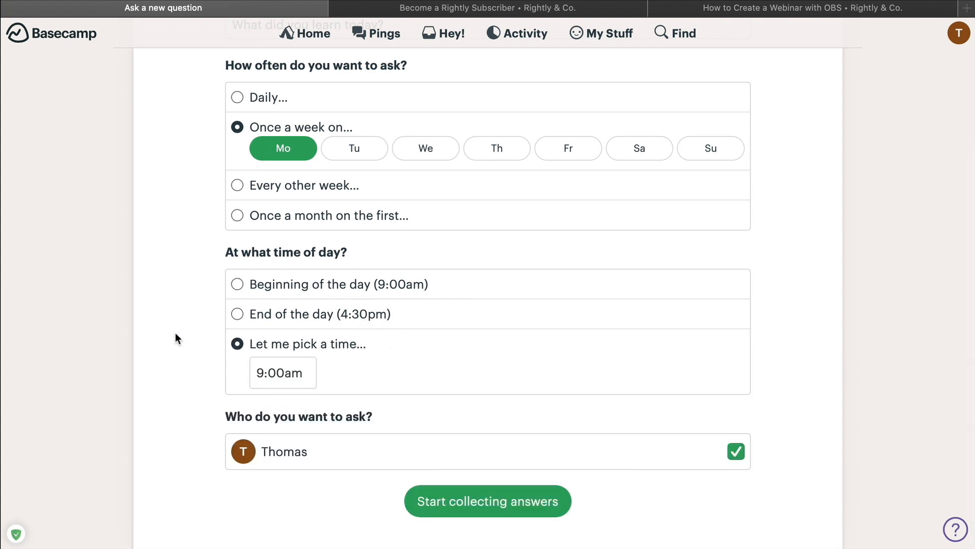